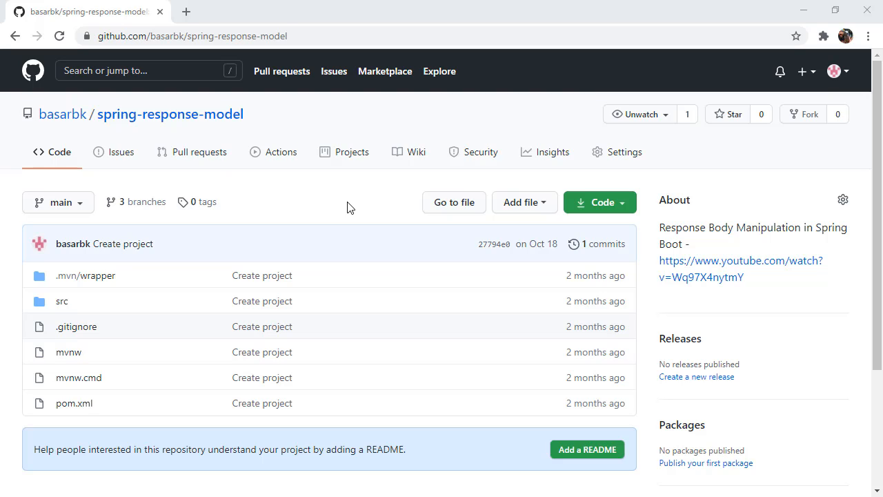
{"action": "mouse_move", "coordinate": [199, 132]}
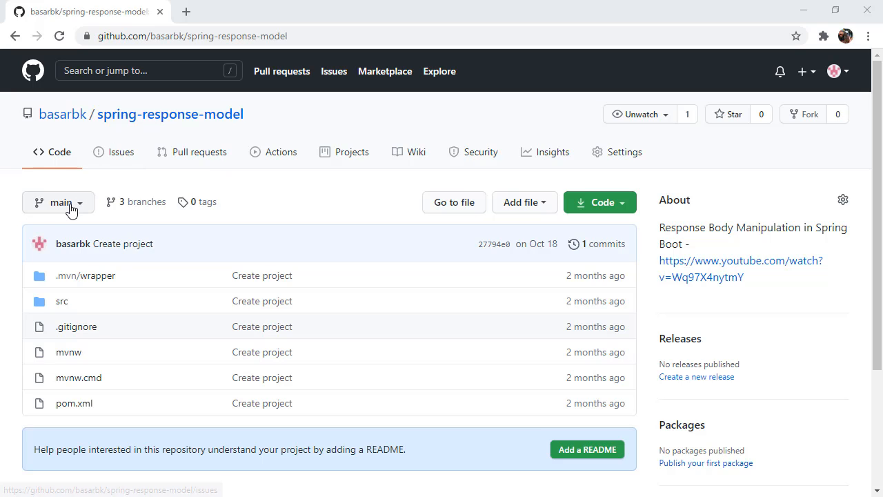
Step: Review the branch list (main, jsonview, projection) and bring up the repository's clone address
{"action": "left_click", "coordinate": [58, 201]}
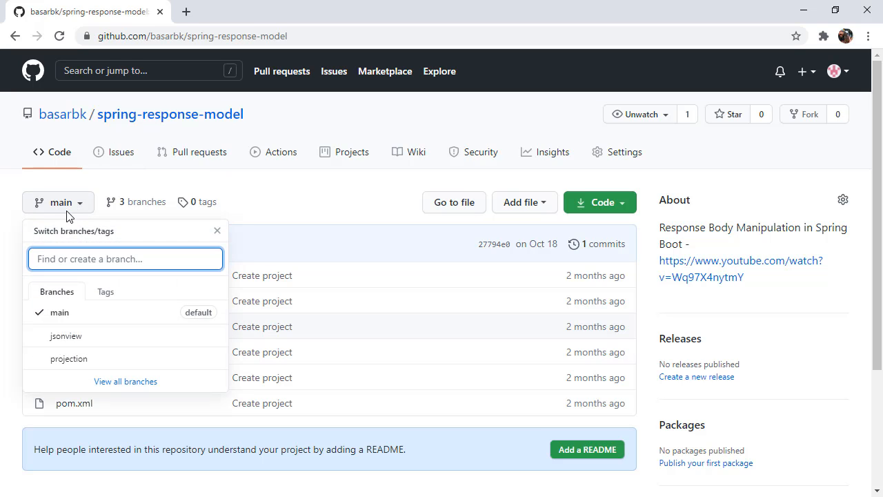
{"action": "mouse_move", "coordinate": [66, 337]}
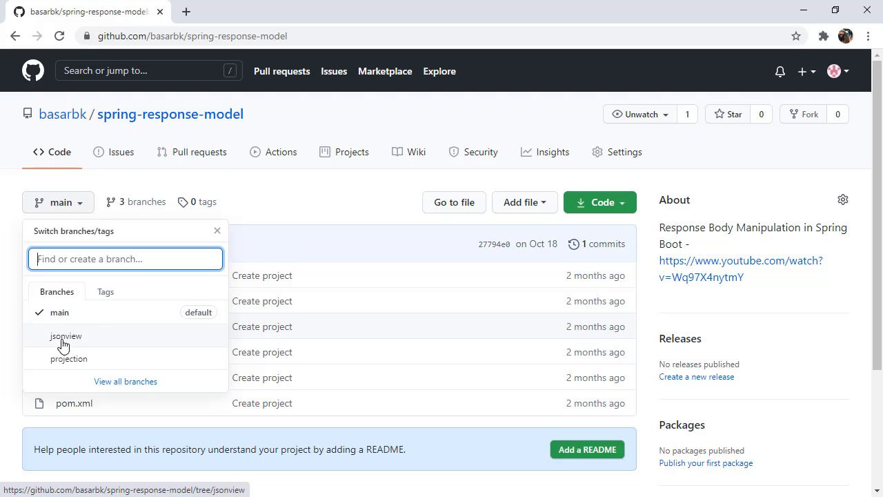
{"action": "mouse_move", "coordinate": [69, 359]}
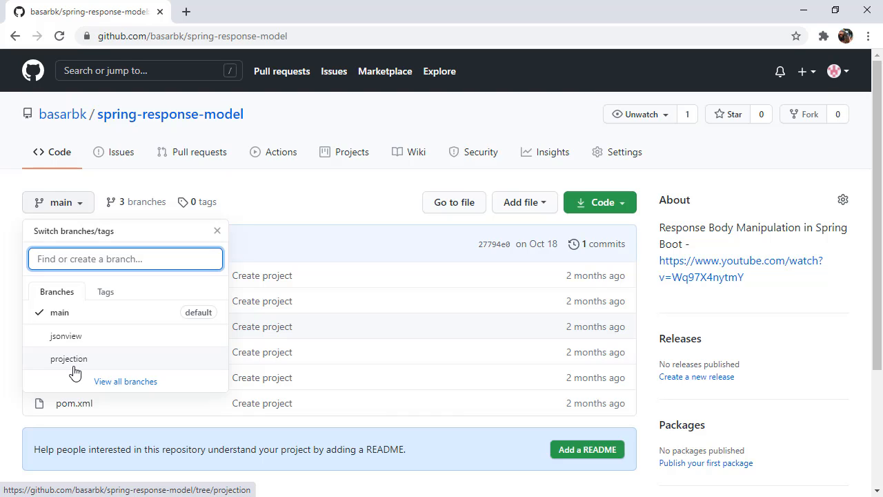
{"action": "mouse_move", "coordinate": [67, 370]}
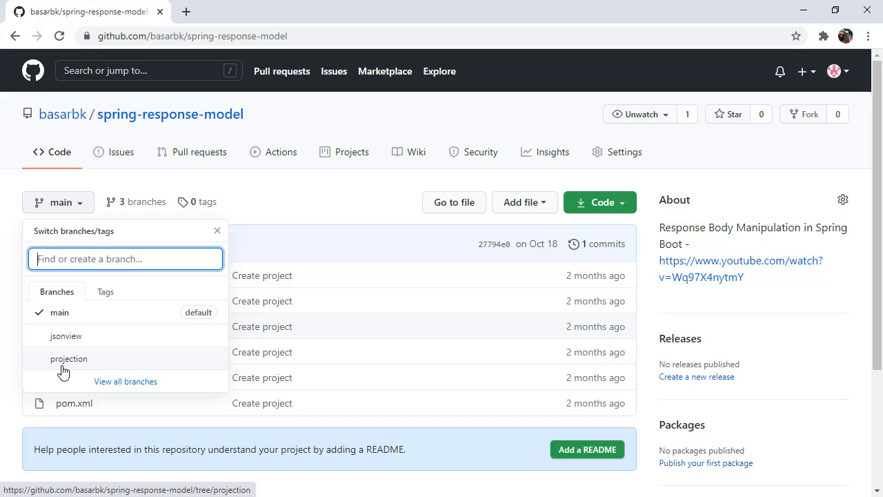
{"action": "left_click", "coordinate": [597, 201]}
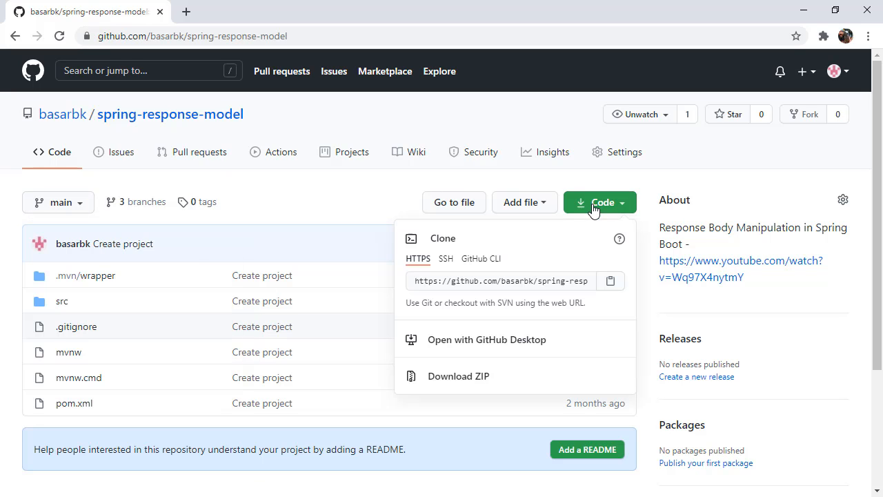
Step: Clone spring-response-model with git clone and open the folder in VS Code via code
{"action": "left_click", "coordinate": [376, 190]}
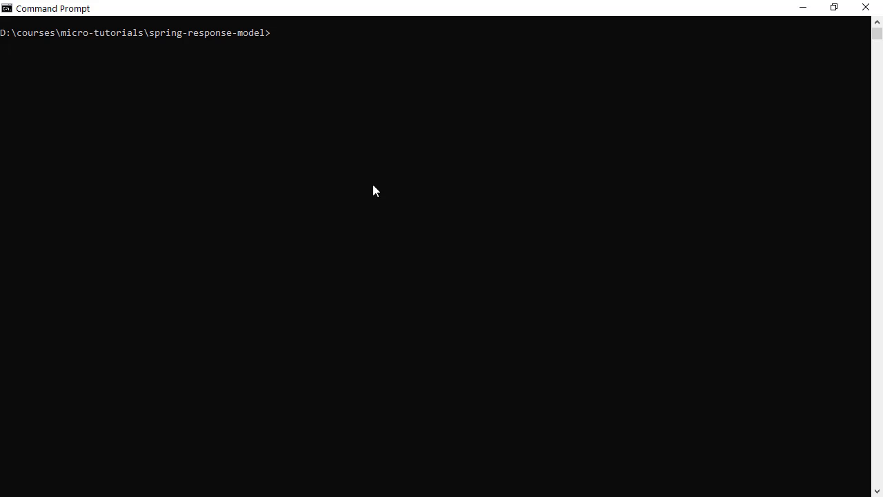
{"action": "type", "text": "git clone https://github.com/basarbk/spring-response-model.git"}
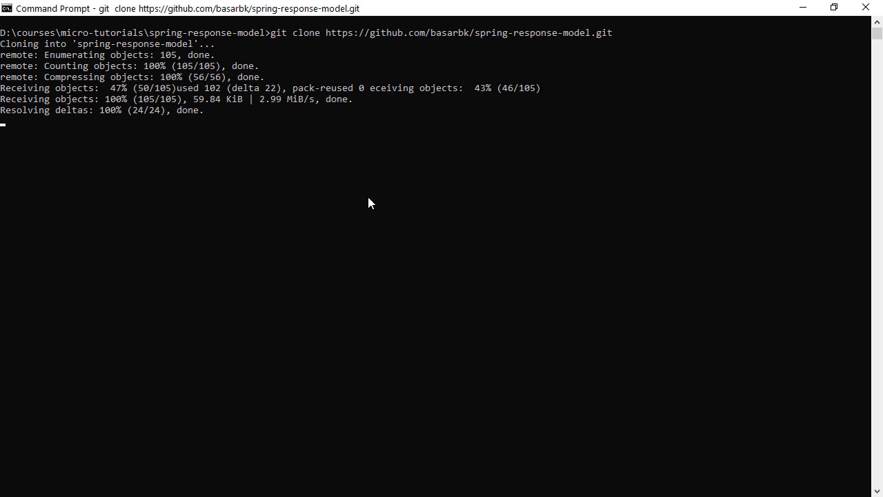
{"action": "type", "text": "cdo"}
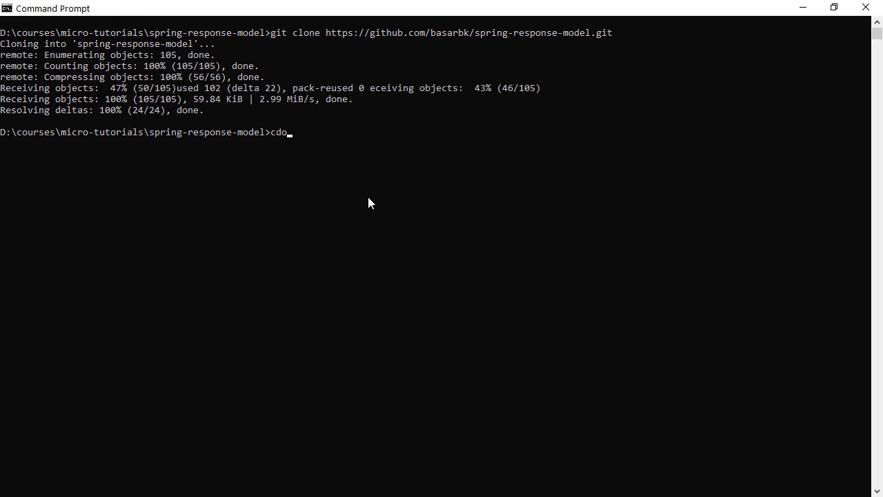
{"action": "type", "text": "code ."}
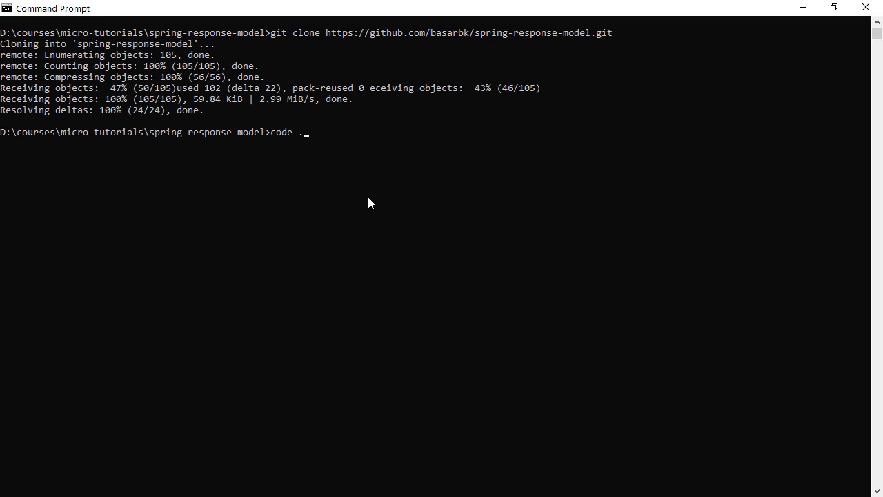
{"action": "key", "text": "Return"}
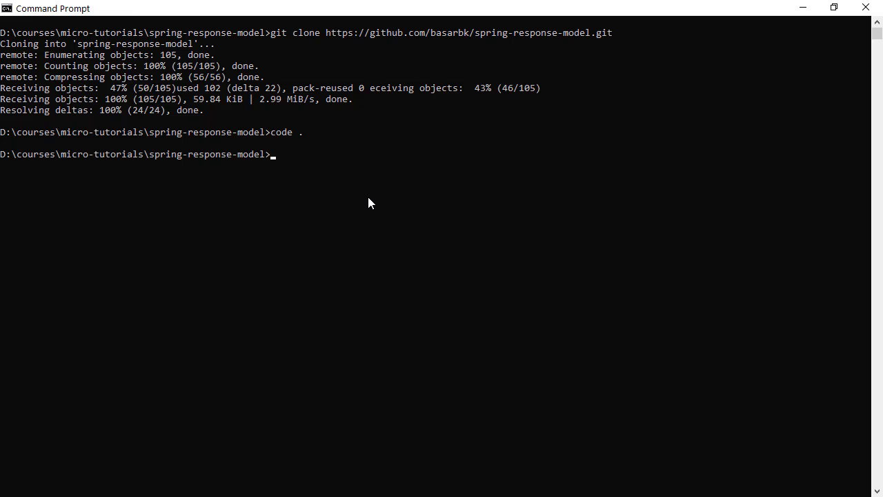
{"action": "key", "text": "Return"}
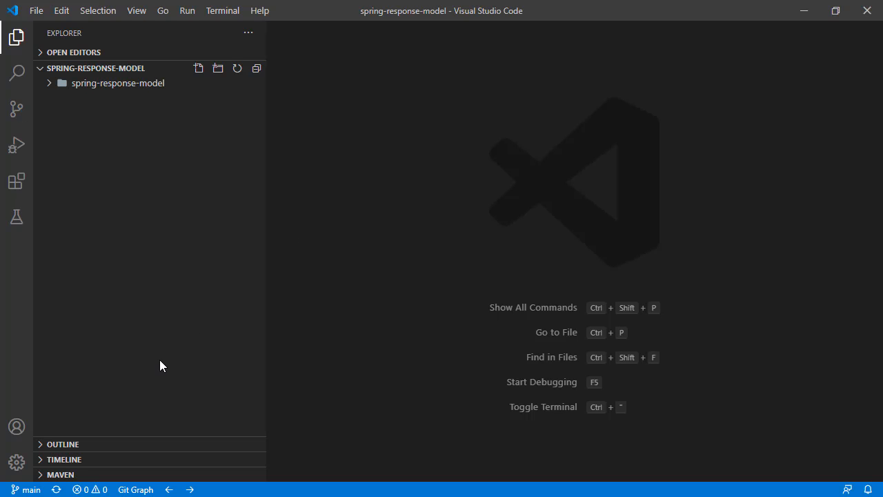
Step: Switch to the projection branch and open pom.xml from the Explorer
{"action": "left_click", "coordinate": [31, 489]}
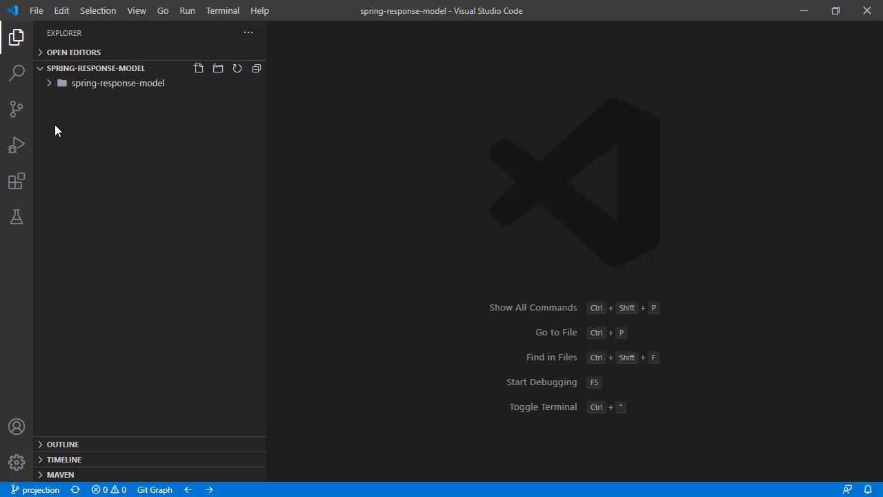
{"action": "left_click", "coordinate": [117, 83]}
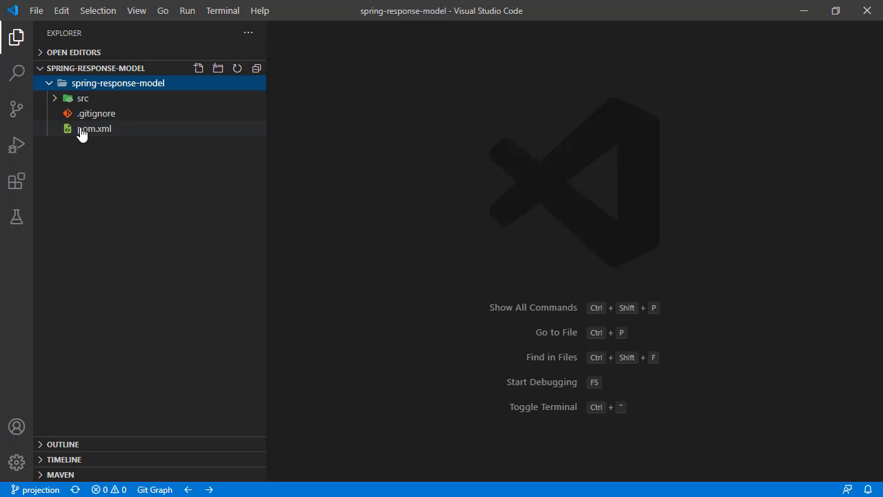
{"action": "left_click", "coordinate": [94, 129]}
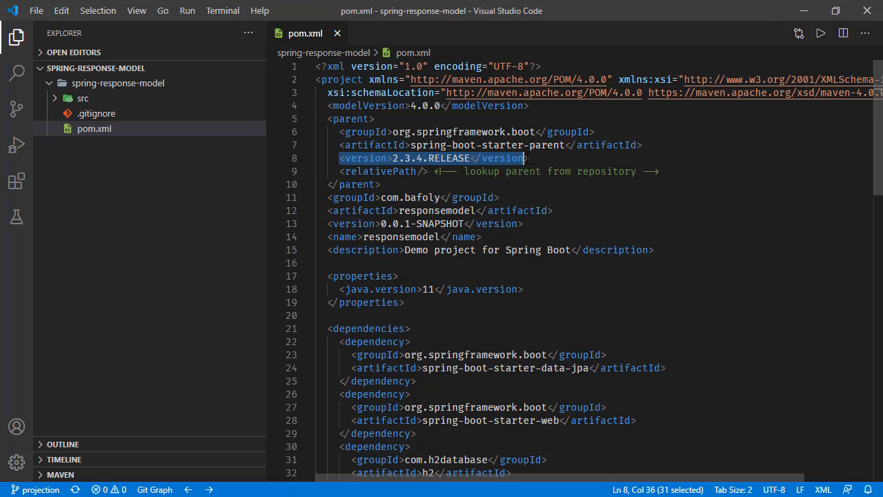
Step: Review pom.xml's Spring Boot 2.3.4 parent, Java 11 and its dependencies
{"action": "left_click", "coordinate": [413, 157]}
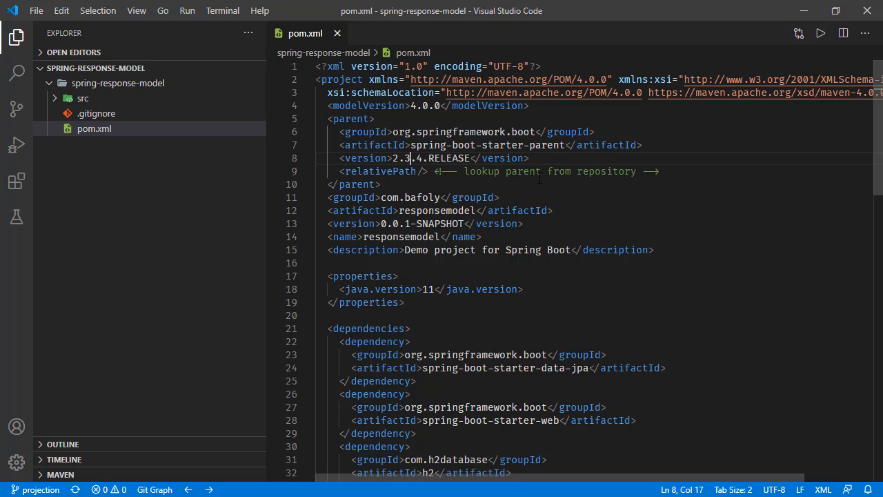
{"action": "mouse_move", "coordinate": [537, 178]}
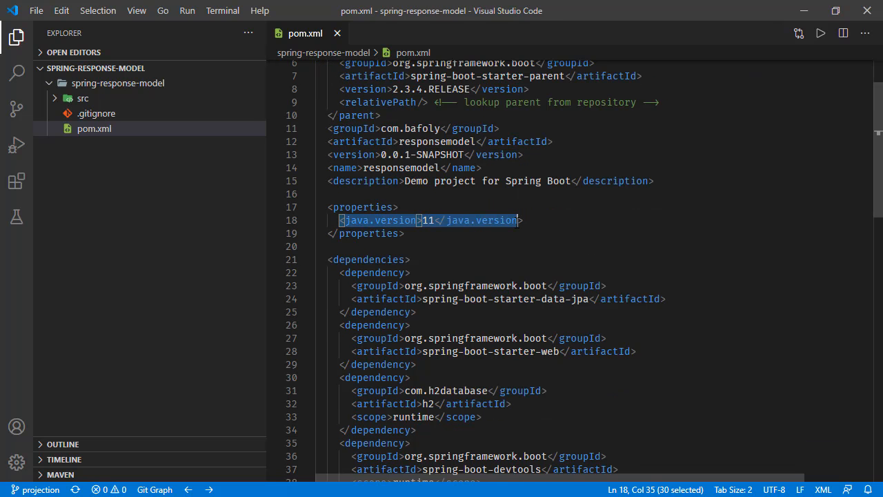
{"action": "scroll", "scroll_direction": "down", "scroll_amount": 3}
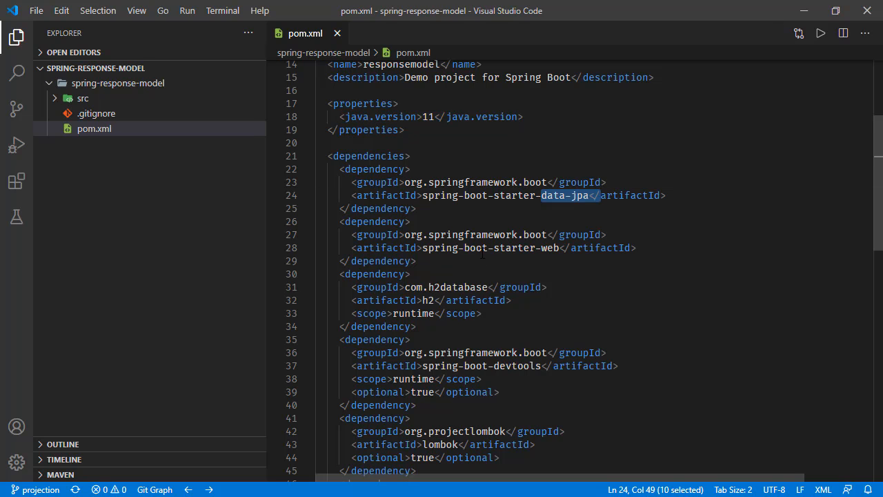
{"action": "left_click", "coordinate": [419, 301]}
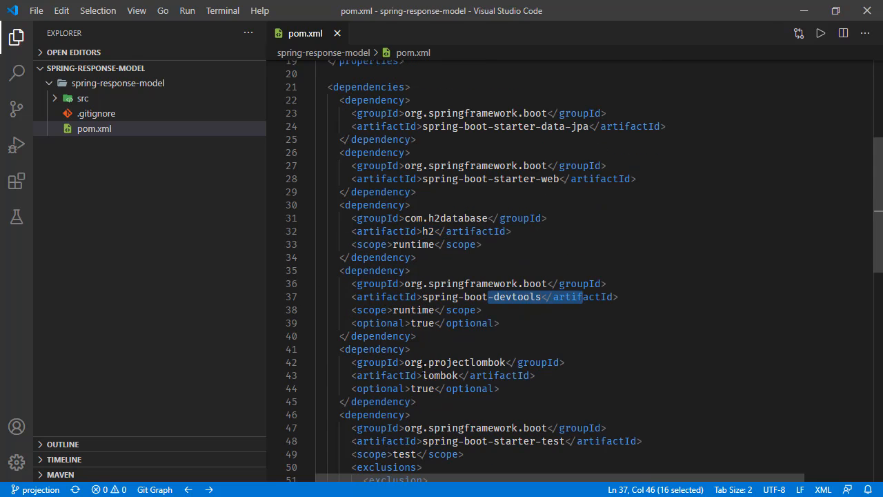
{"action": "scroll", "scroll_direction": "up", "scroll_amount": 3}
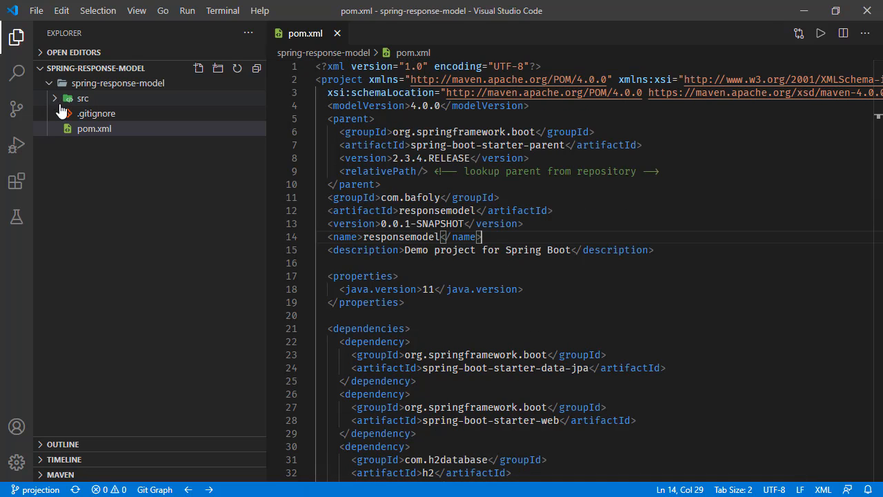
{"action": "left_click", "coordinate": [82, 98]}
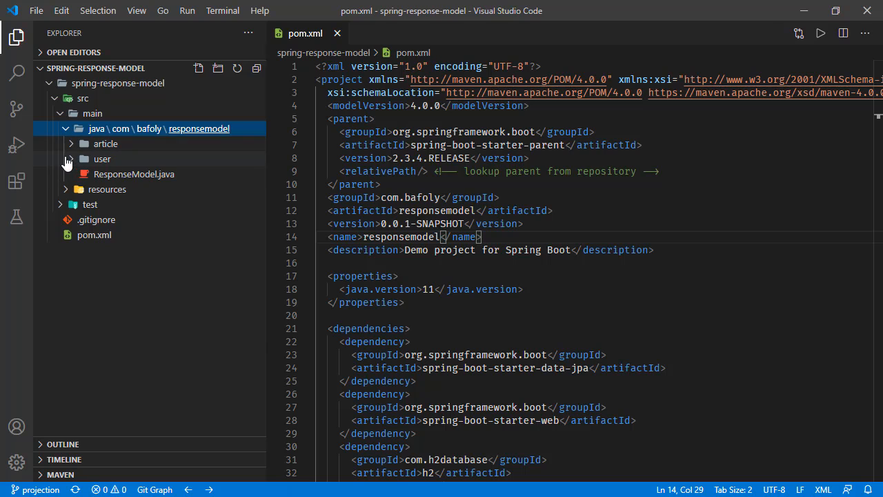
{"action": "left_click", "coordinate": [104, 144]}
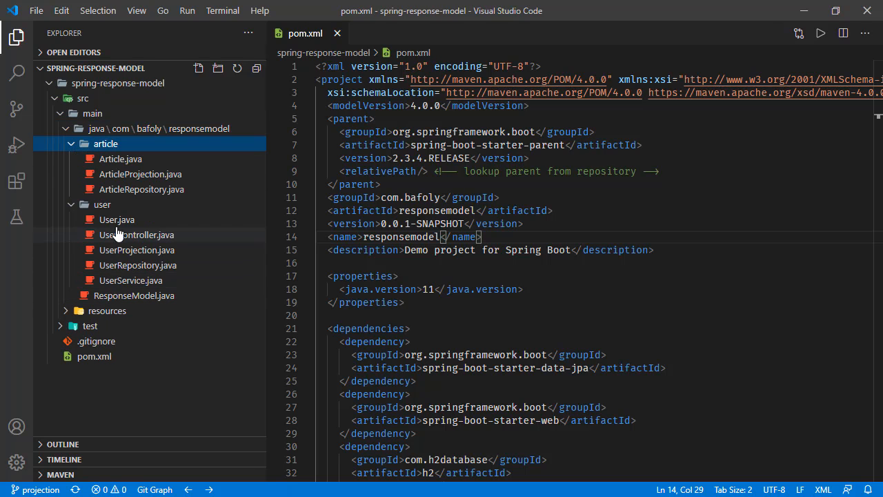
{"action": "mouse_move", "coordinate": [127, 238]}
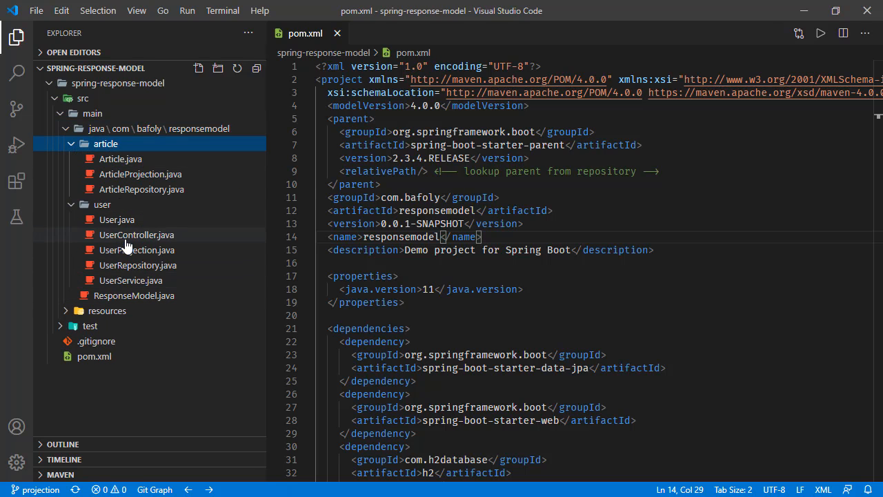
{"action": "mouse_move", "coordinate": [136, 249]}
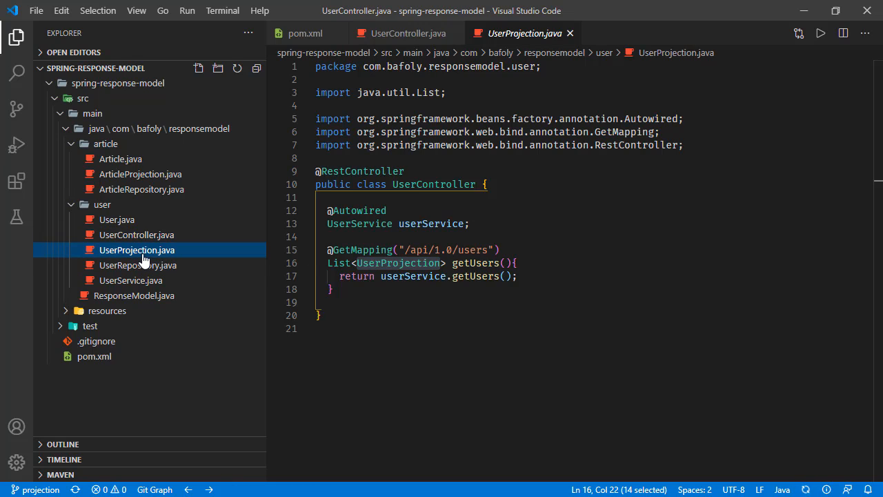
{"action": "left_click", "coordinate": [136, 250]}
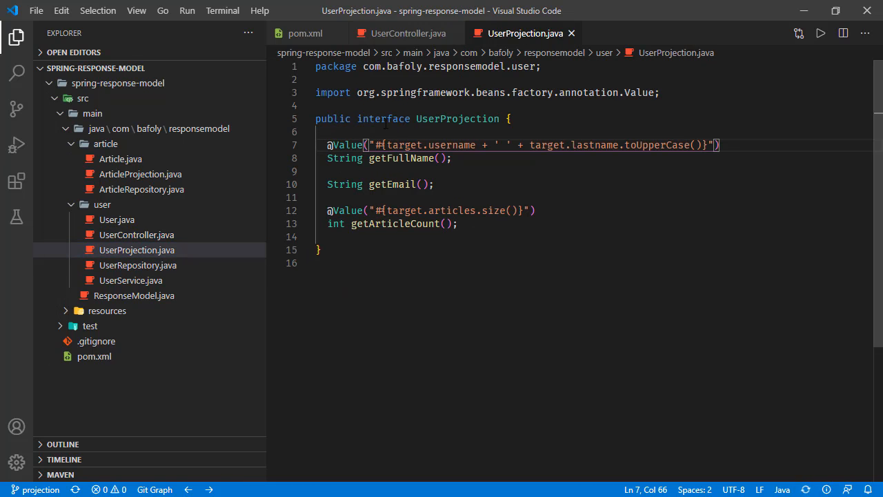
{"action": "left_click_drag", "start_coordinate": [326, 145], "coordinate": [458, 224]}
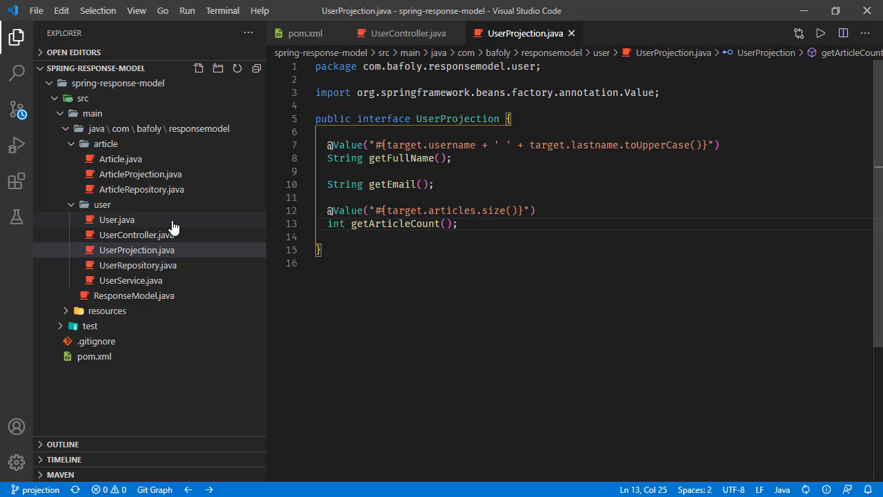
Step: Review the User and Article entity classes, then return to UserProjection
{"action": "left_click", "coordinate": [116, 219]}
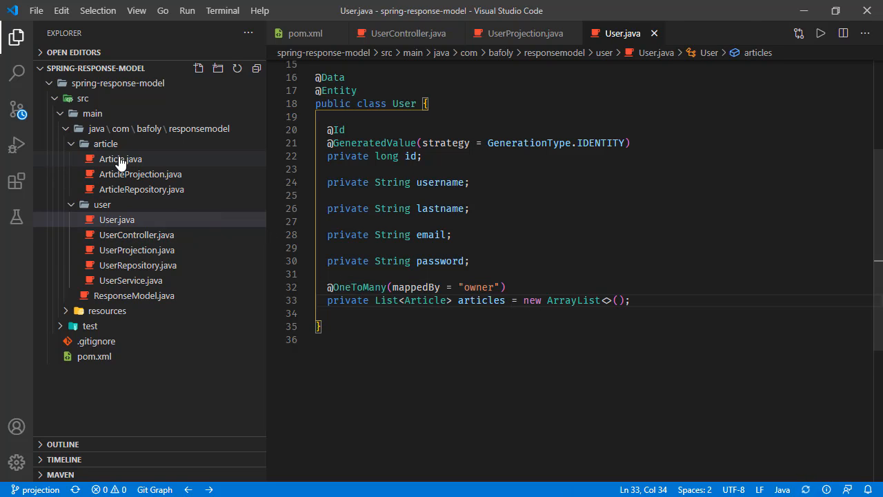
{"action": "left_click", "coordinate": [120, 159]}
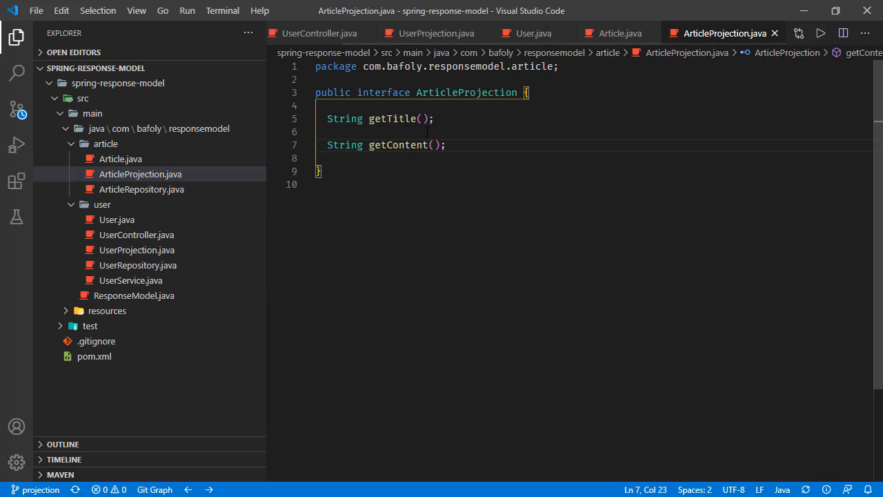
{"action": "mouse_move", "coordinate": [386, 196]}
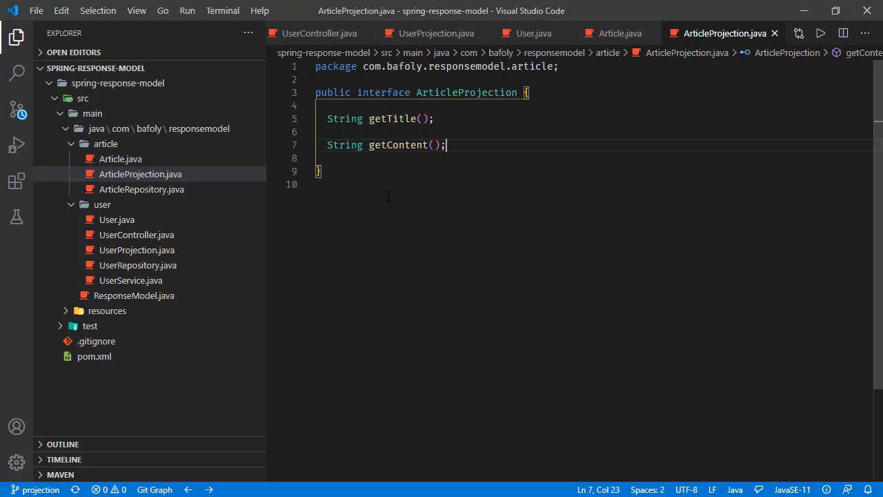
{"action": "mouse_move", "coordinate": [136, 250]}
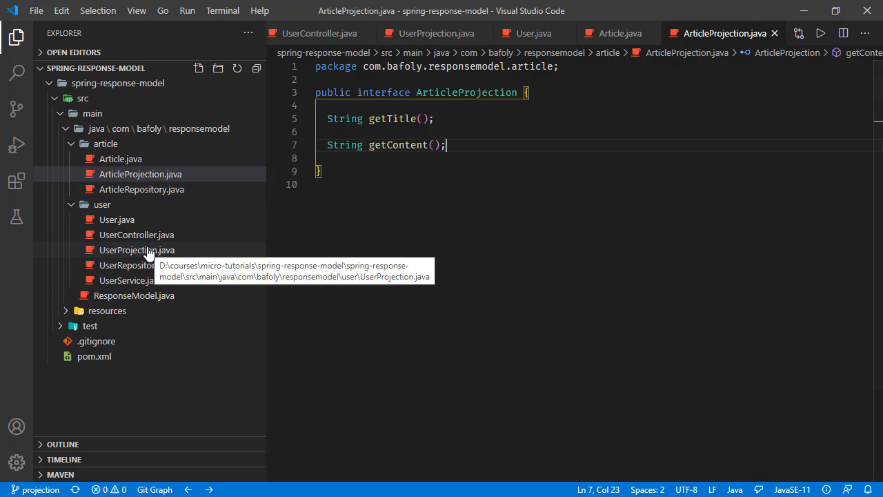
{"action": "left_click", "coordinate": [137, 250]}
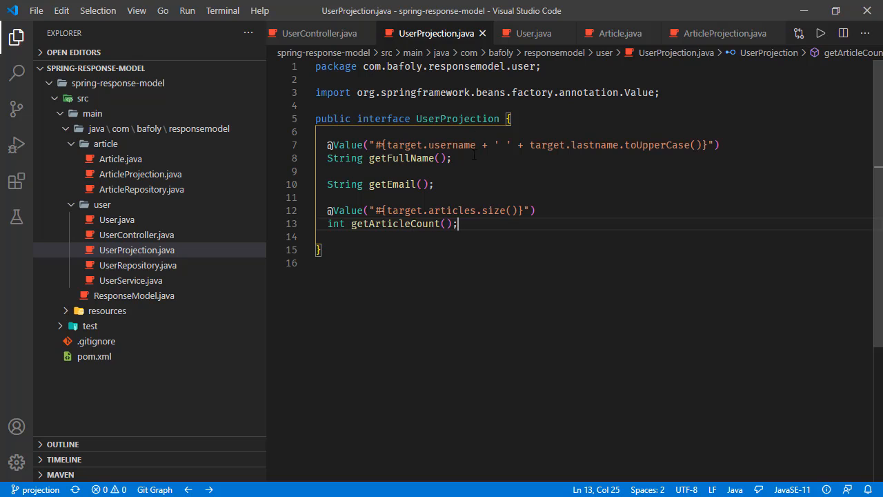
{"action": "mouse_move", "coordinate": [552, 236]}
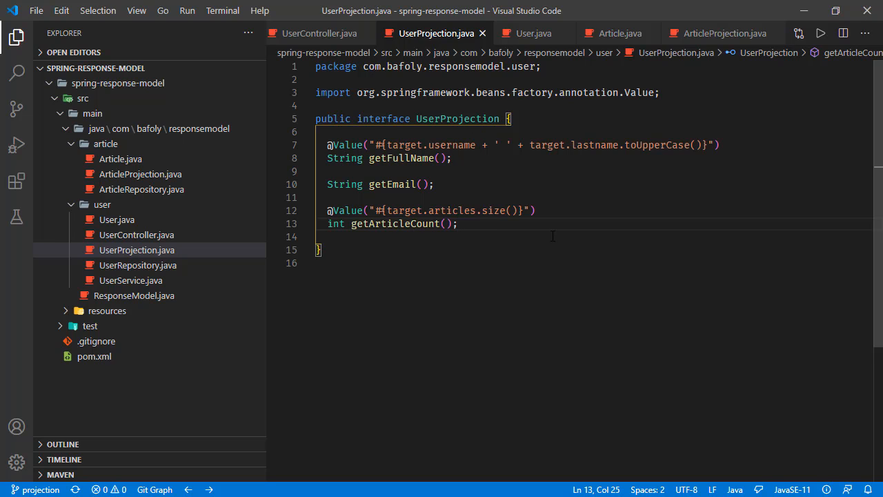
Step: Run the ResponseModel Spring application and switch to Postman's GET /api/1.0/users request
{"action": "left_click", "coordinate": [134, 295]}
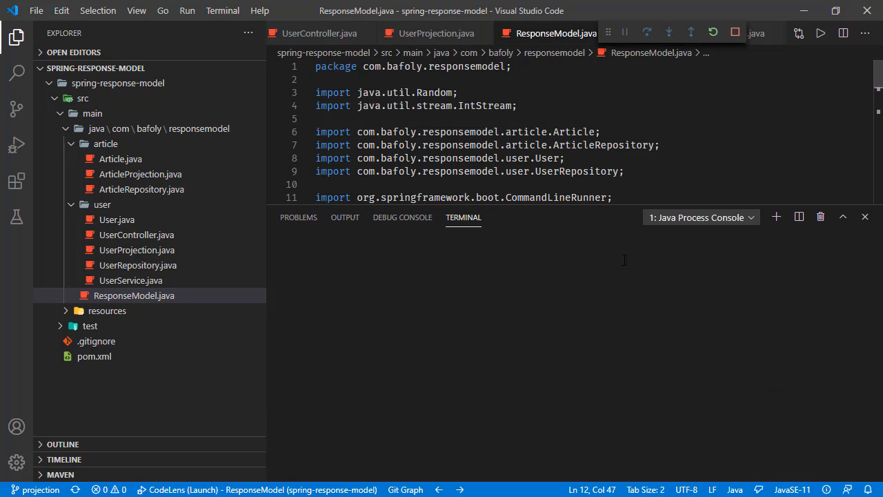
{"action": "left_click", "coordinate": [820, 33]}
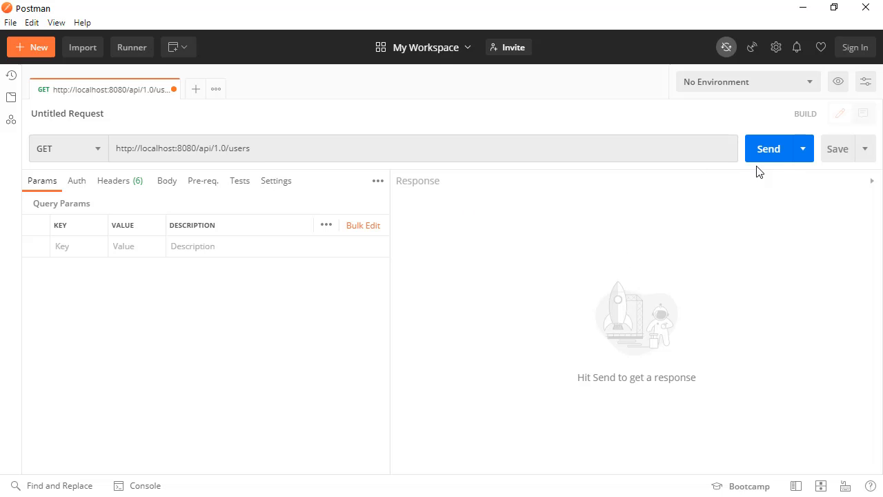
Step: Send GET /api/1.0/users and inspect the fullName with upper-cased last name in the 200 OK response
{"action": "left_click", "coordinate": [768, 150]}
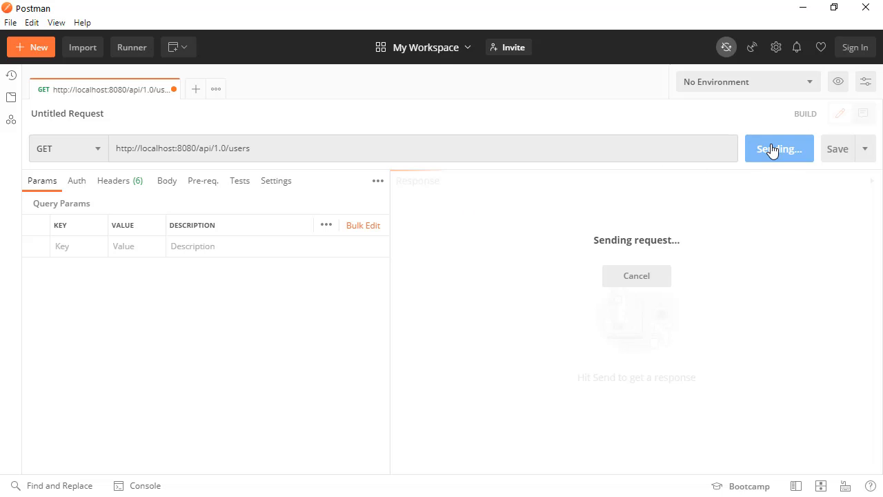
{"action": "left_click", "coordinate": [779, 149]}
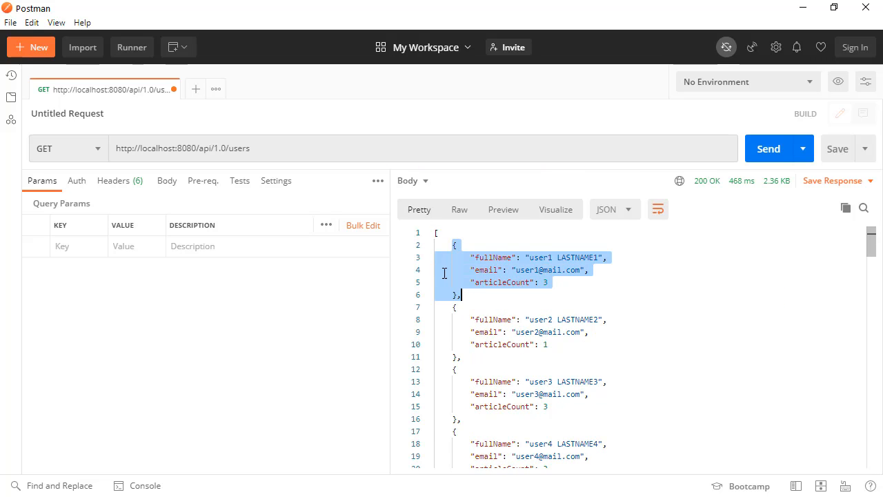
{"action": "left_click", "coordinate": [455, 246]}
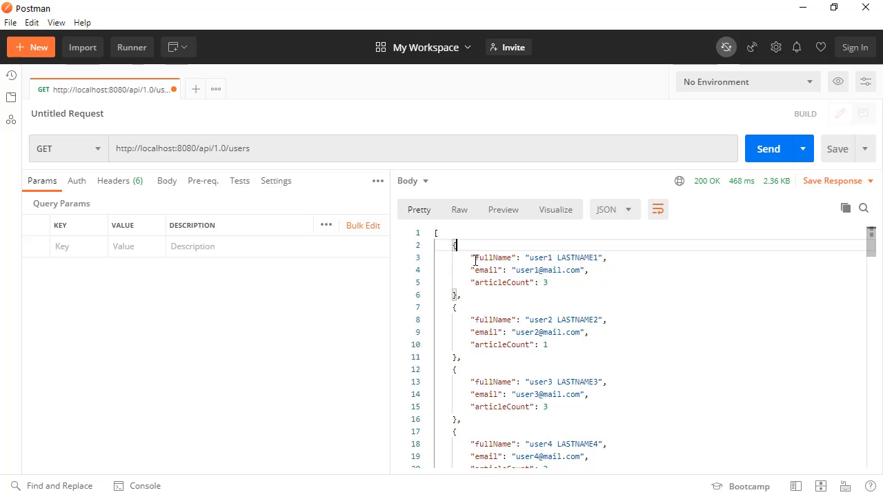
{"action": "double_click", "coordinate": [490, 258]}
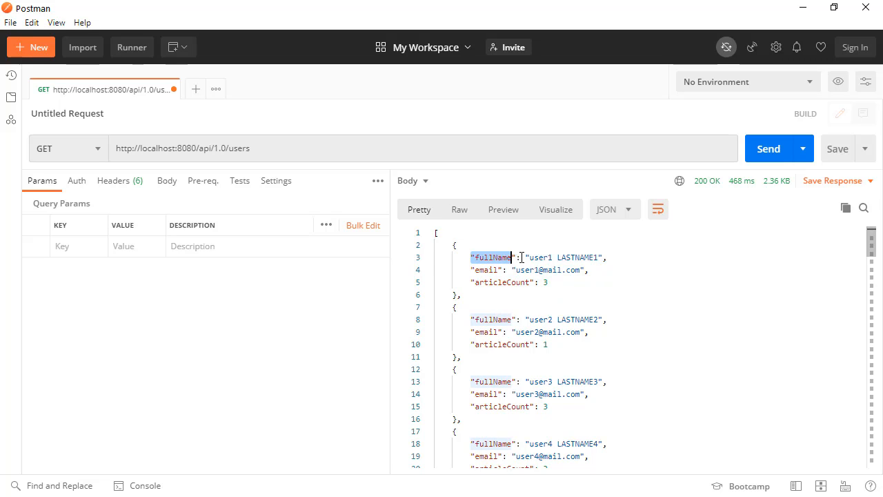
{"action": "mouse_move", "coordinate": [602, 259]}
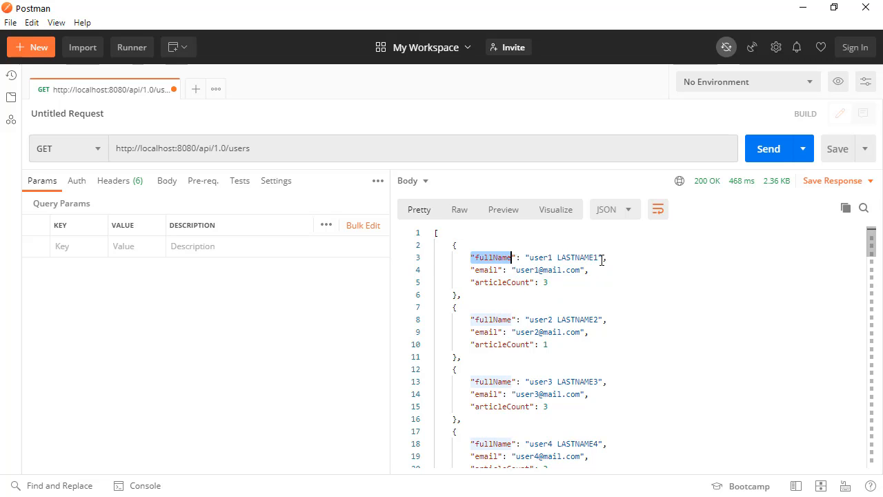
{"action": "double_click", "coordinate": [486, 270]}
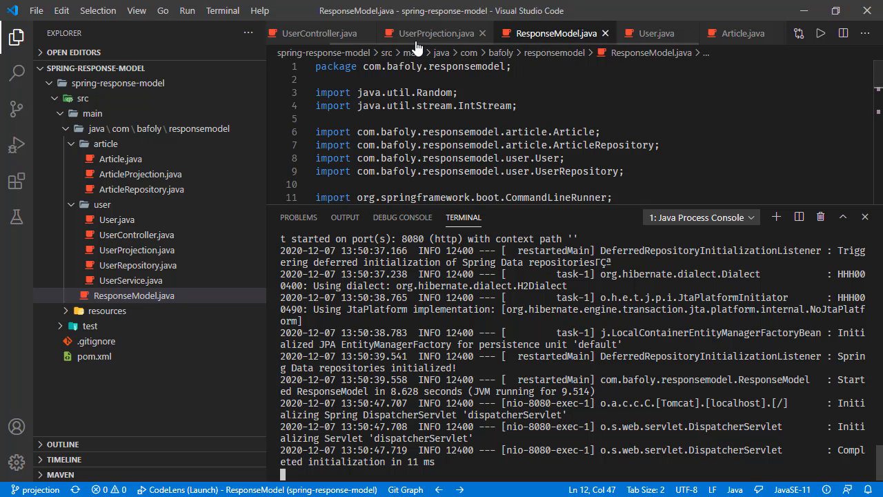
Step: Trace UserProjection's full-name expression back to the User entity's lastname field
{"action": "left_click", "coordinate": [436, 33]}
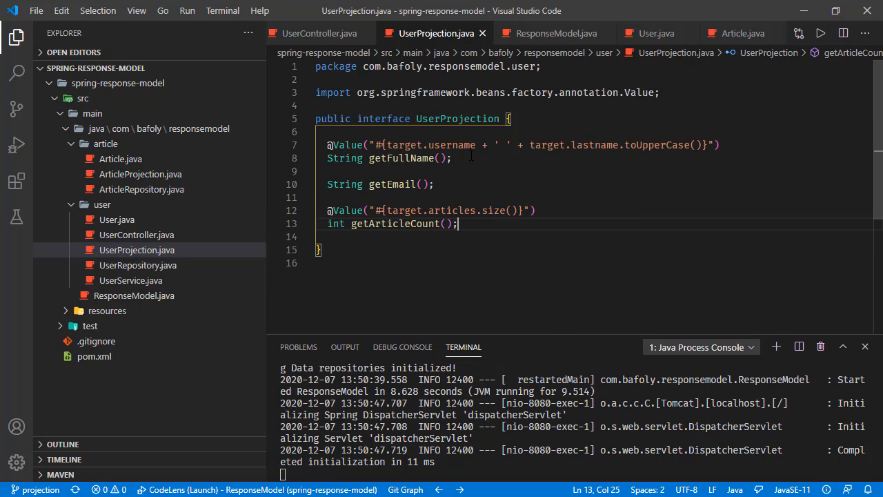
{"action": "mouse_move", "coordinate": [378, 158]}
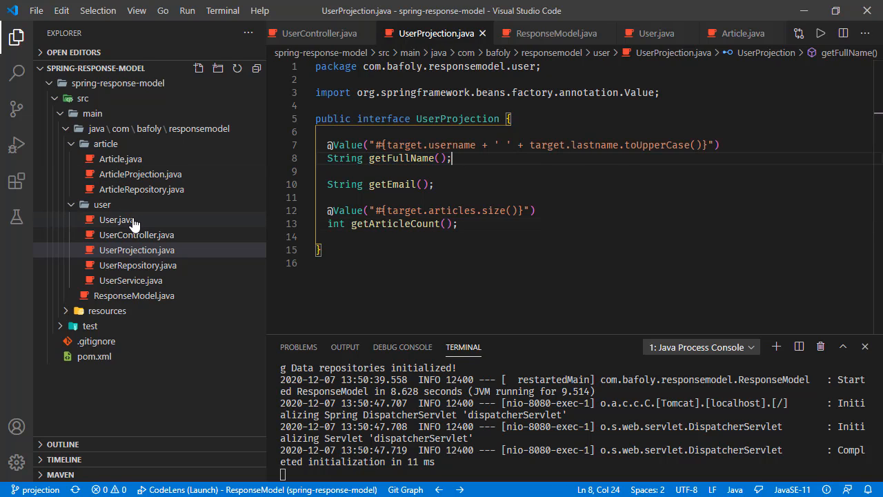
{"action": "left_click", "coordinate": [116, 219]}
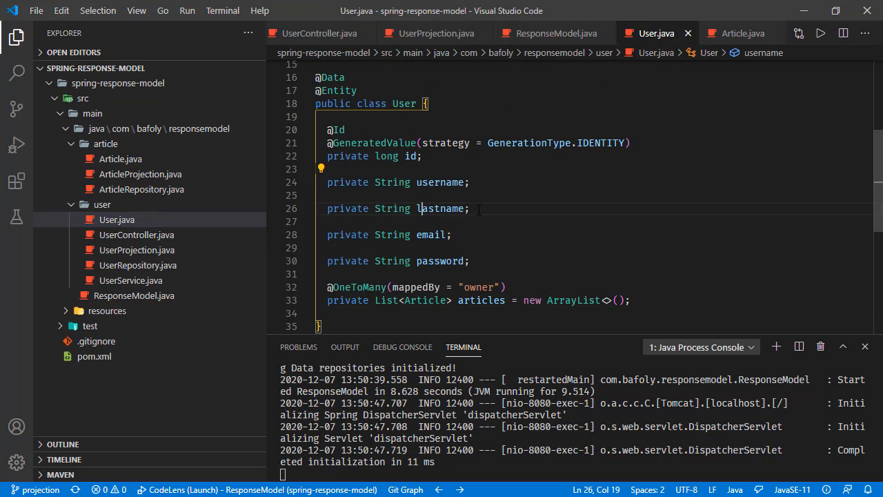
{"action": "left_click", "coordinate": [434, 33]}
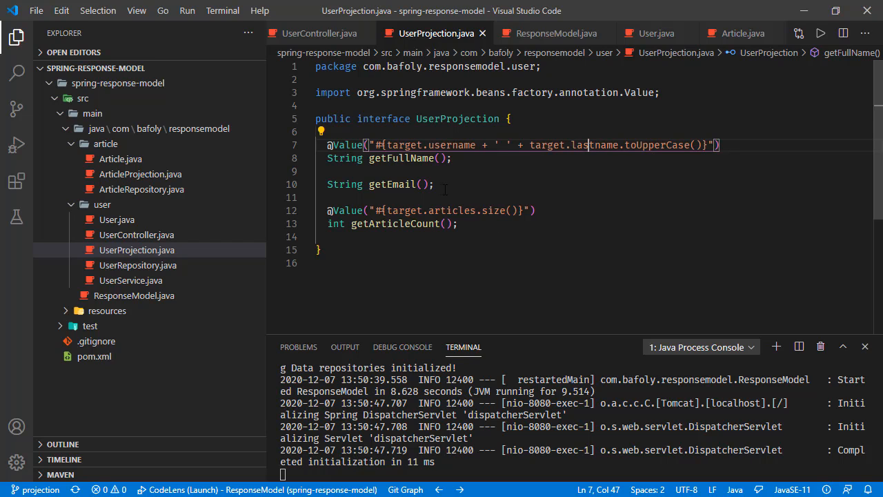
{"action": "double_click", "coordinate": [450, 210]}
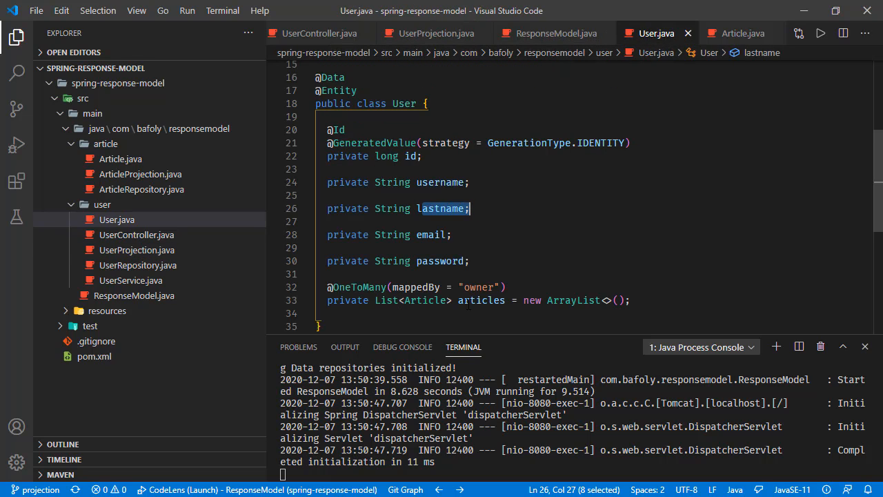
{"action": "left_click", "coordinate": [433, 33]}
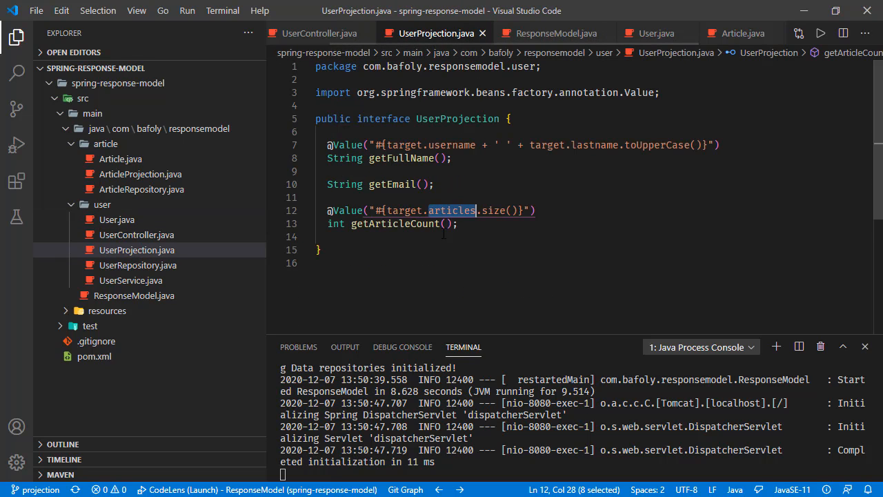
{"action": "mouse_move", "coordinate": [530, 205]}
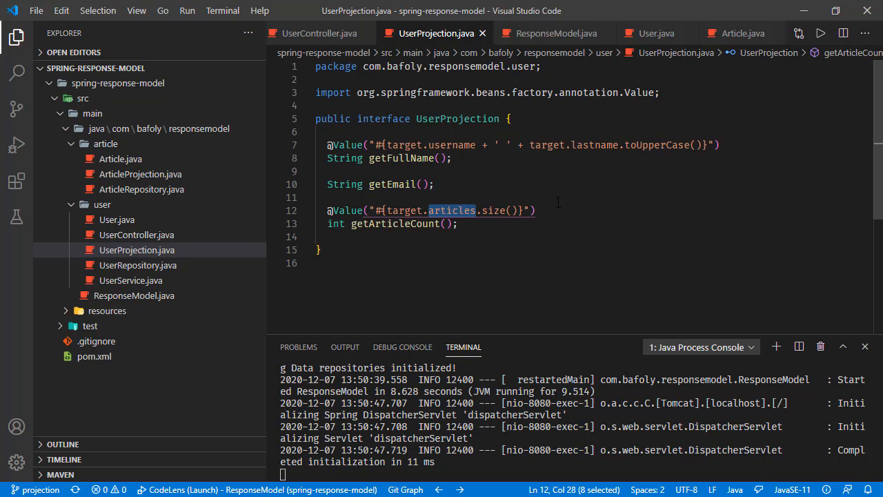
{"action": "left_click", "coordinate": [319, 196]}
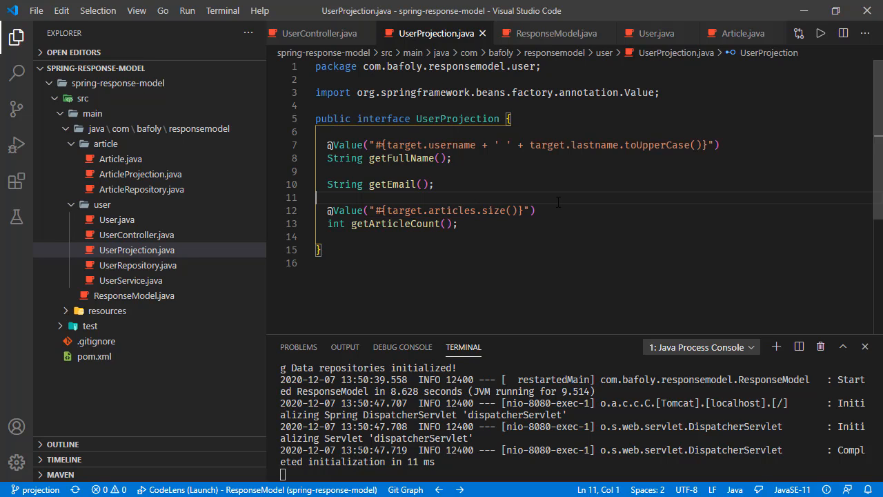
{"action": "mouse_move", "coordinate": [191, 282]}
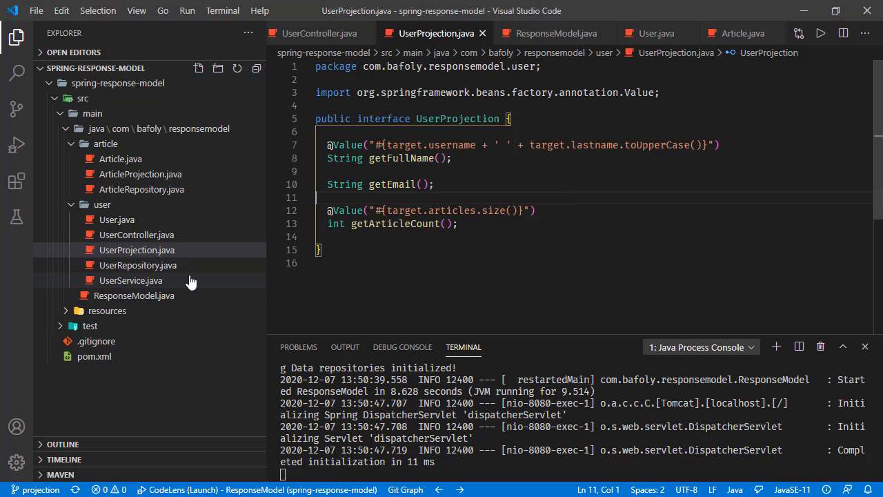
Step: Bring up UserRepository's getAllUsers projection query
{"action": "left_click", "coordinate": [138, 265]}
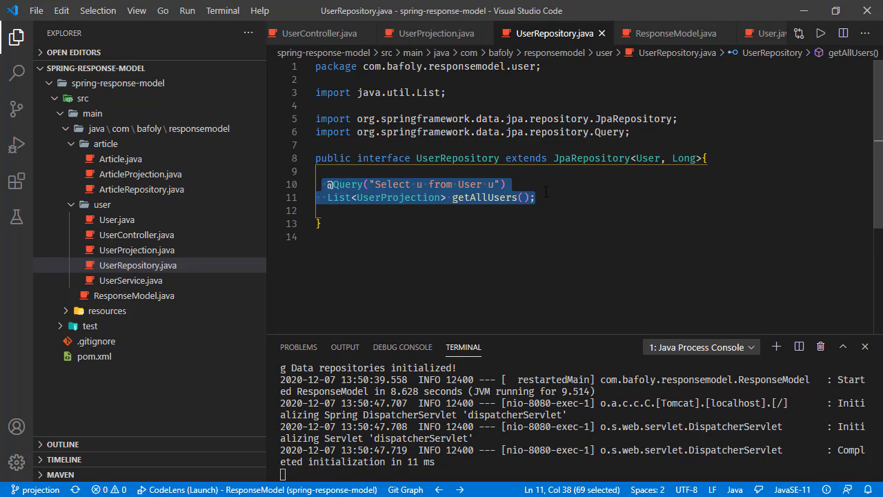
{"action": "left_click", "coordinate": [585, 202]}
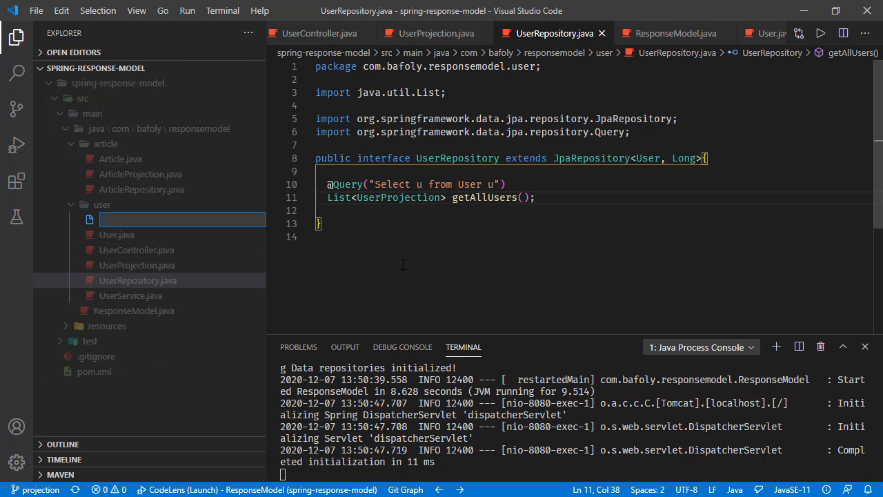
Step: Create UserDTO.java in the user package and check the projection's fields
{"action": "type", "text": "UserD"}
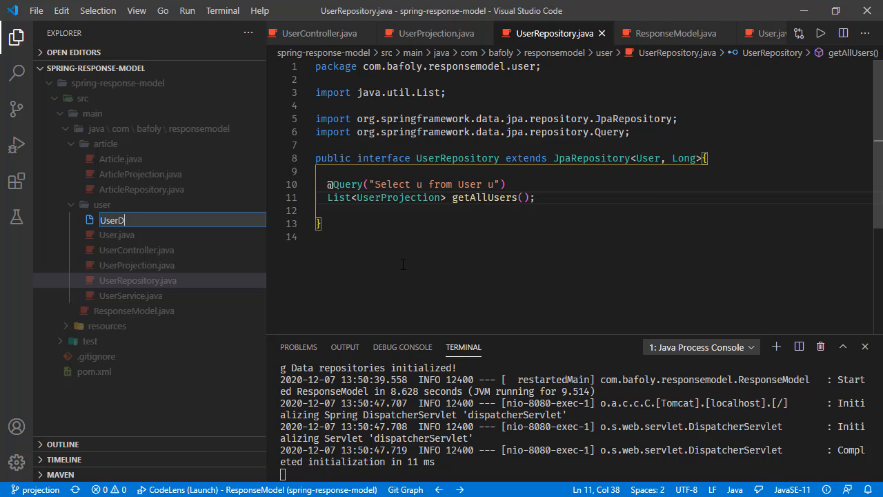
{"action": "type", "text": "TO.java"}
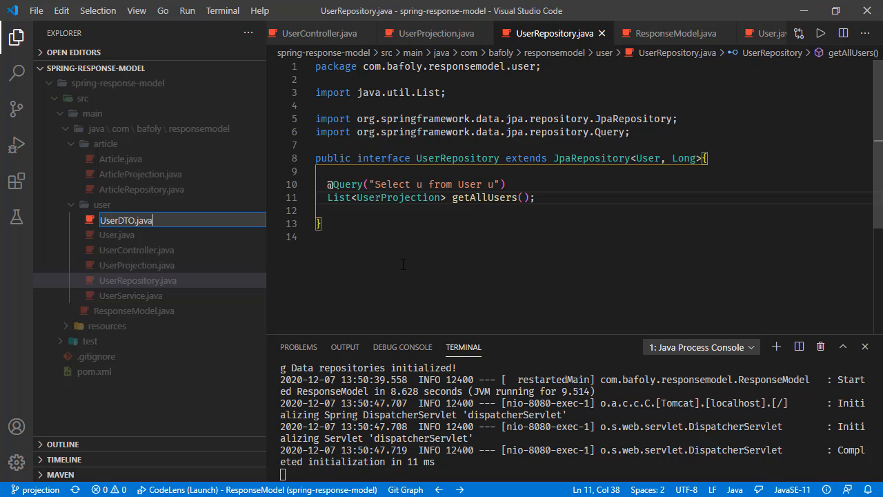
{"action": "key", "text": "Return"}
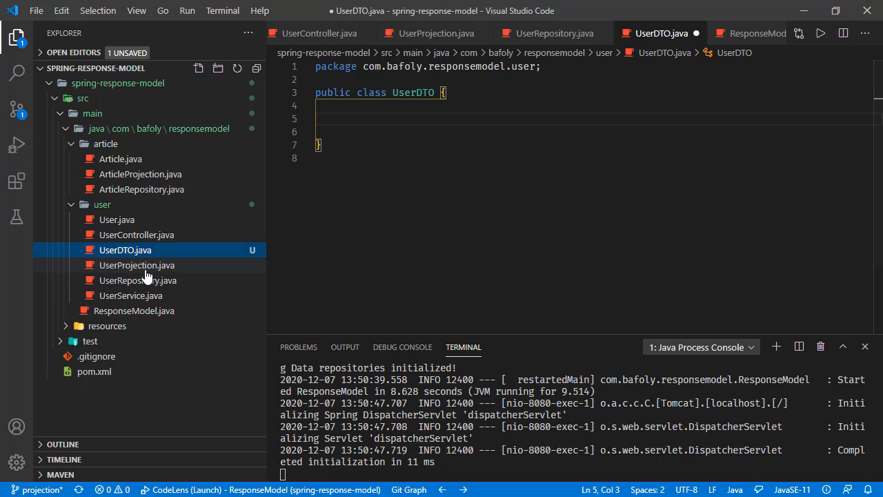
{"action": "left_click", "coordinate": [136, 265]}
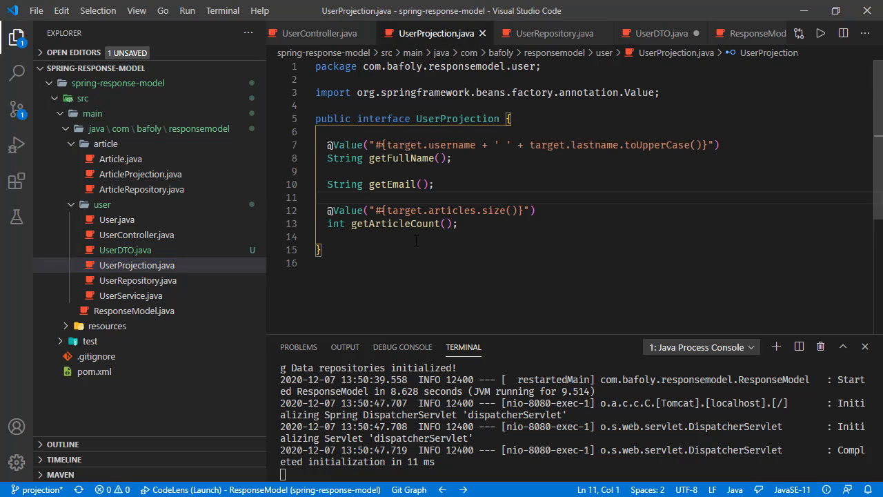
{"action": "mouse_move", "coordinate": [138, 265]}
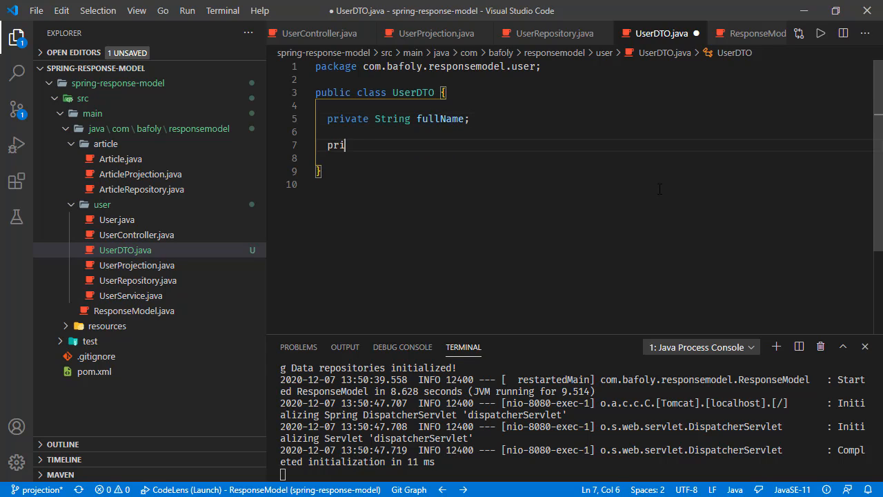
{"action": "type", "text": "vate String email;"}
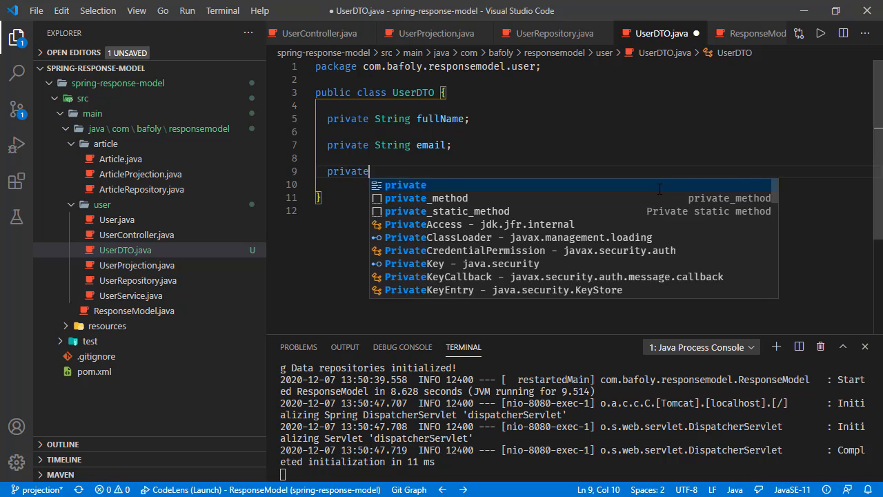
{"action": "type", "text": "int article"}
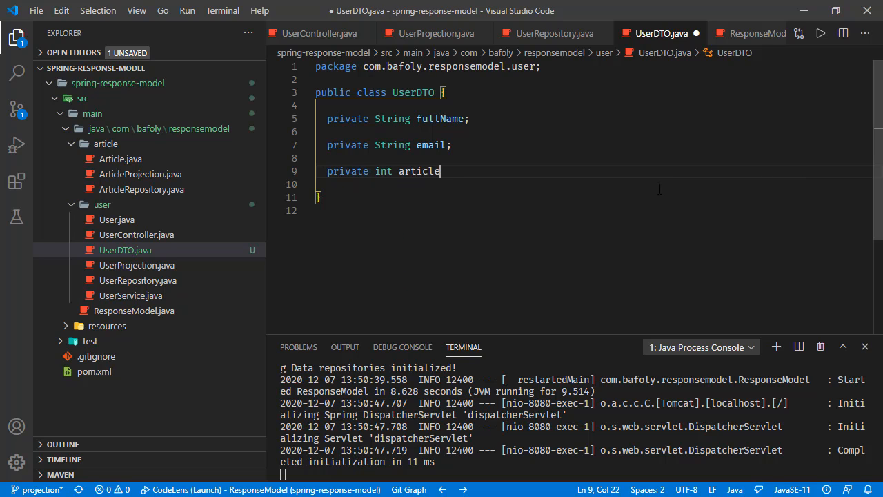
{"action": "type", "text": "Count;"}
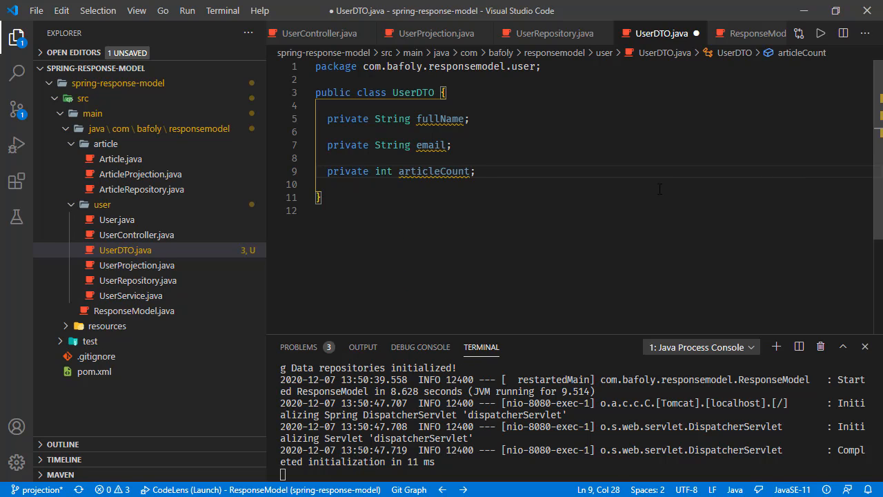
{"action": "key", "text": "enter"}
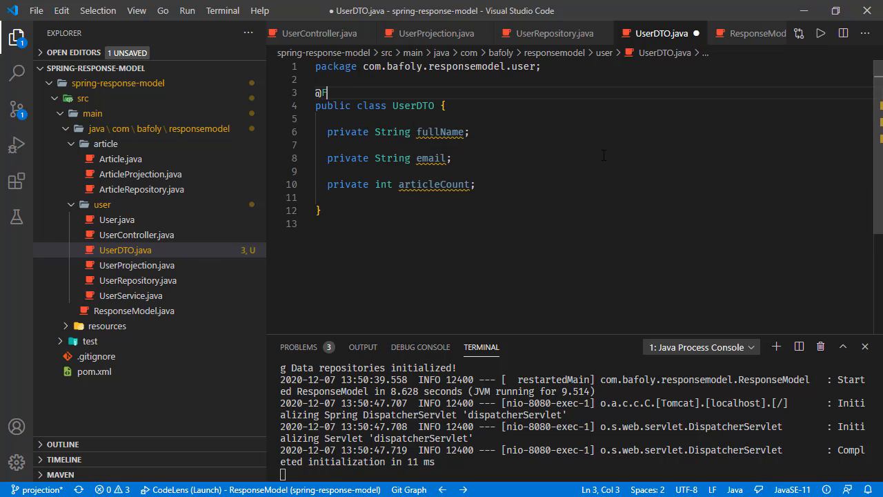
{"action": "type", "text": "Data"}
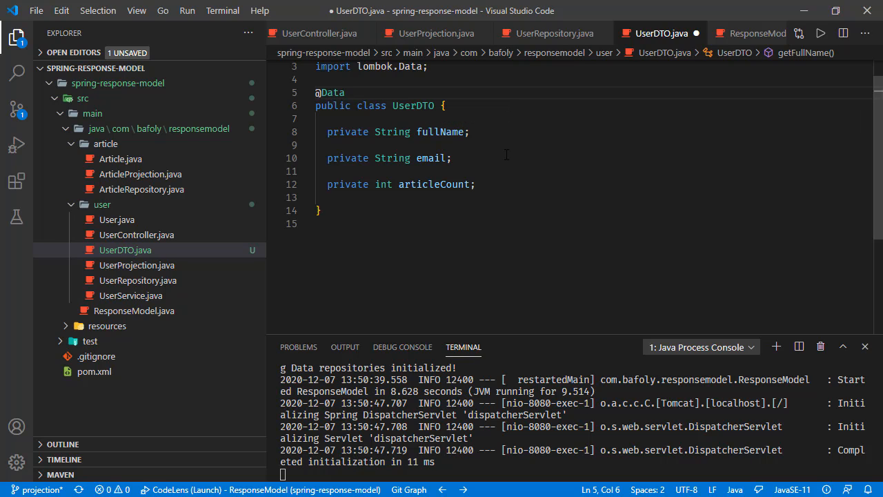
{"action": "mouse_move", "coordinate": [512, 173]}
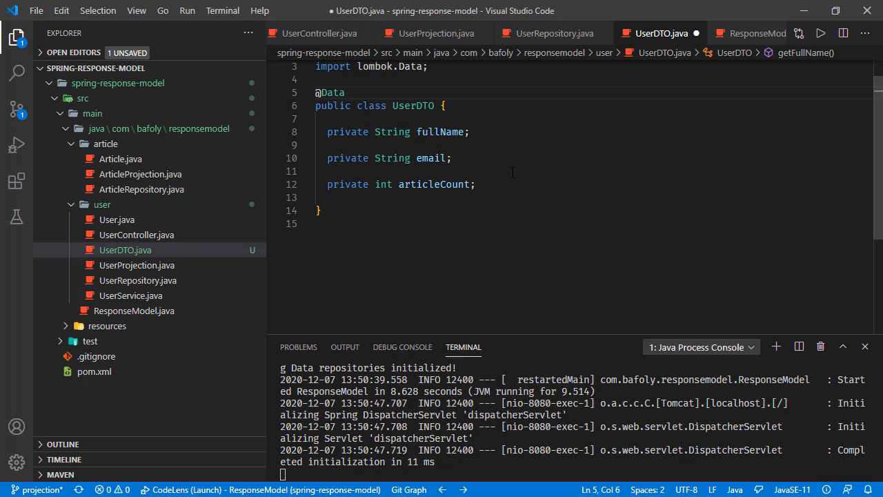
{"action": "mouse_move", "coordinate": [135, 261]}
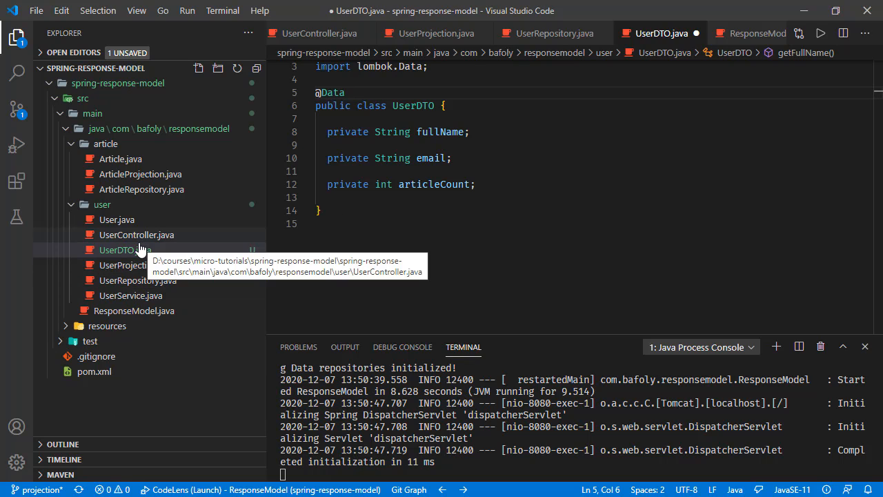
Step: In UserService make getUsers return List<User> from the repository's findAll() instead of getAllUsers()
{"action": "left_click", "coordinate": [130, 295]}
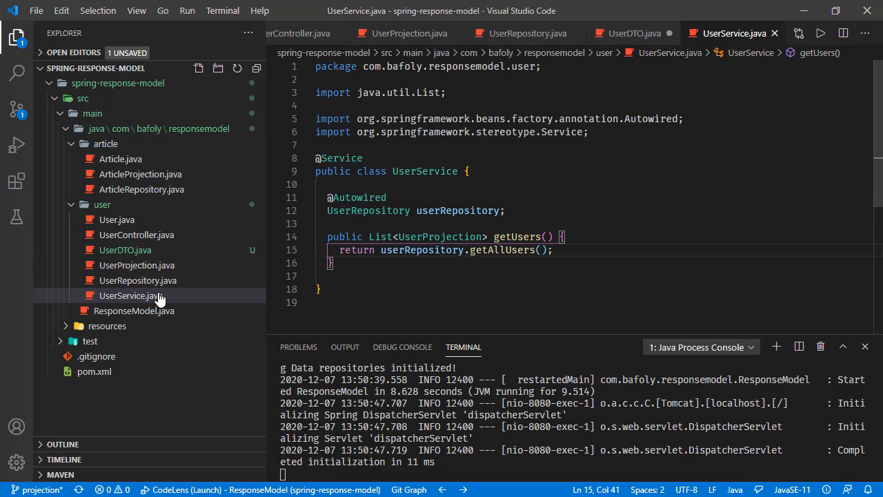
{"action": "mouse_move", "coordinate": [138, 280]}
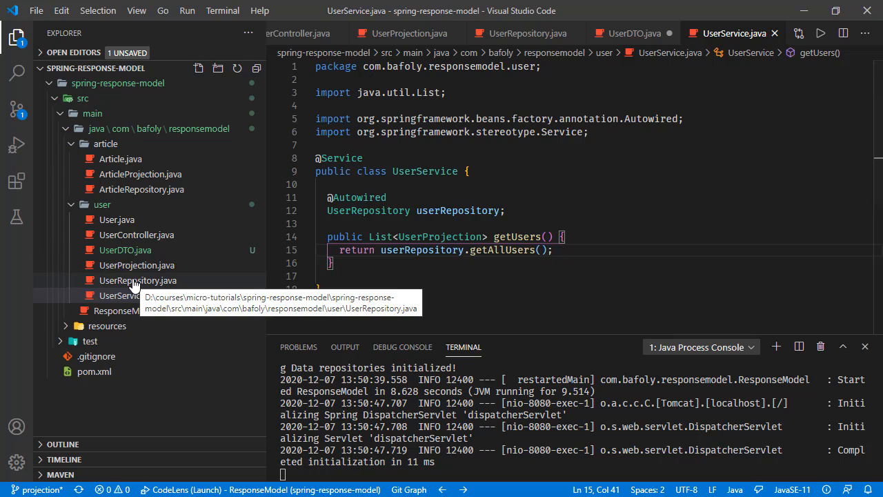
{"action": "left_click", "coordinate": [138, 280]}
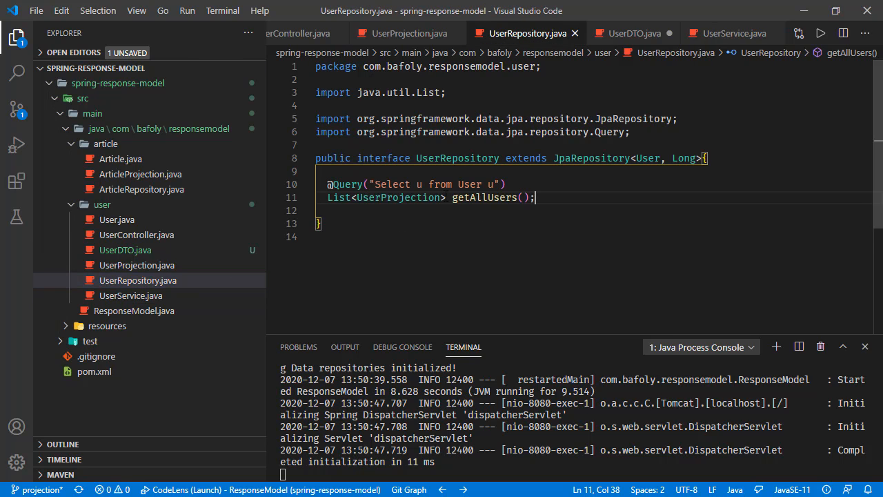
{"action": "mouse_move", "coordinate": [399, 197]}
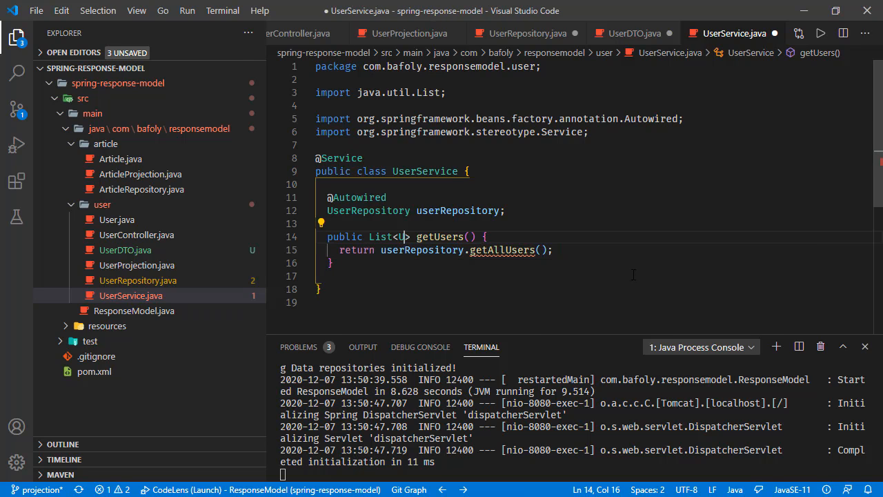
{"action": "type", "text": "ser"}
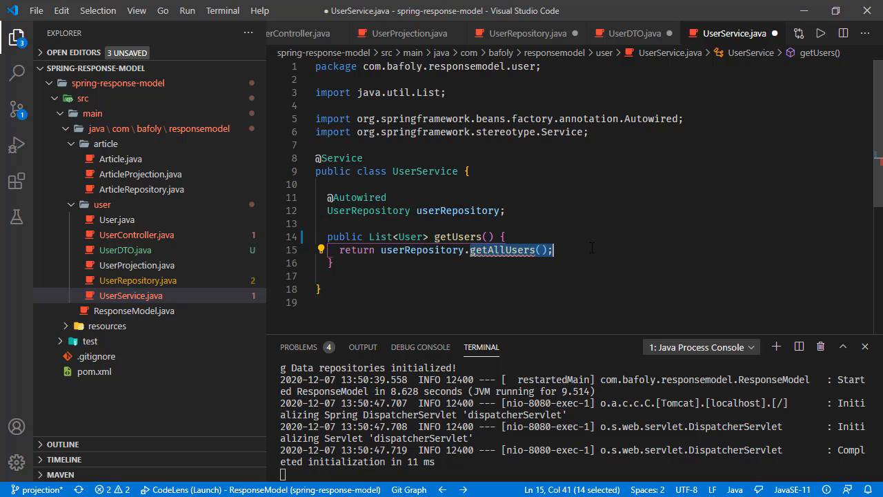
{"action": "key", "text": "Delete"}
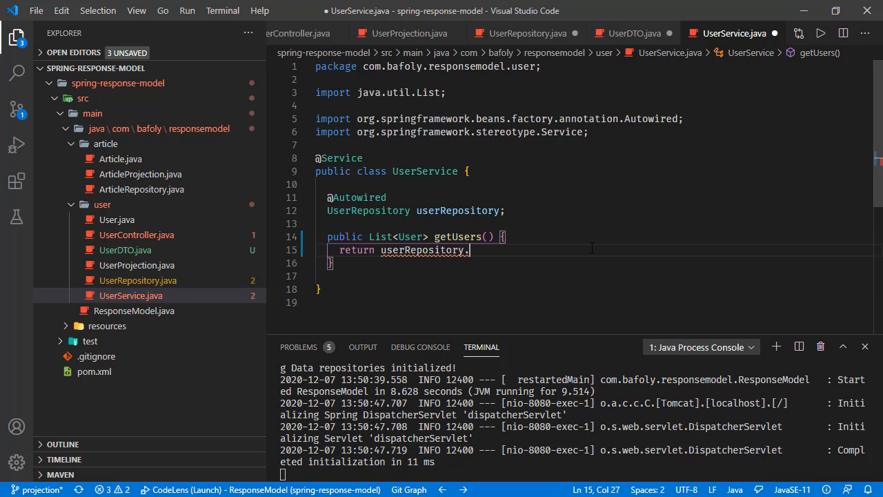
{"action": "type", "text": "f"}
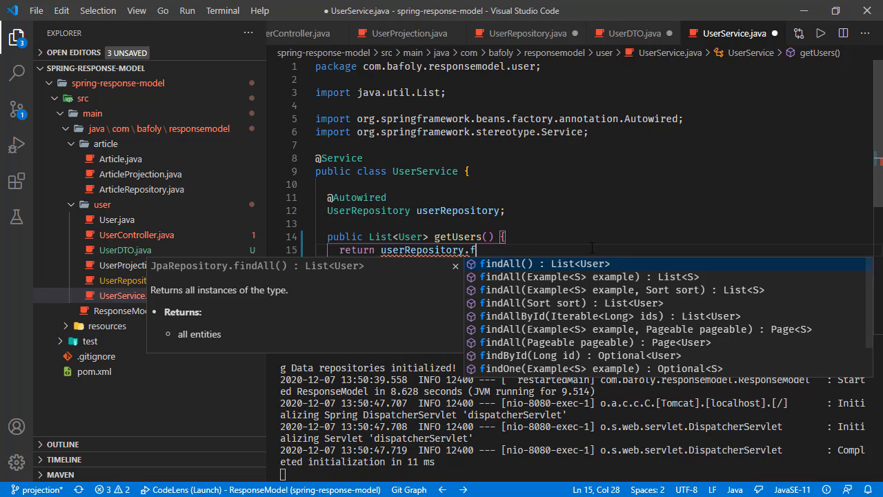
{"action": "type", "text": "indAll();"}
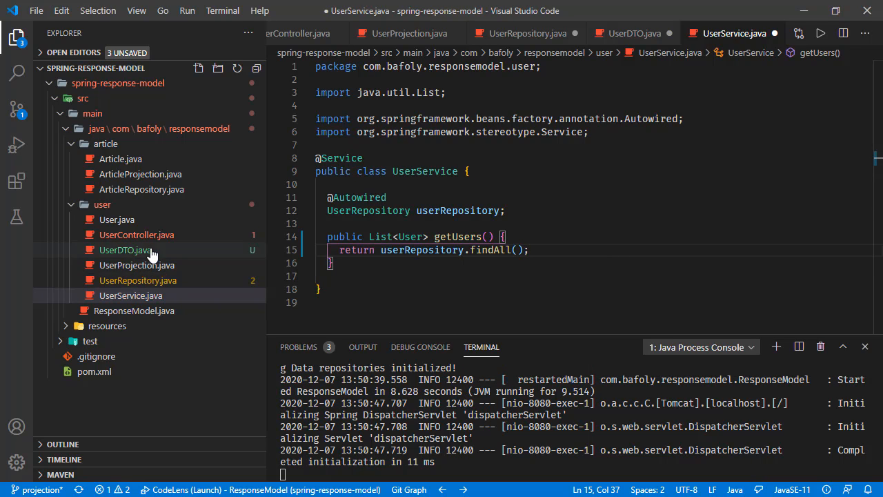
Step: Change UserController's getUsers return type to List<UserDTO> and add a blank line before the return
{"action": "left_click", "coordinate": [135, 235]}
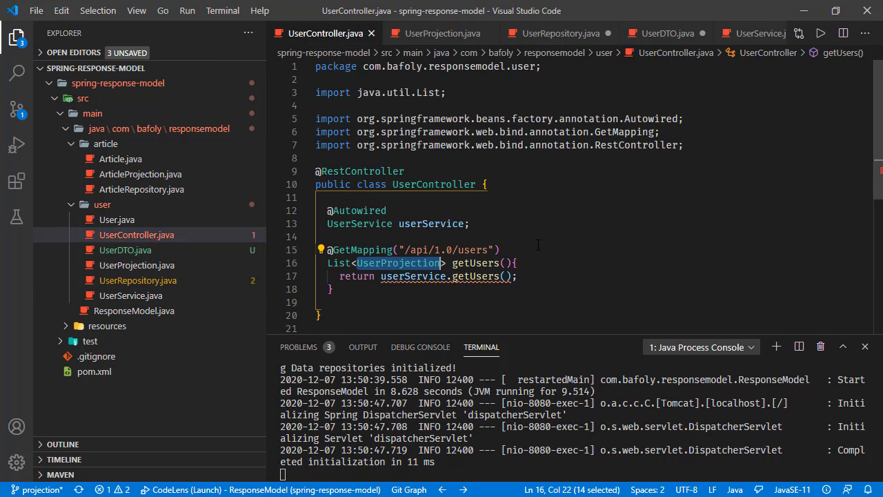
{"action": "mouse_move", "coordinate": [605, 220]}
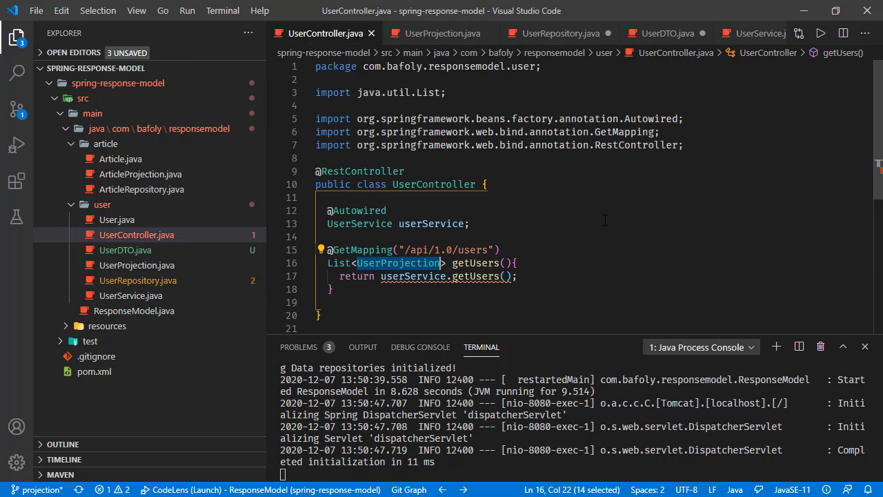
{"action": "type", "text": "UserDTO"}
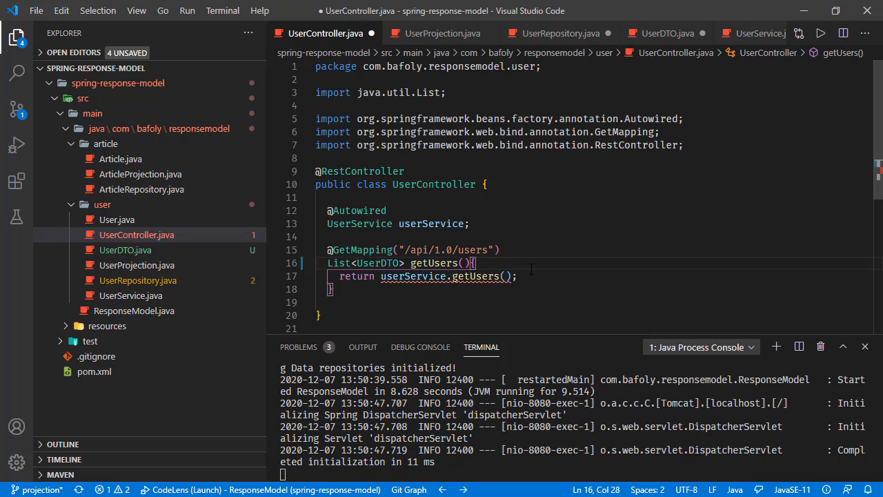
{"action": "key", "text": "enter"}
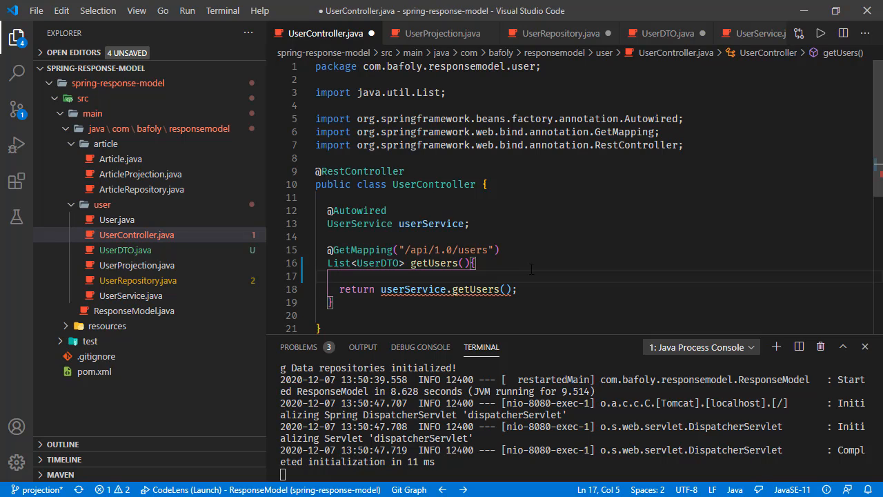
{"action": "left_click", "coordinate": [508, 290]}
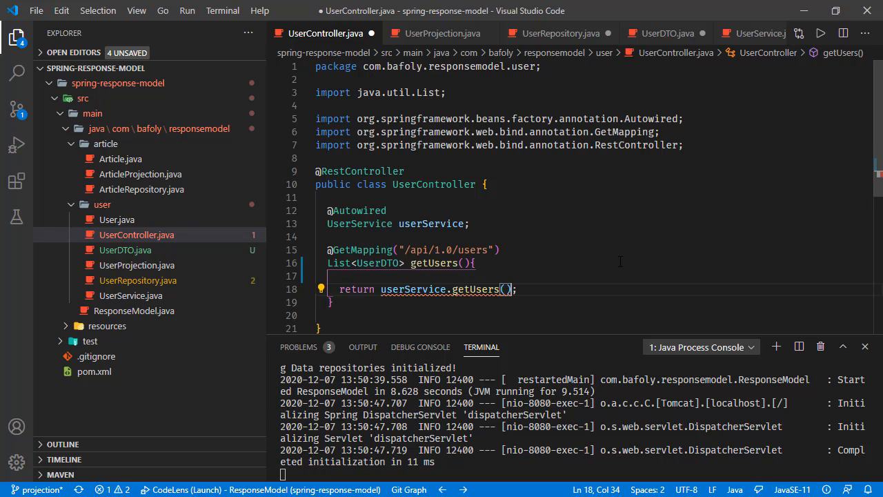
Step: Stream the users and start a map lambda that creates a new UserDTO per user
{"action": "type", "text": ".stream("}
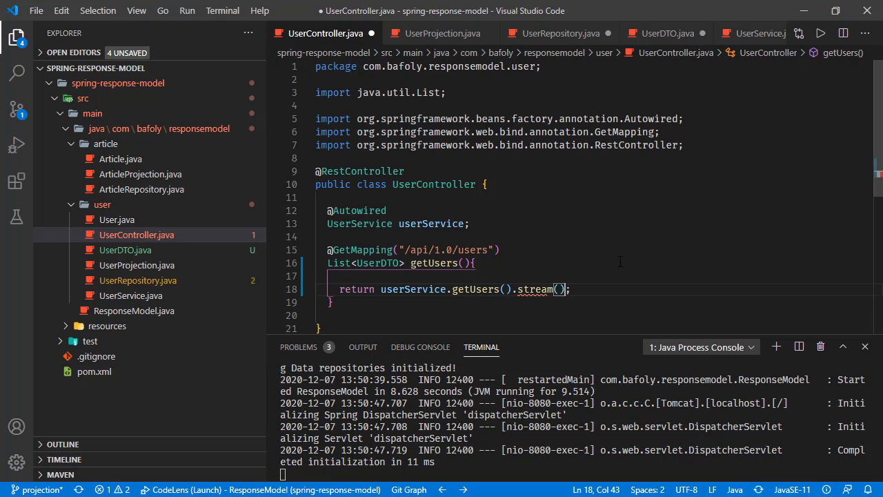
{"action": "type", "text": ".map(user"}
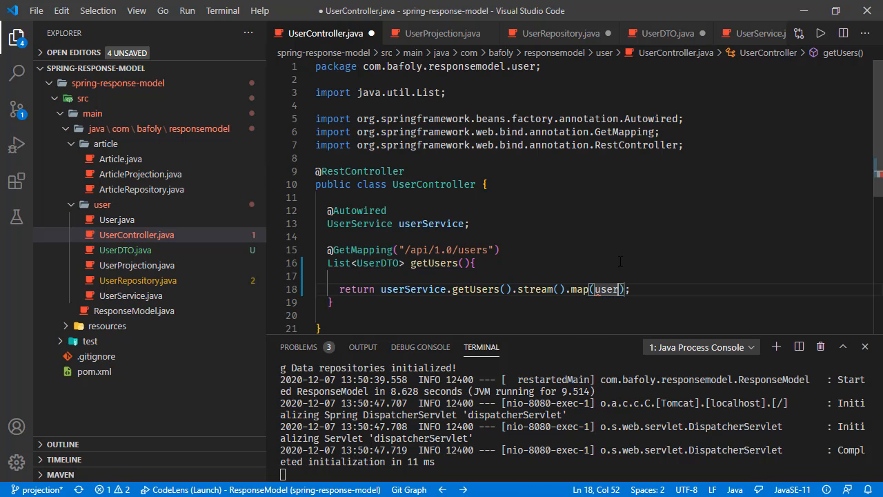
{"action": "type", "text": "->"}
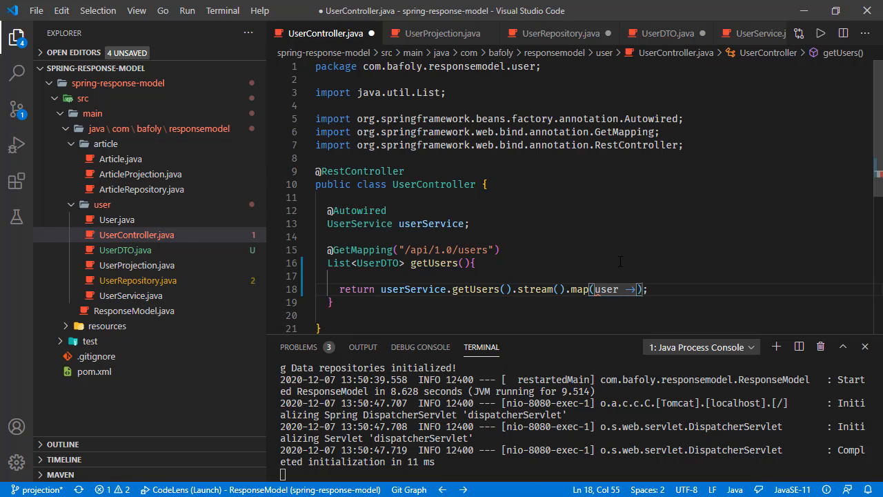
{"action": "type", "text": "{}"}
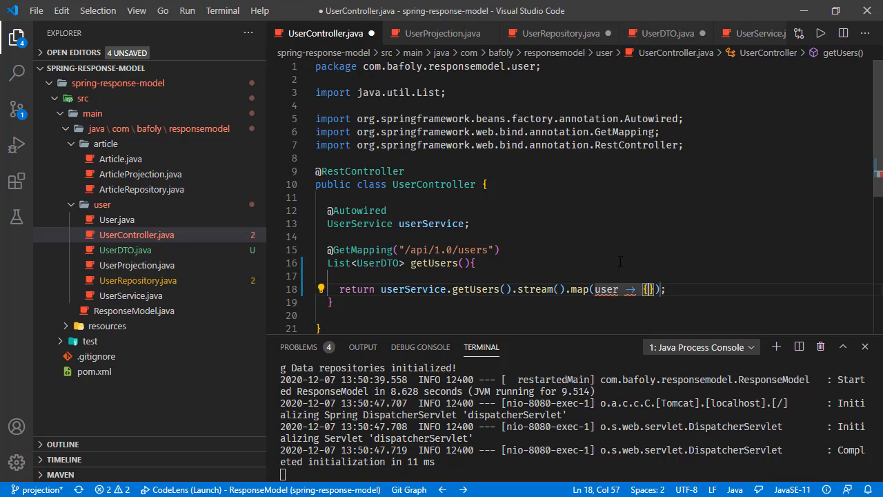
{"action": "key", "text": "enter"}
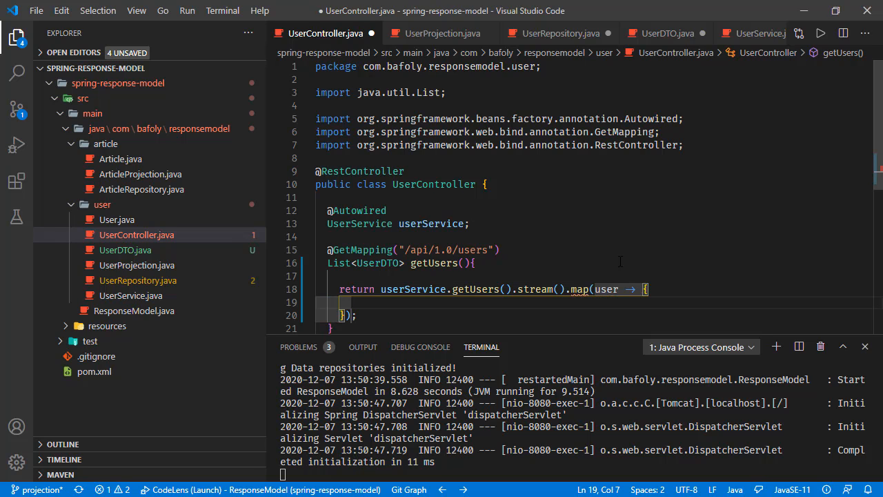
{"action": "type", "text": "UserDTO userDTO ="}
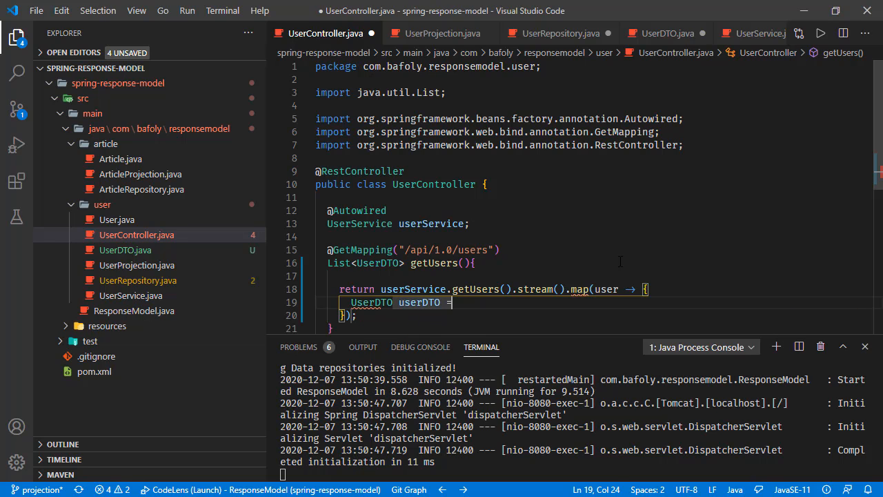
{"action": "type", "text": "new User"}
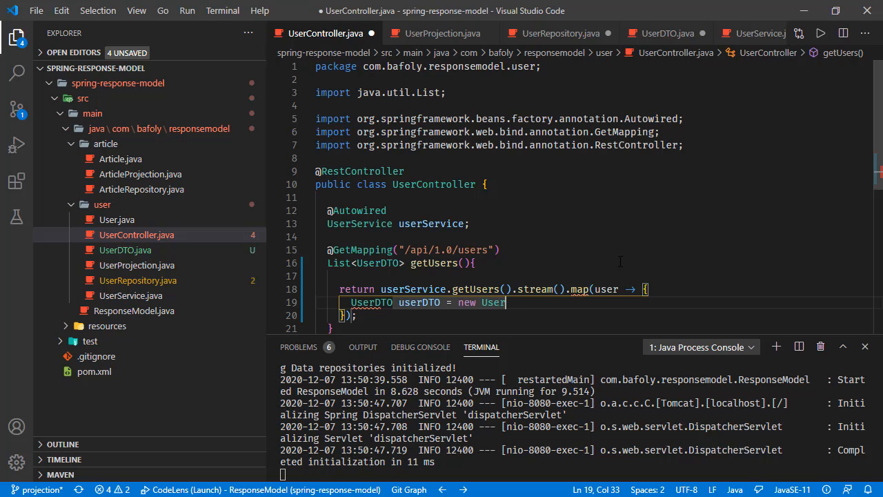
{"action": "type", "text": "DTO();"}
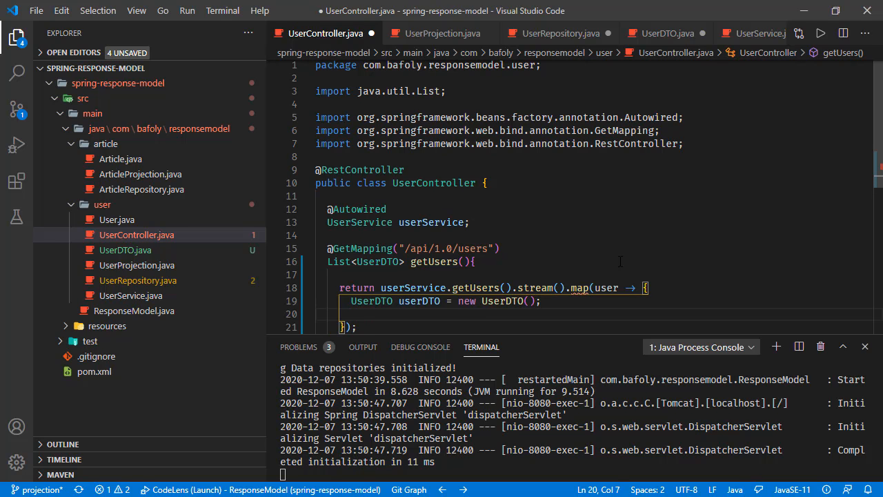
Step: Fill the UserDTO with full name, email and articles().size(), and return it from the lambda
{"action": "scroll", "scroll_direction": "down", "scroll_amount": 3}
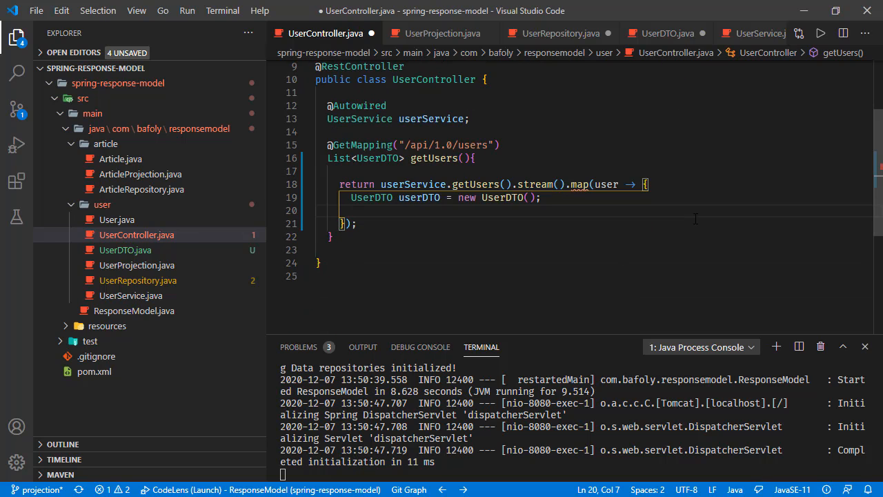
{"action": "type", "text": "user"}
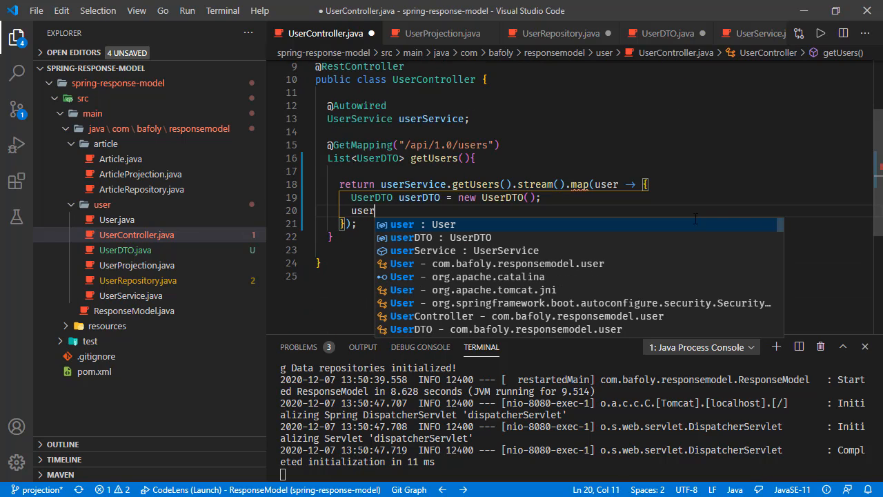
{"action": "type", "text": "DTO.set"}
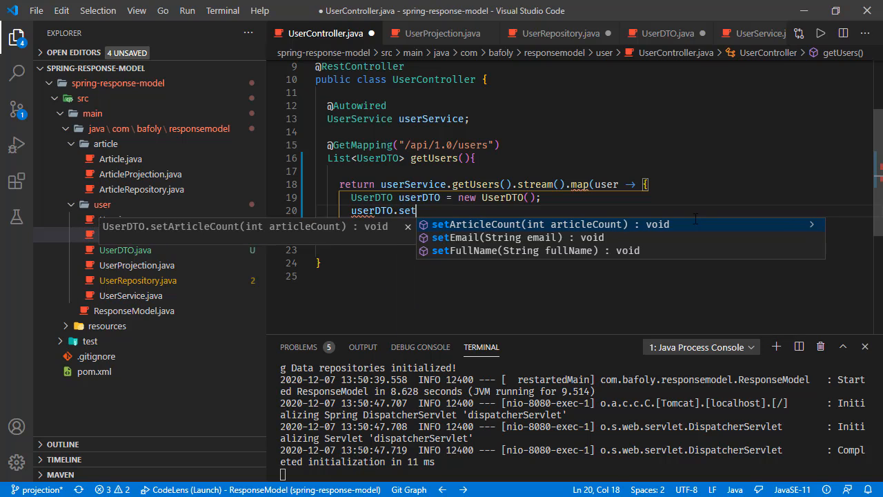
{"action": "key", "text": "Down"}
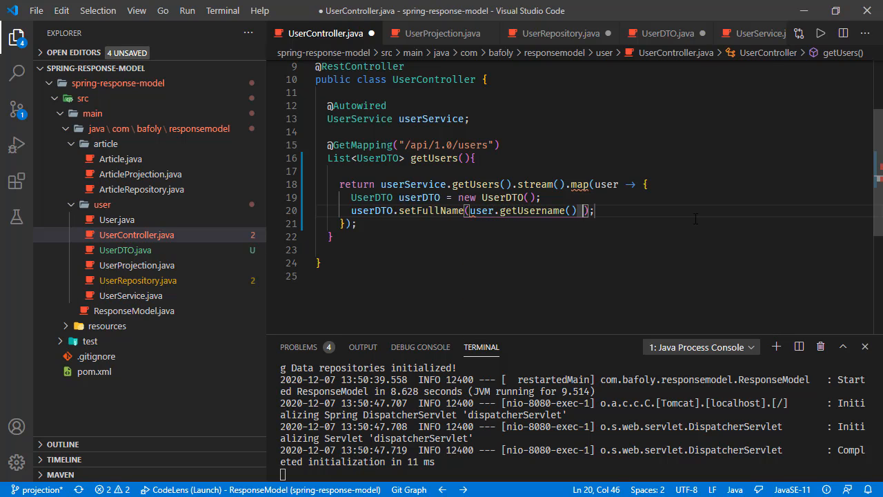
{"action": "type", "text": "+ \" \" + user.getLastname("}
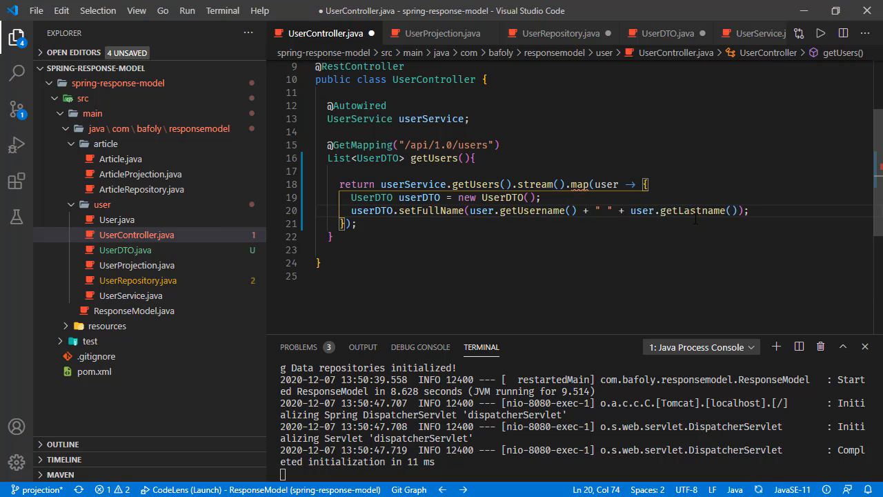
{"action": "type", "text": "userDTO.setEmail(email);"}
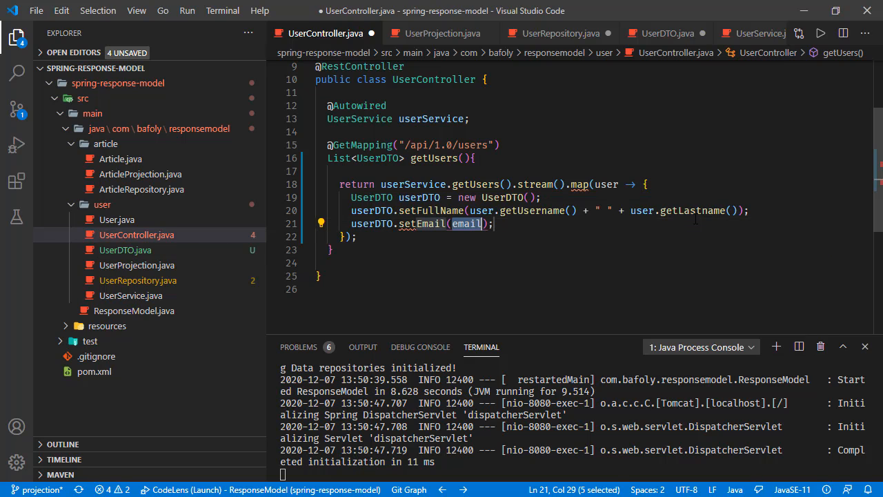
{"action": "type", "text": "user.getE"}
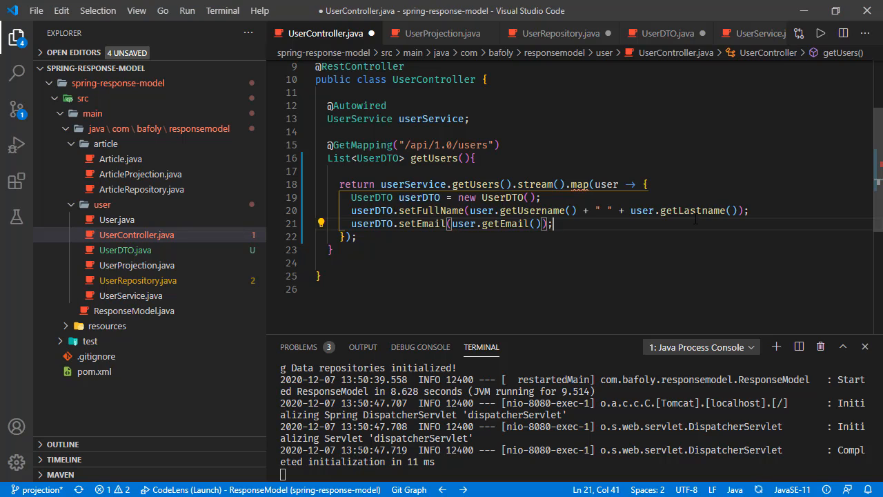
{"action": "type", "text": "u"}
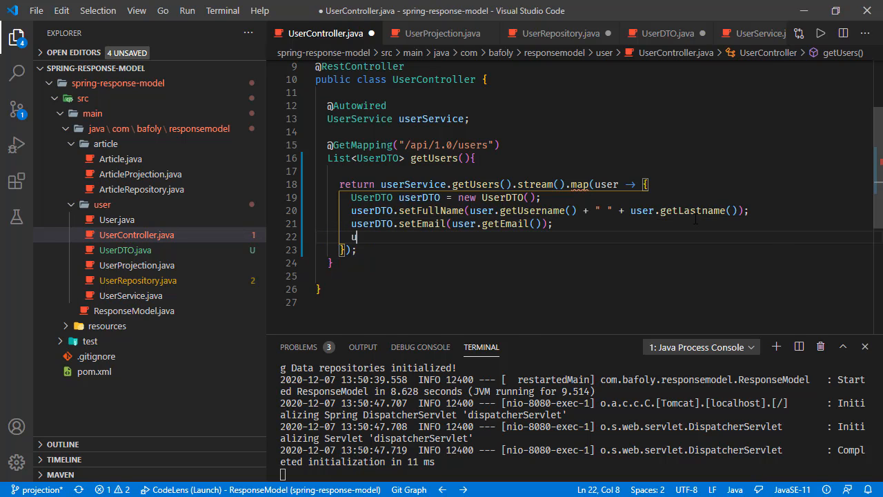
{"action": "type", "text": "serDTO.setArticleCount(articleCount);"}
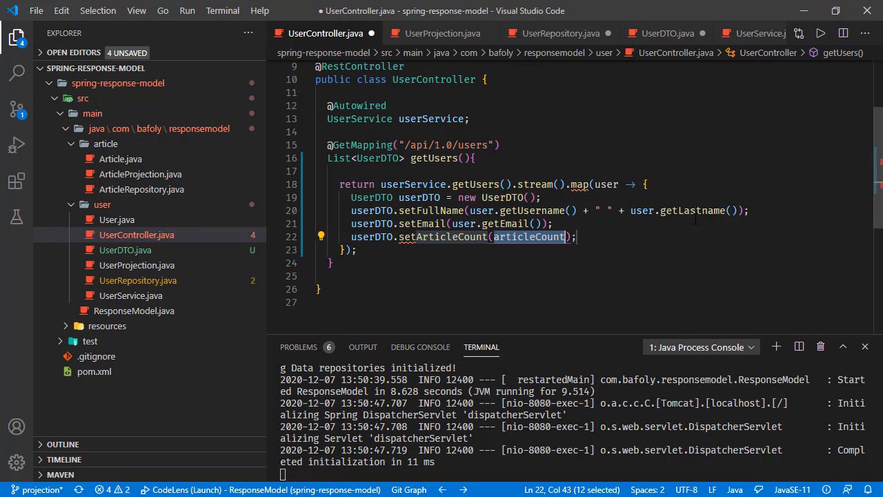
{"action": "type", "text": "user.getArticles()"}
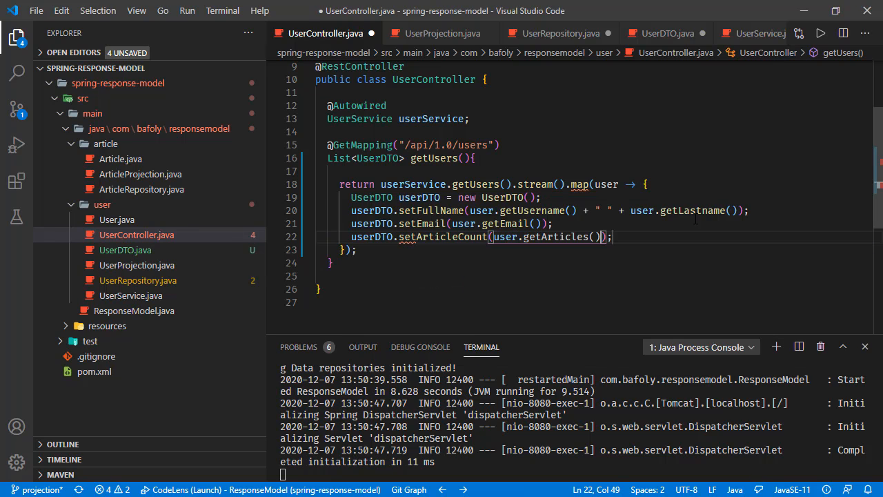
{"action": "type", "text": ".size()"}
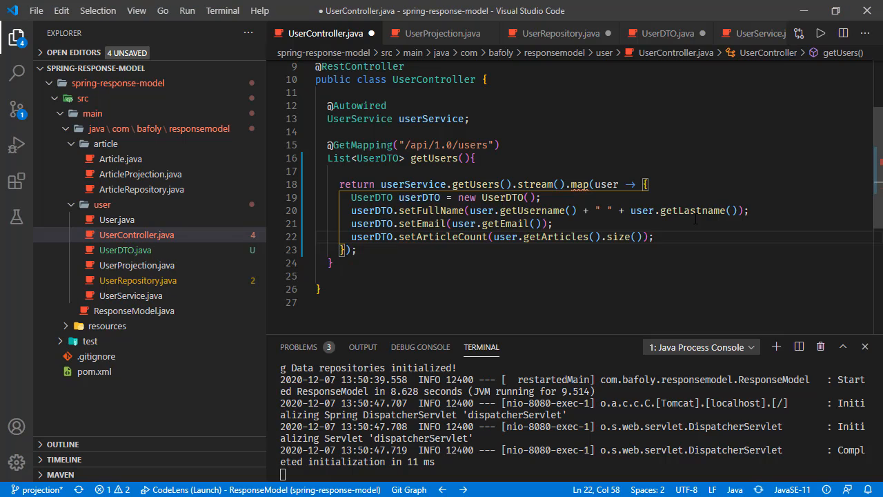
{"action": "type", "text": "return userDTO;"}
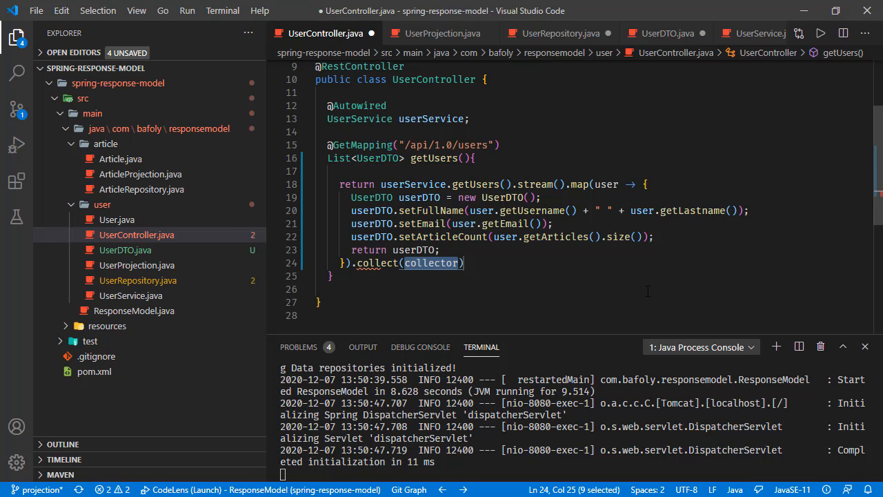
Step: Collect the mapped DTOs with Collectors.toList() and send the users request in Postman
{"action": "type", "text": "Collec"}
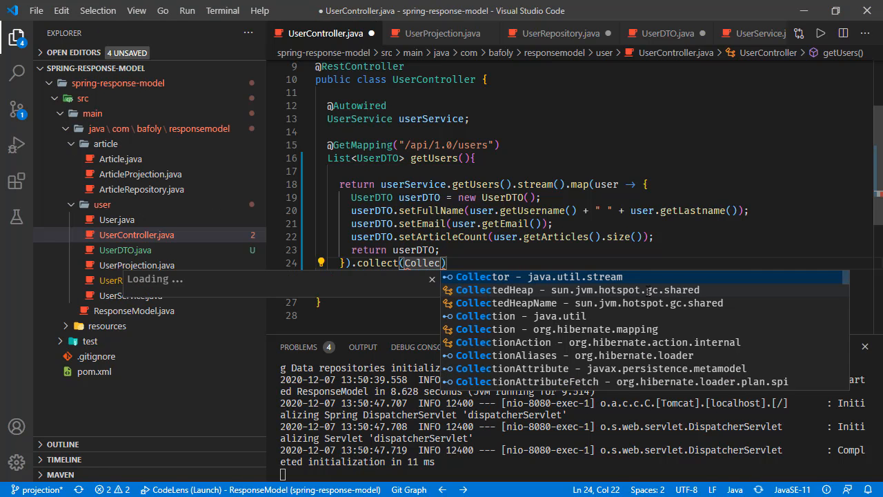
{"action": "type", "text": ".to"}
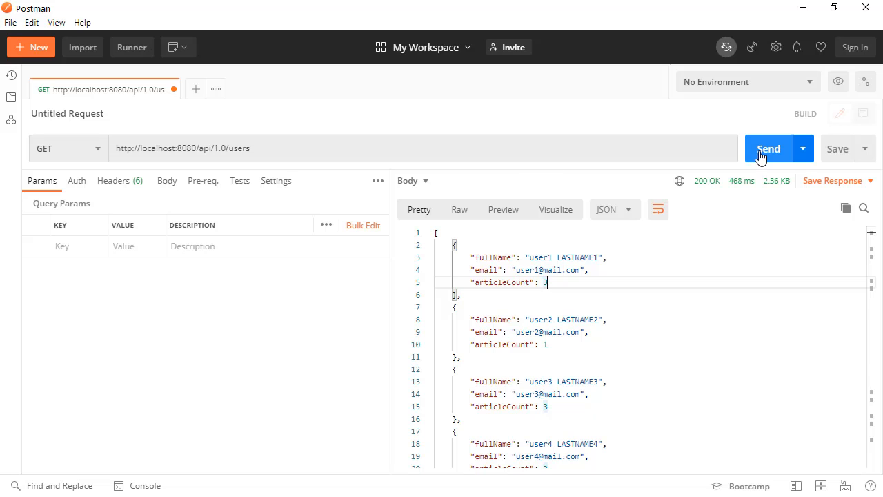
{"action": "left_click", "coordinate": [768, 149]}
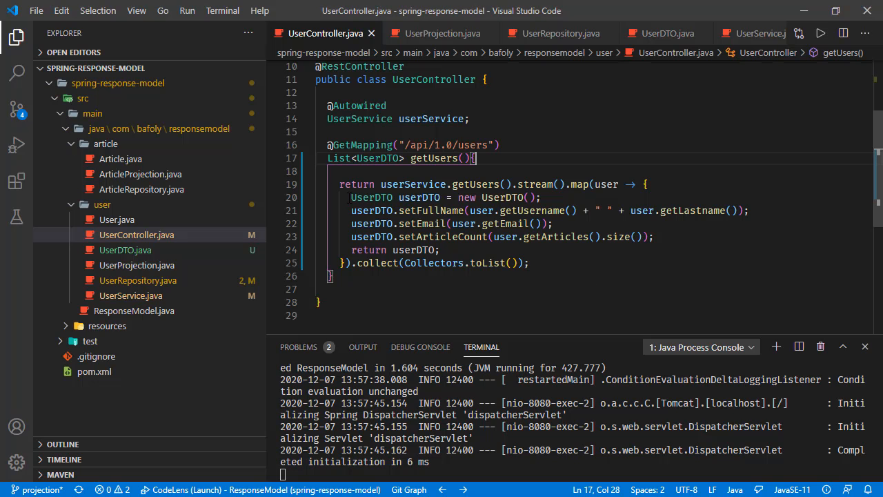
Step: Copy the DTO-building lines and declare a public UserDTO(User user) constructor in UserDTO.java
{"action": "left_click_drag", "start_coordinate": [347, 197], "coordinate": [433, 250]}
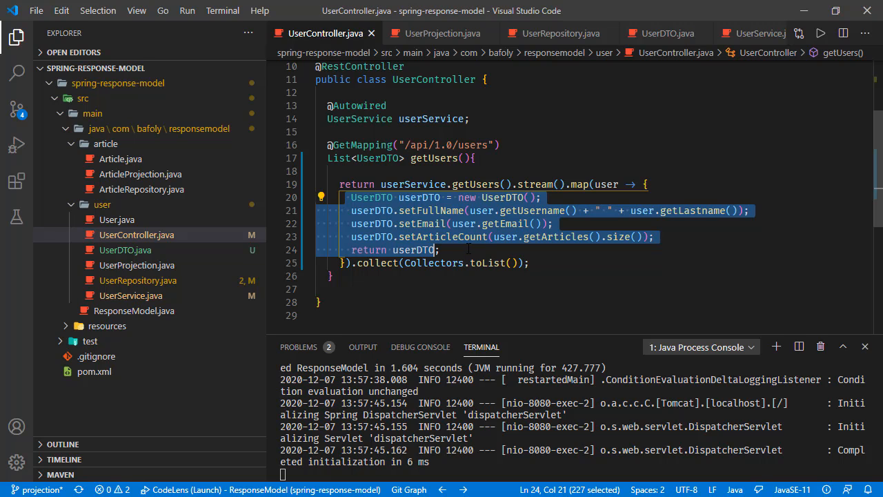
{"action": "left_click", "coordinate": [126, 250]}
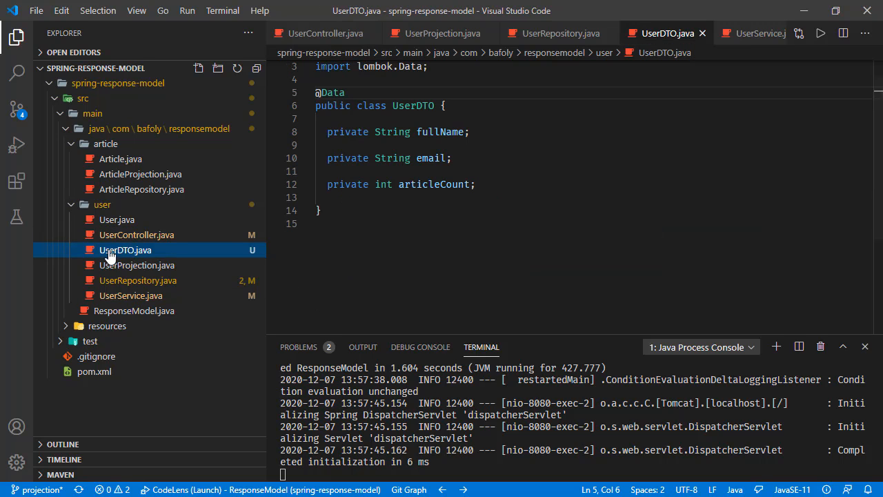
{"action": "left_click", "coordinate": [475, 185]}
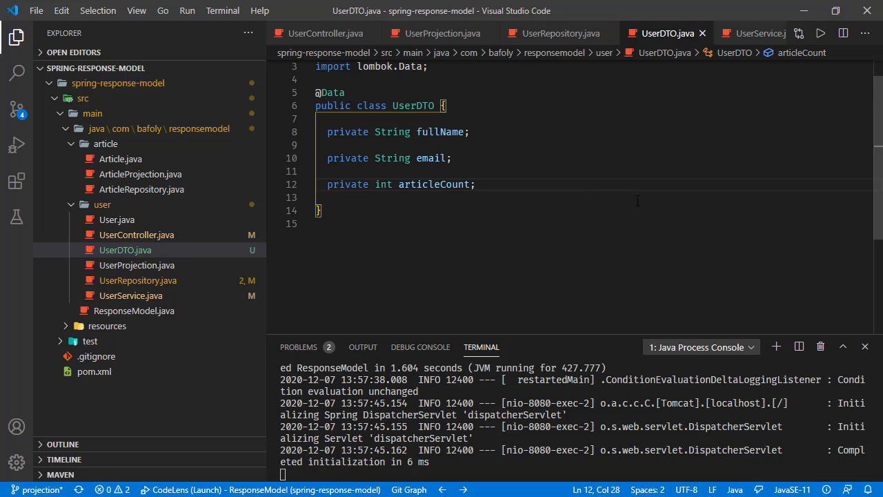
{"action": "type", "text": "public UserDTO("}
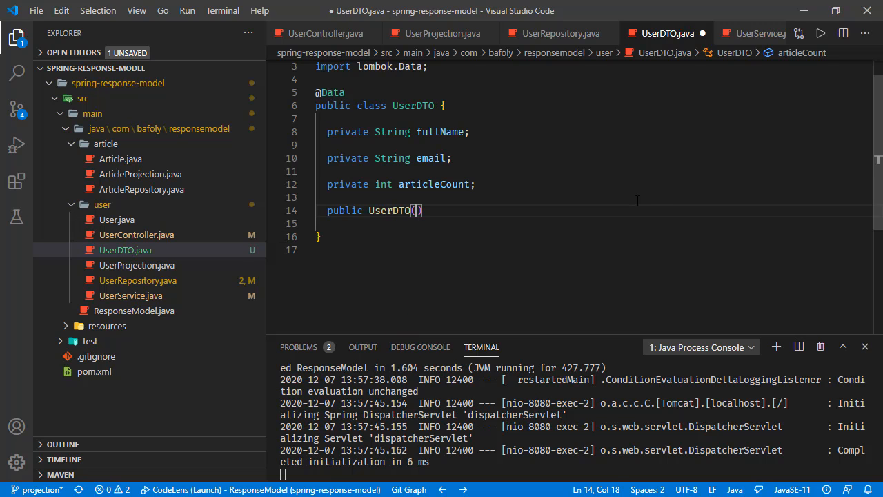
{"action": "type", "text": "User user"}
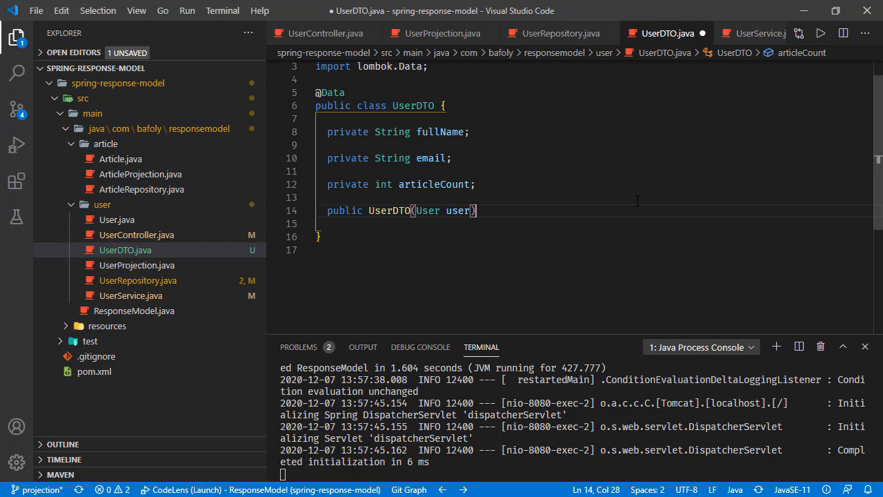
{"action": "type", "text": "{"}
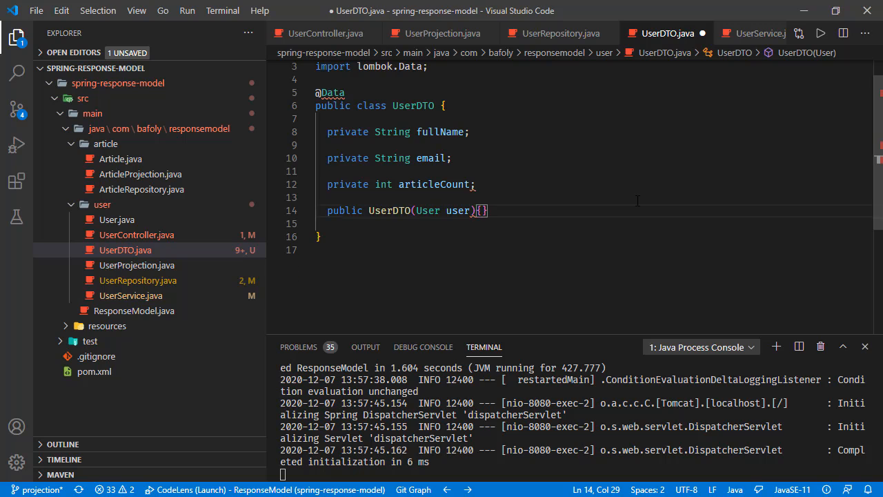
{"action": "key", "text": "Enter"}
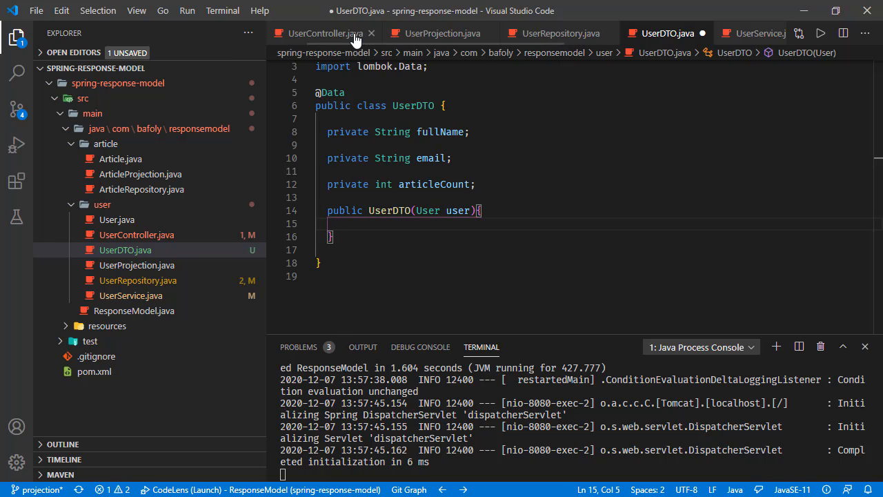
Step: Paste the setFullName, email and articleCount lines into the constructor using this. instead of userDTO
{"action": "left_click", "coordinate": [324, 33]}
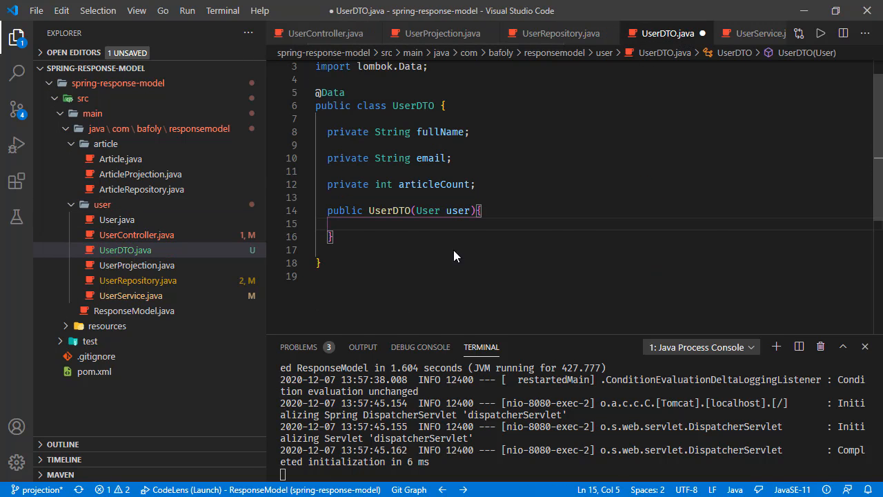
{"action": "type", "text": "userDTO.setFullName(user.getUsername() + \" \" + user.getLastname());"}
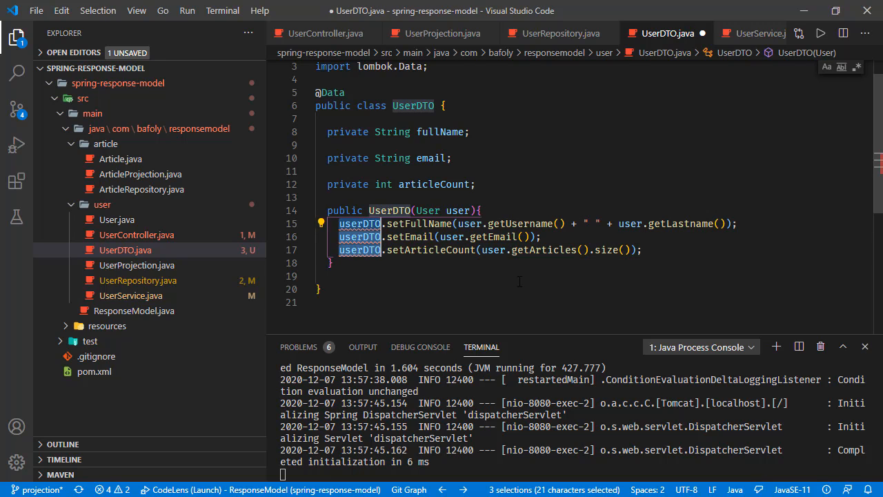
{"action": "type", "text": "this."}
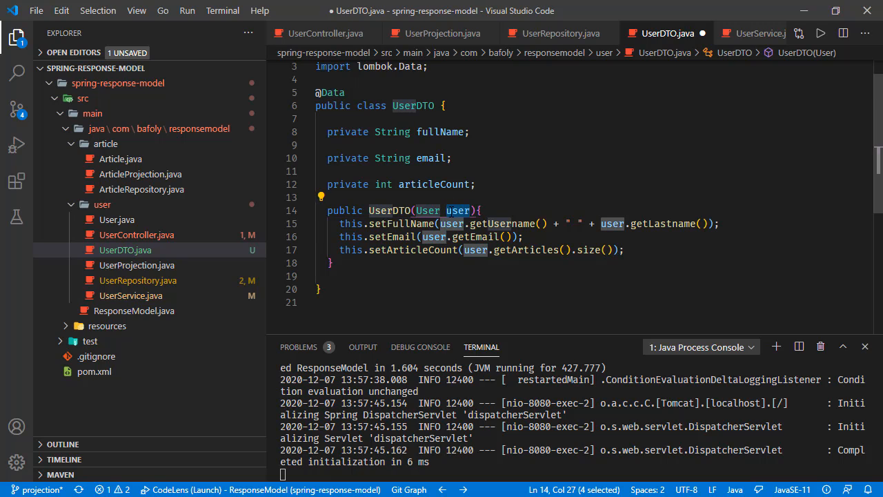
{"action": "mouse_move", "coordinate": [324, 33]}
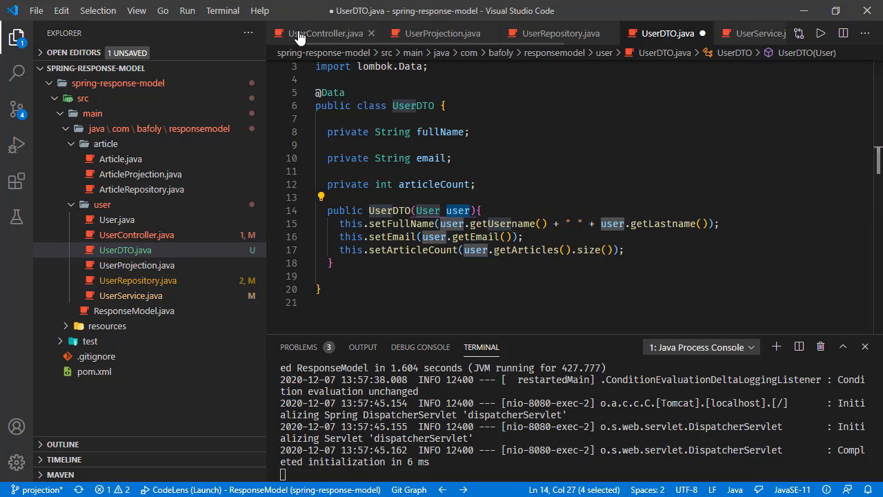
Step: Replace the getUsers lambda with map(UserDTO::new) and save so the application restarts
{"action": "left_click", "coordinate": [323, 33]}
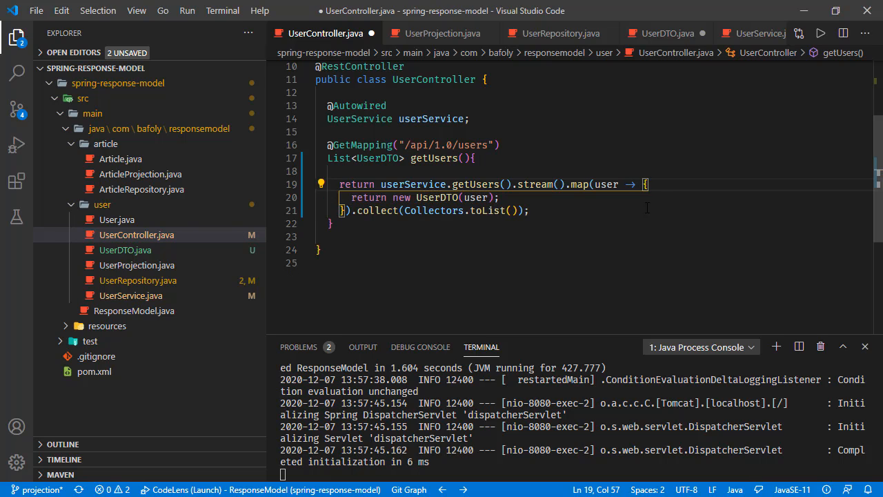
{"action": "mouse_move", "coordinate": [656, 40]}
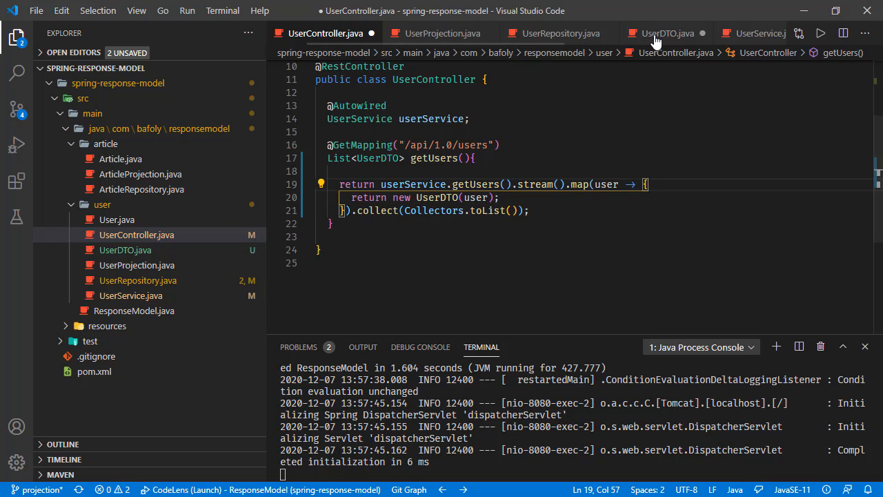
{"action": "left_click", "coordinate": [668, 33]}
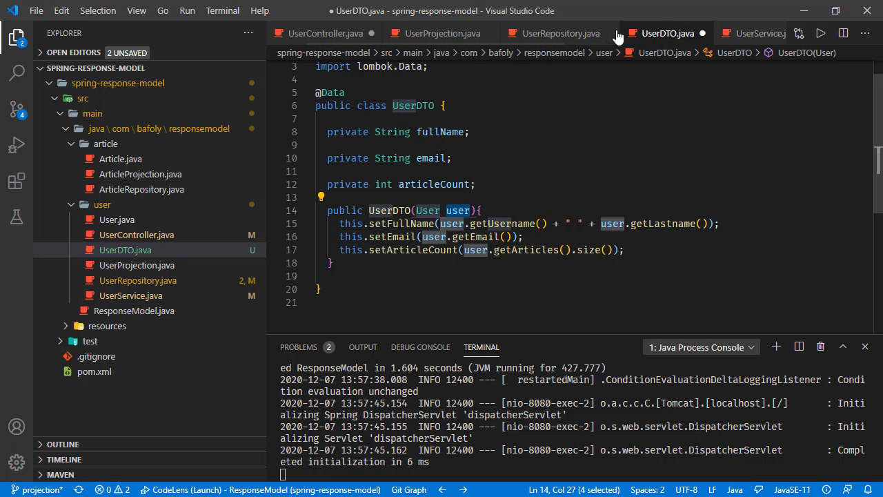
{"action": "left_click", "coordinate": [324, 34]}
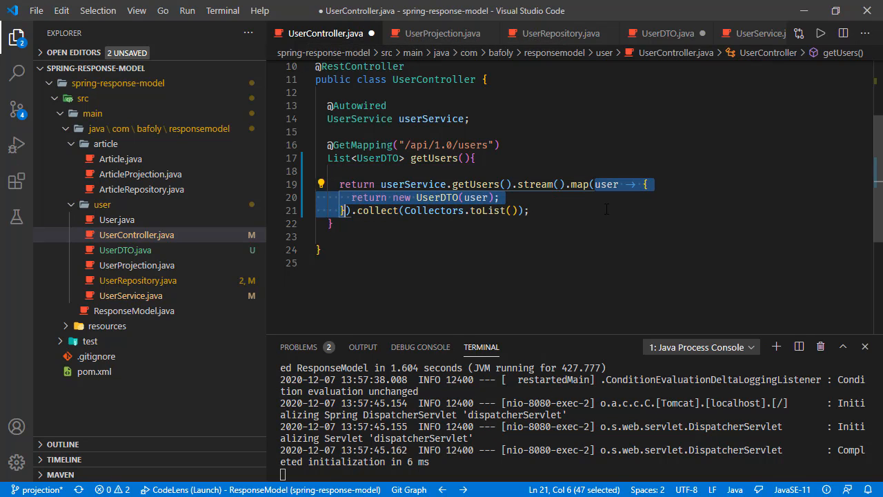
{"action": "type", "text": "User"}
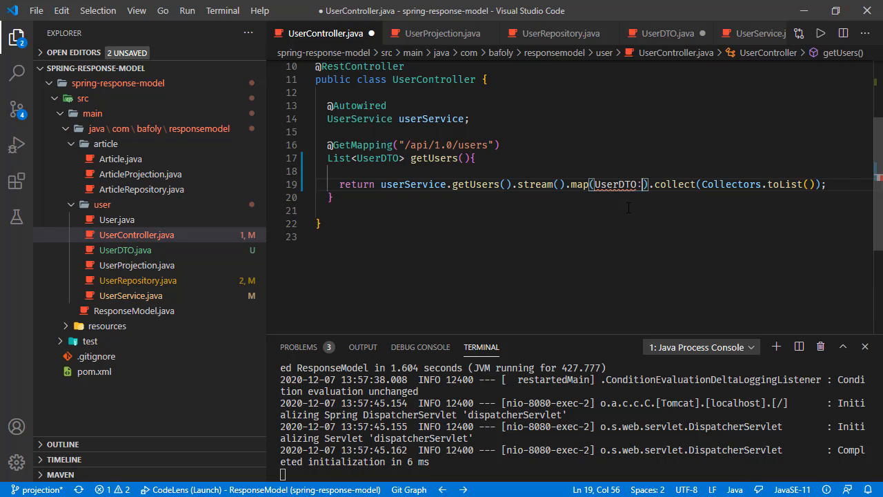
{"action": "type", "text": "::new"}
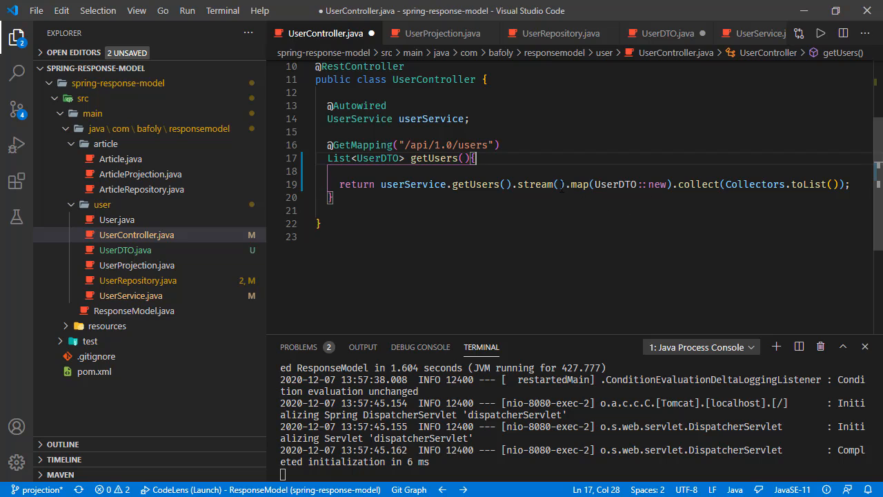
{"action": "mouse_move", "coordinate": [576, 184]}
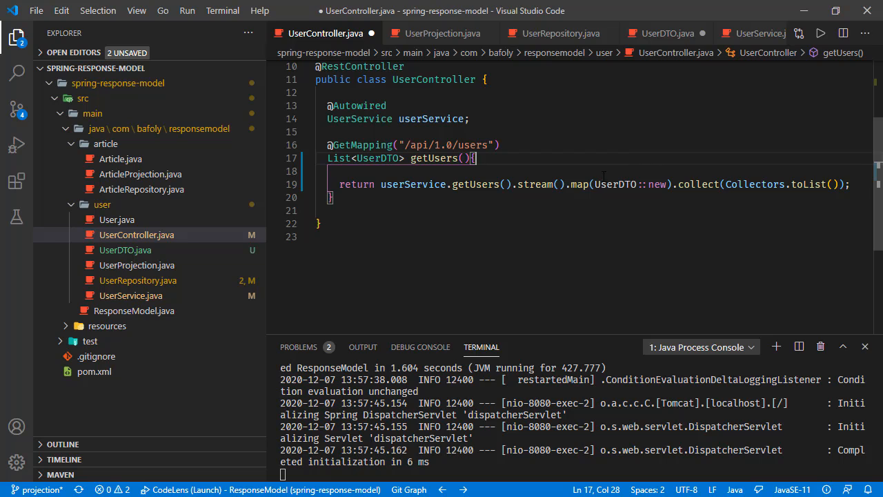
{"action": "mouse_move", "coordinate": [712, 197]}
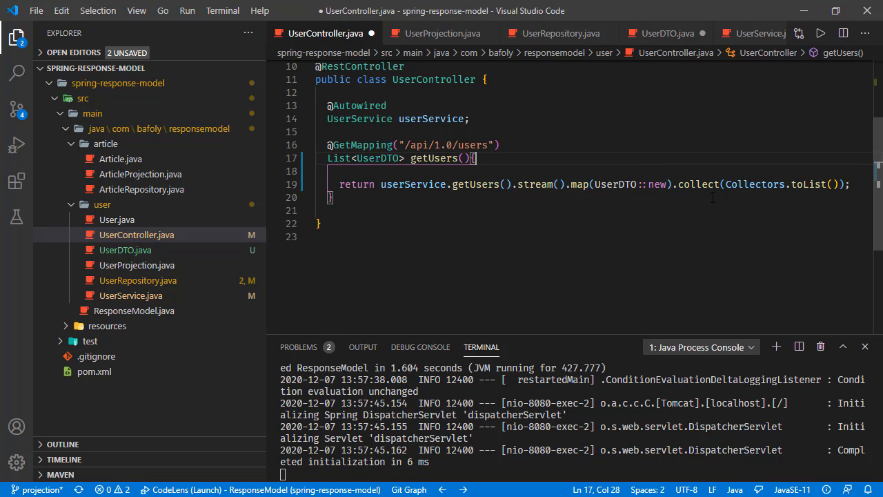
{"action": "mouse_move", "coordinate": [743, 222]}
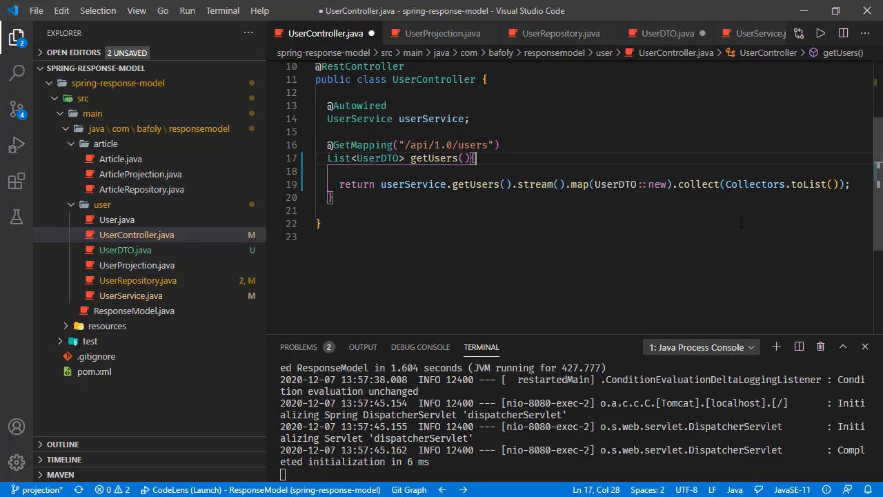
{"action": "mouse_move", "coordinate": [671, 169]}
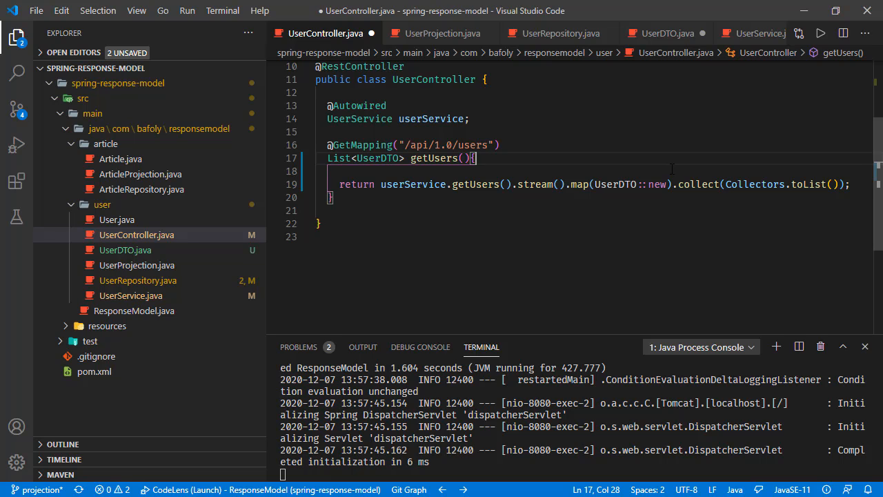
{"action": "key", "text": "ctrl+s"}
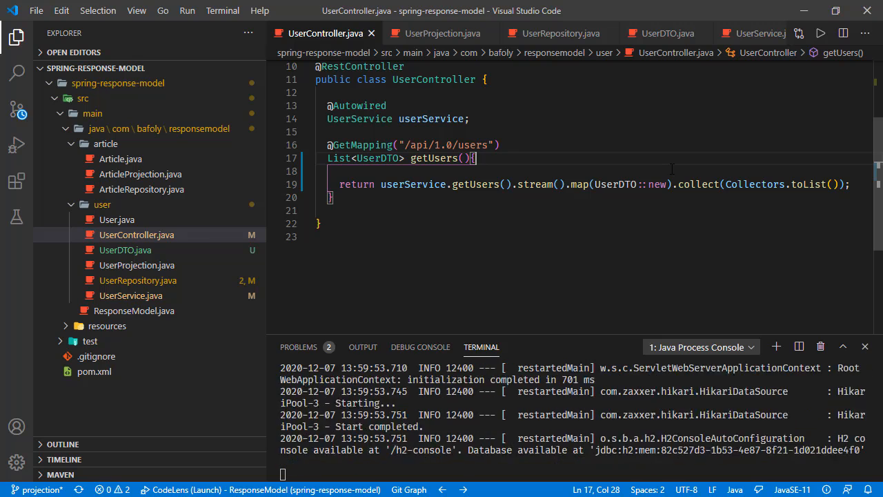
{"action": "scroll", "scroll_direction": "down", "scroll_amount": 3}
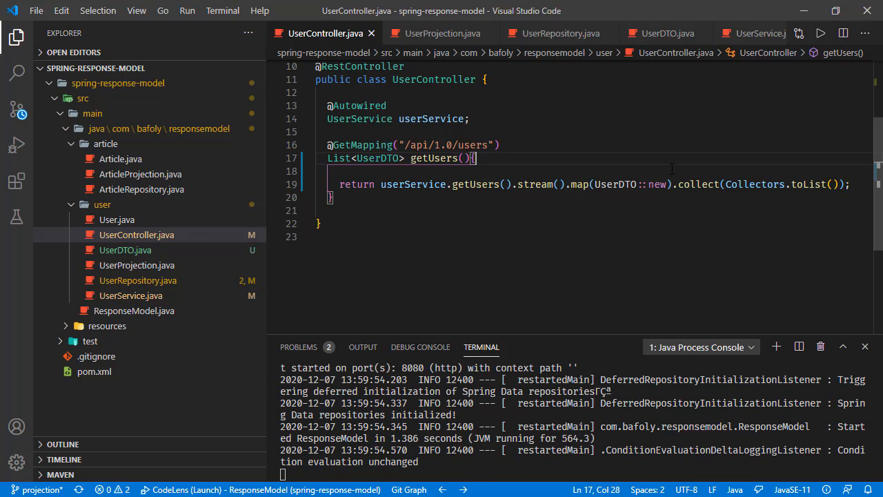
Step: Re-send GET /api/1.0/users in Postman to get fullName, email and articleCount for each user
{"action": "left_click", "coordinate": [767, 149]}
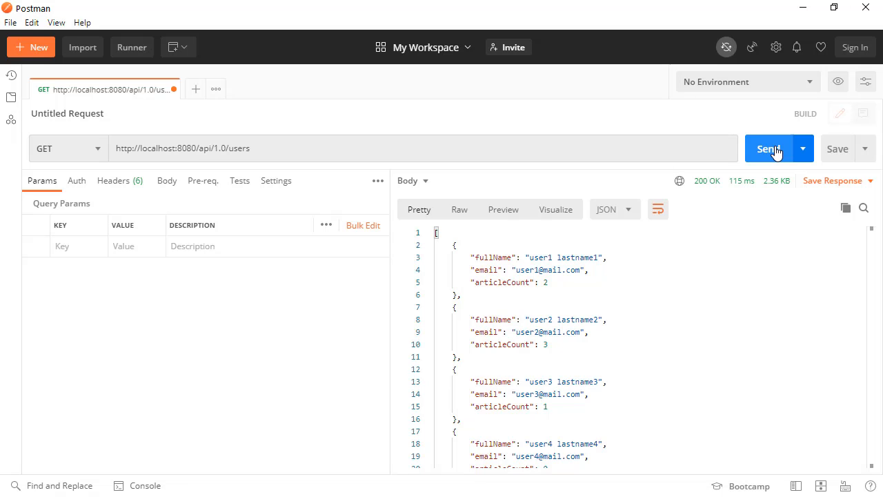
{"action": "left_click", "coordinate": [767, 150]}
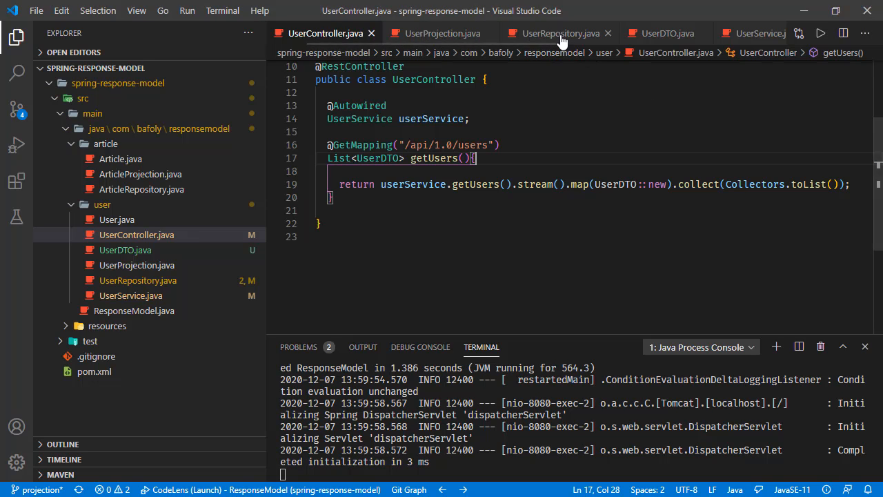
Step: Review UserRepository and UserService, keeping getUsers returning userRepository.findAll()
{"action": "left_click", "coordinate": [559, 33]}
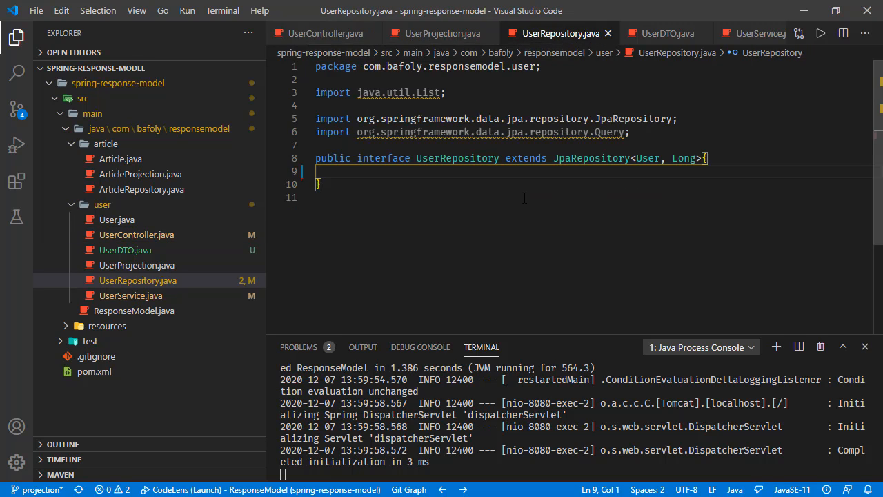
{"action": "mouse_move", "coordinate": [138, 280]}
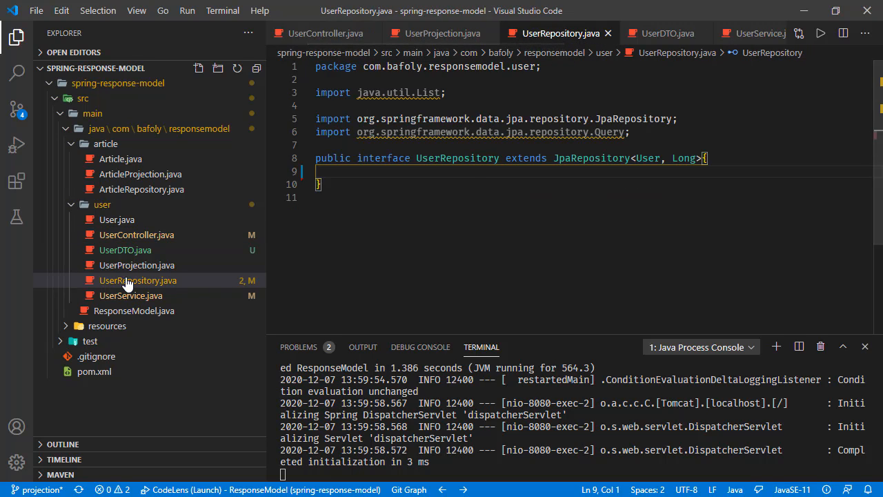
{"action": "left_click", "coordinate": [130, 296]}
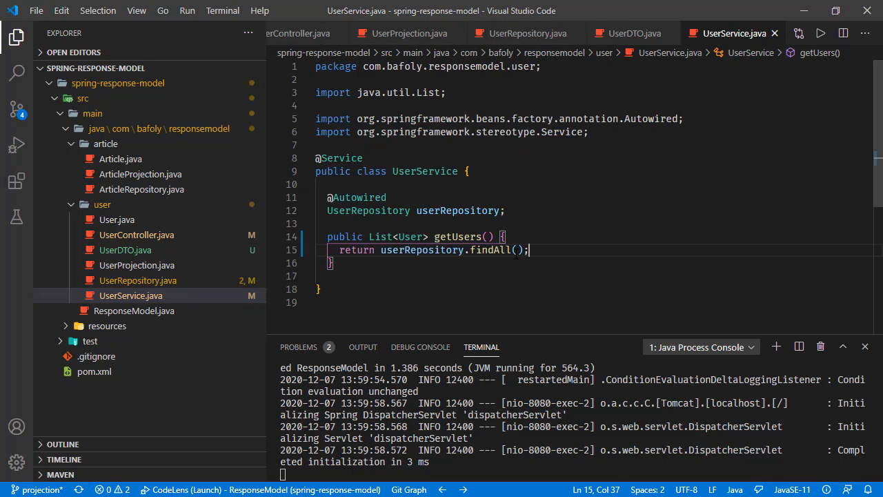
{"action": "key", "text": "BackSpace"}
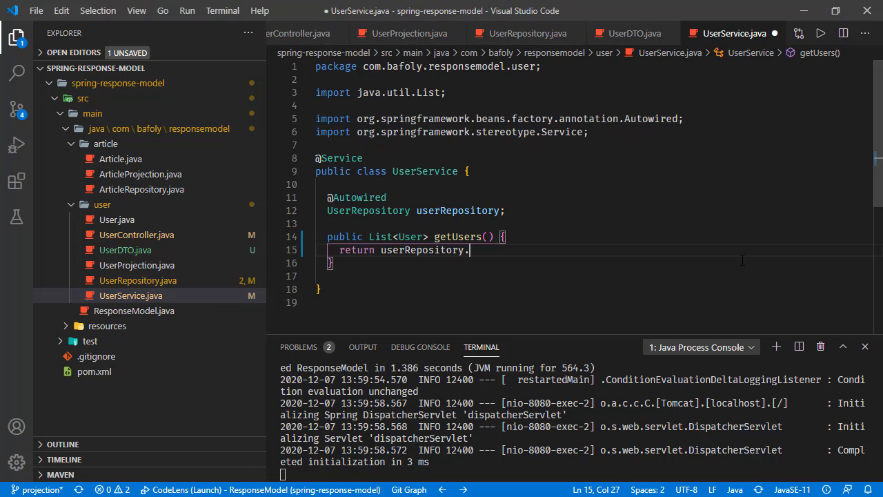
{"action": "type", "text": "."}
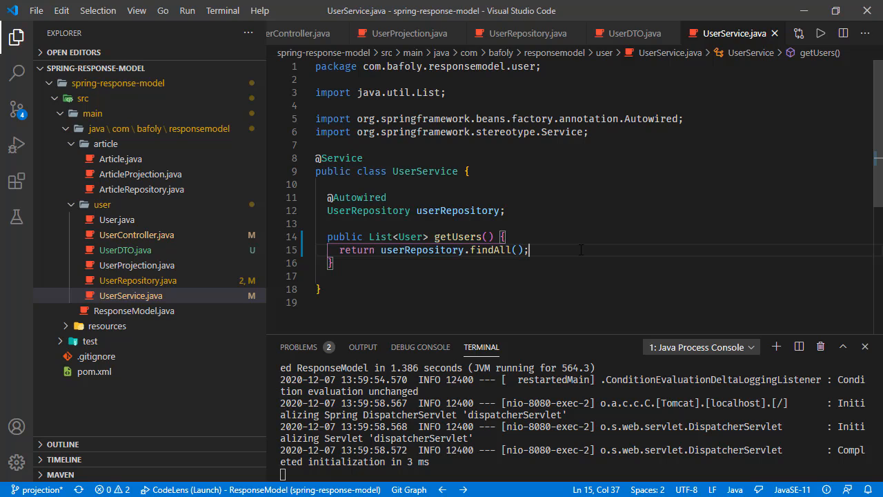
{"action": "mouse_move", "coordinate": [561, 150]}
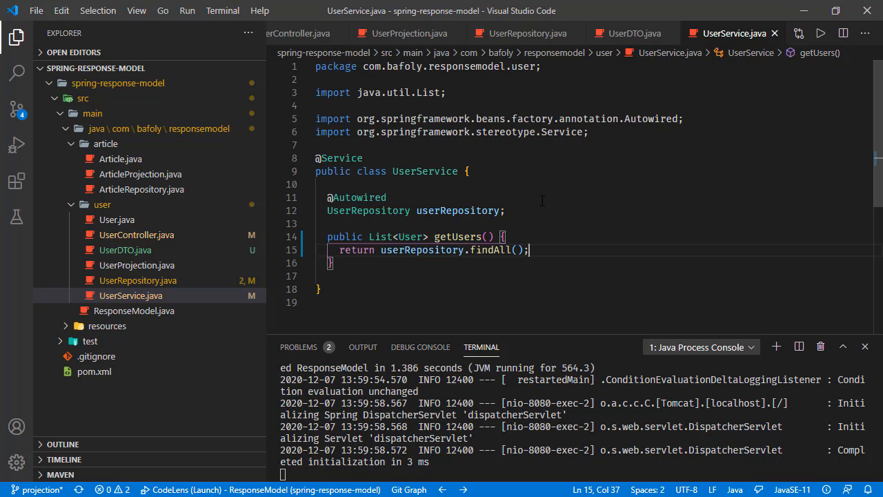
{"action": "mouse_move", "coordinate": [489, 190]}
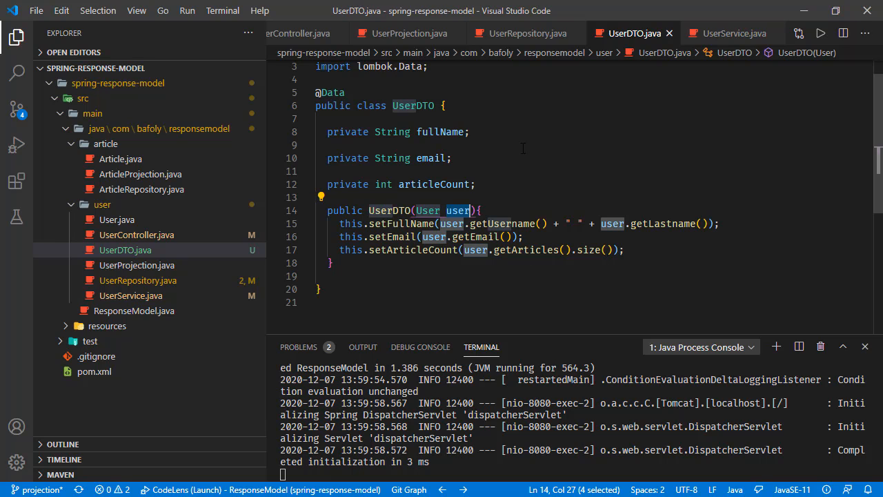
{"action": "mouse_move", "coordinate": [105, 143]}
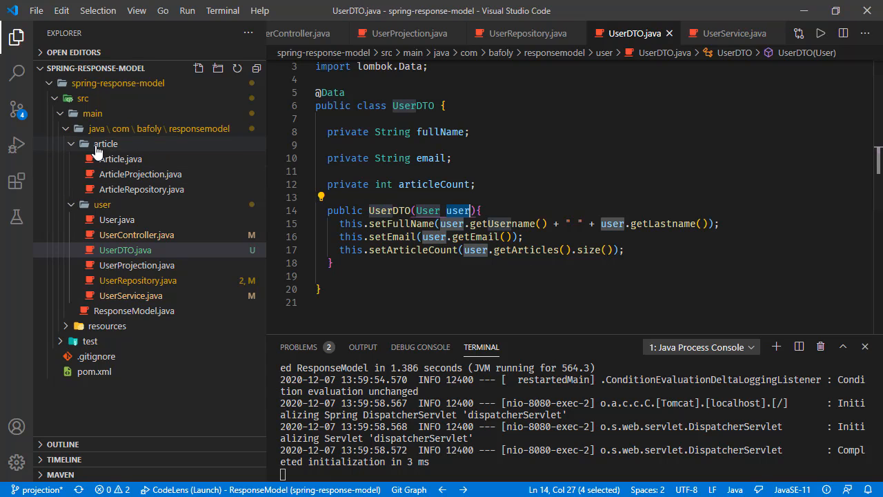
Step: Create ArticleDTO.java in the article package with title and content fields copied from Article
{"action": "left_click", "coordinate": [199, 68]}
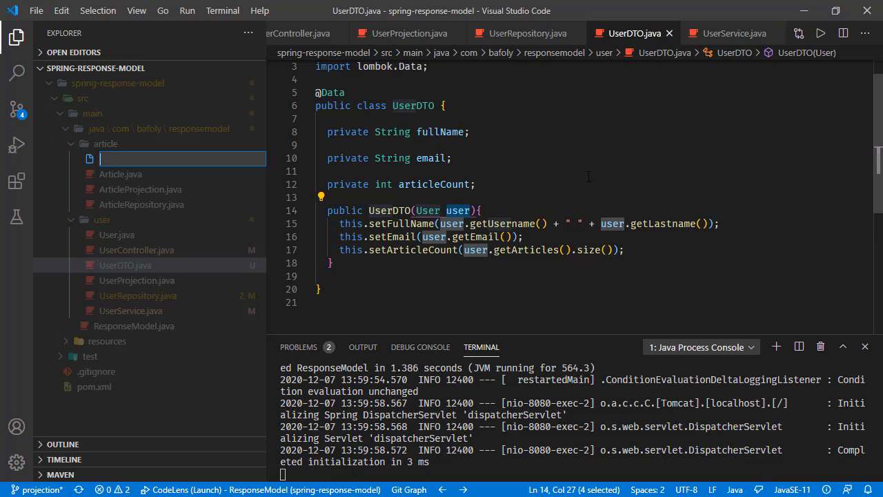
{"action": "type", "text": "ArticleDTO."}
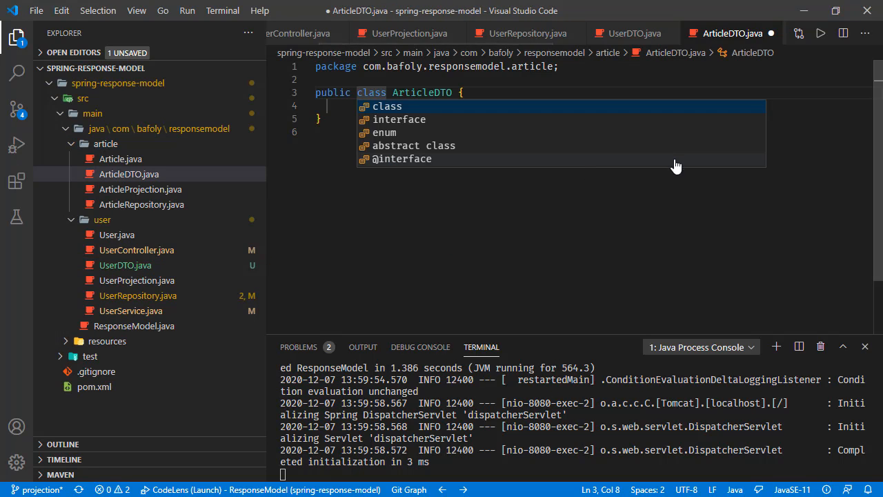
{"action": "left_click", "coordinate": [141, 189]}
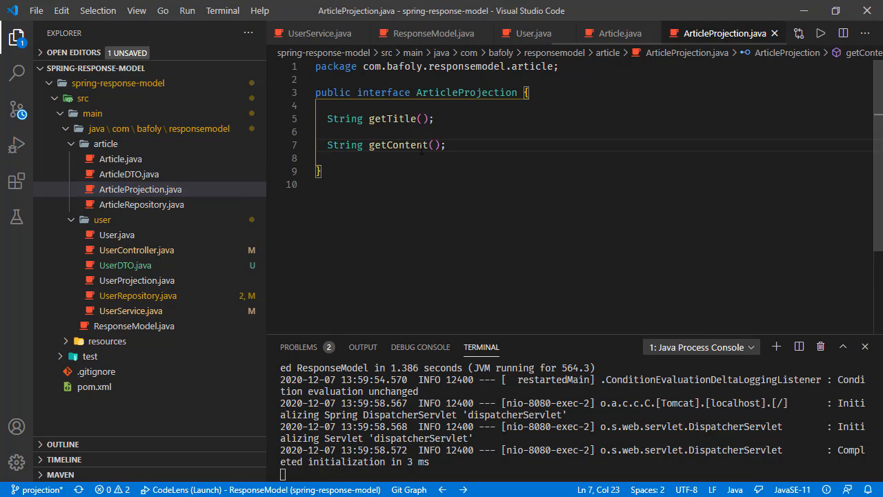
{"action": "left_click", "coordinate": [120, 159]}
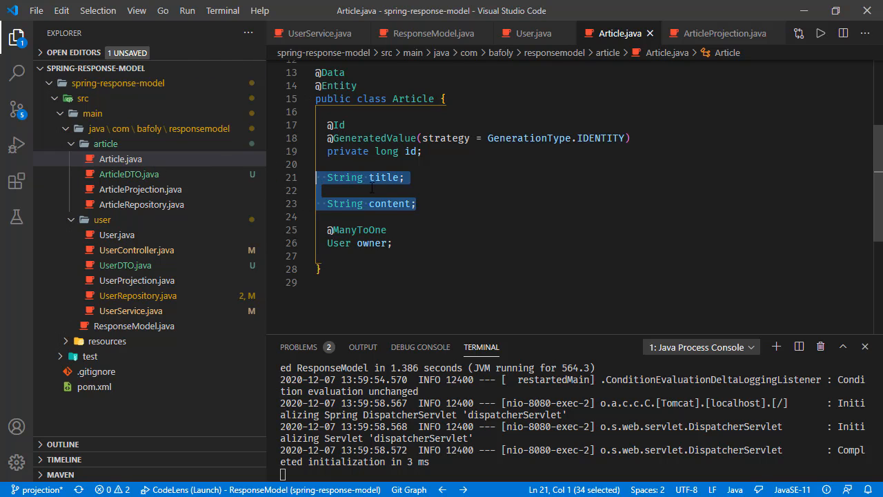
{"action": "mouse_move", "coordinate": [129, 174]}
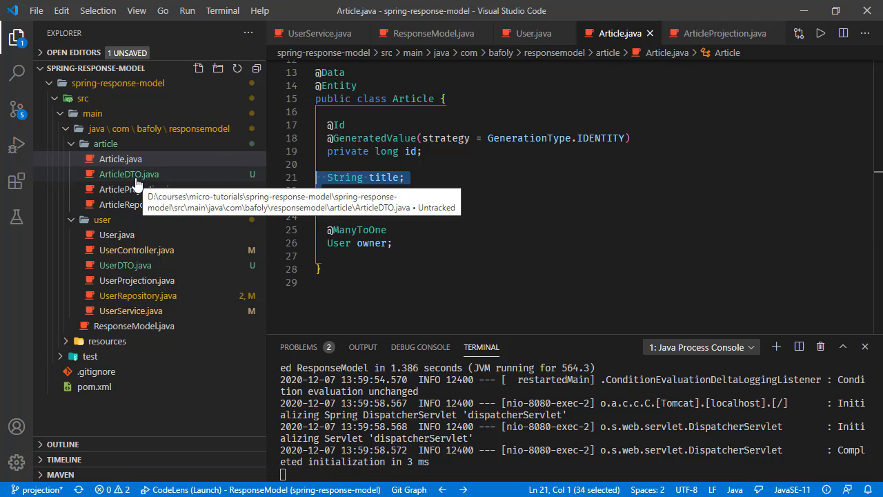
{"action": "left_click", "coordinate": [128, 174]}
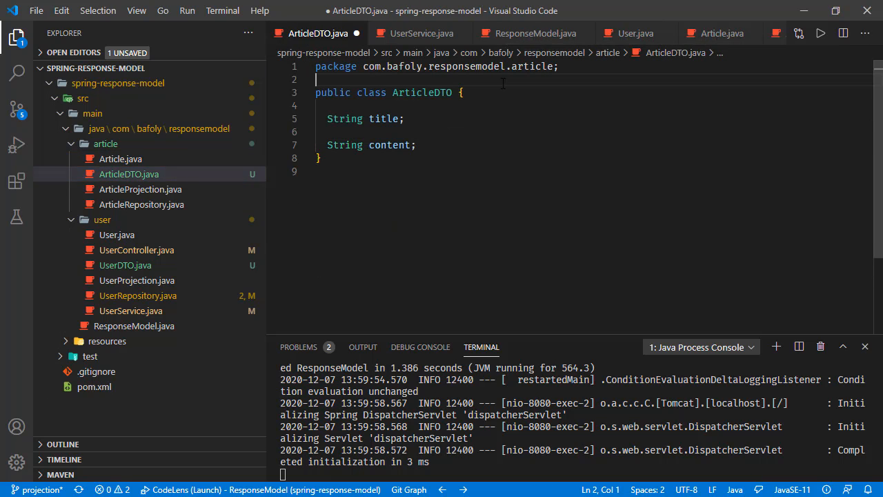
{"action": "type", "text": "@Data"}
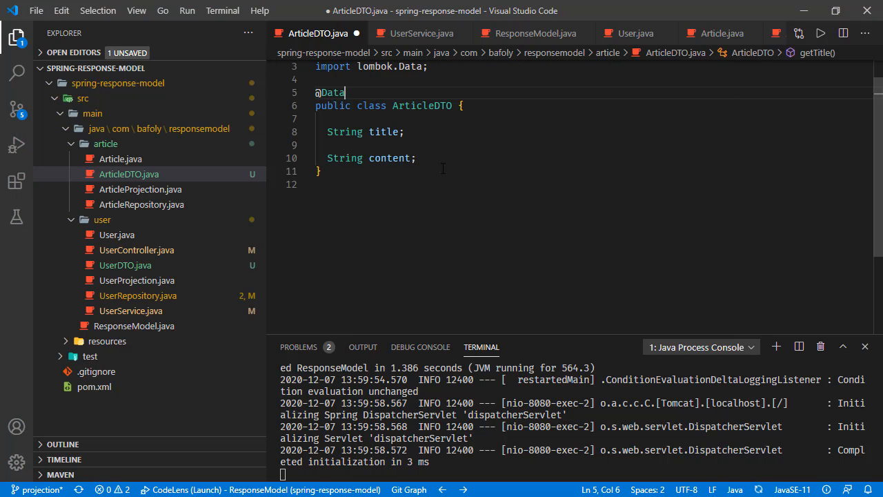
{"action": "left_click", "coordinate": [414, 157]}
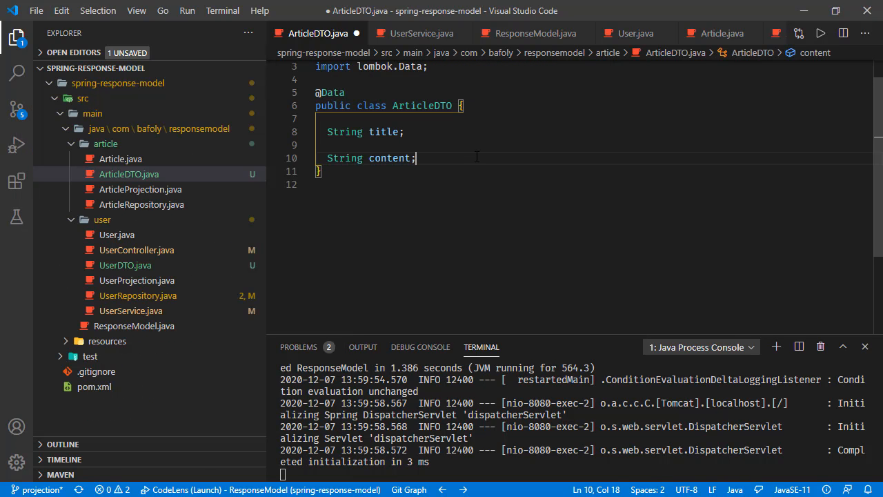
{"action": "key", "text": "Enter"}
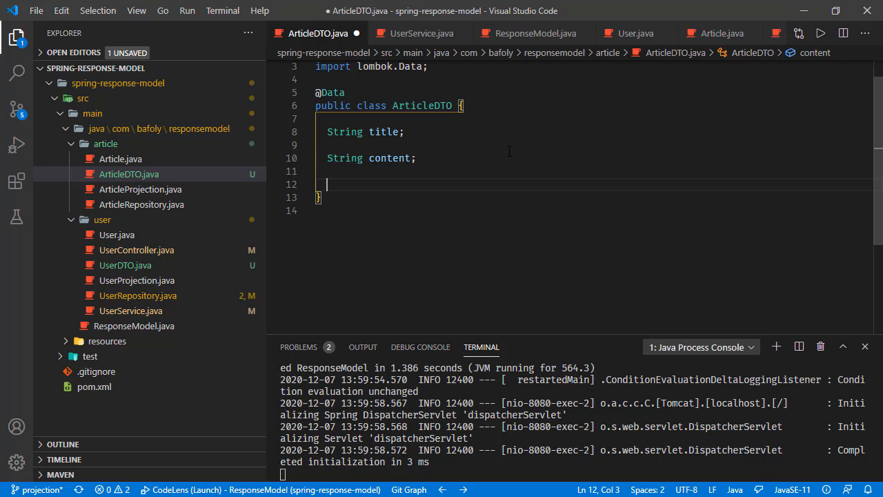
{"action": "type", "text": "public Ar"}
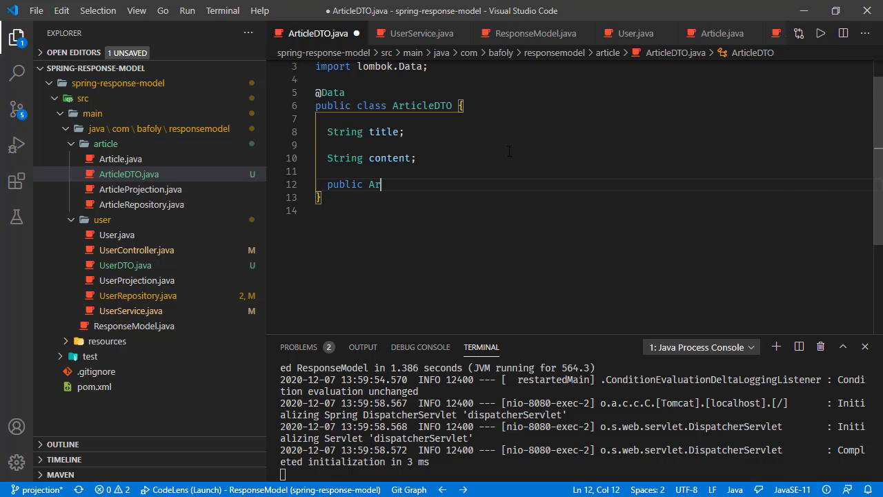
{"action": "type", "text": "ticleDTO()"}
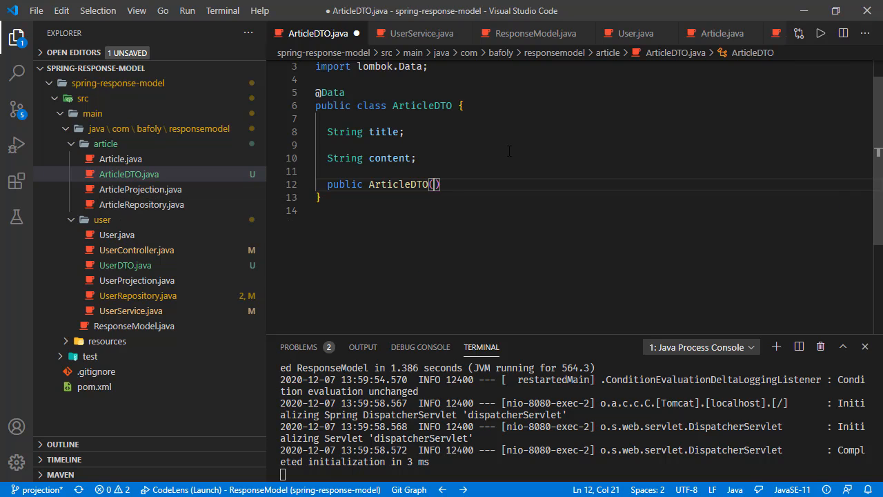
{"action": "type", "text": "Article a"}
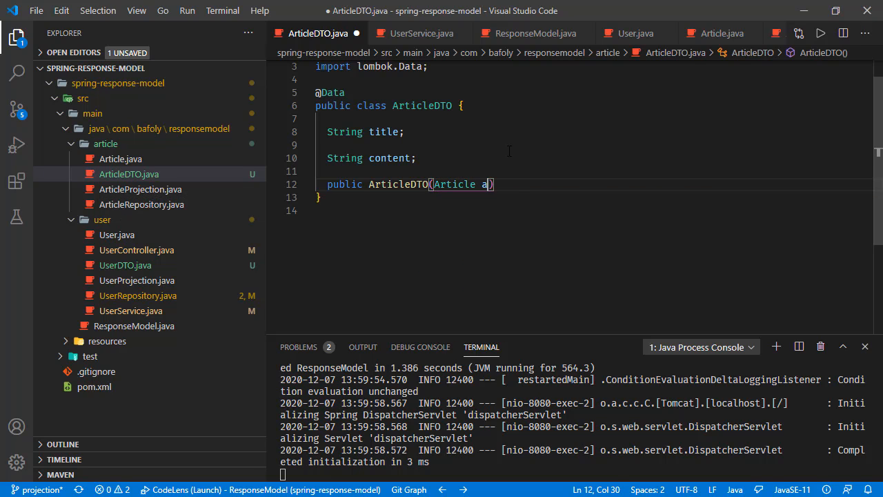
{"action": "type", "text": "rticle"}
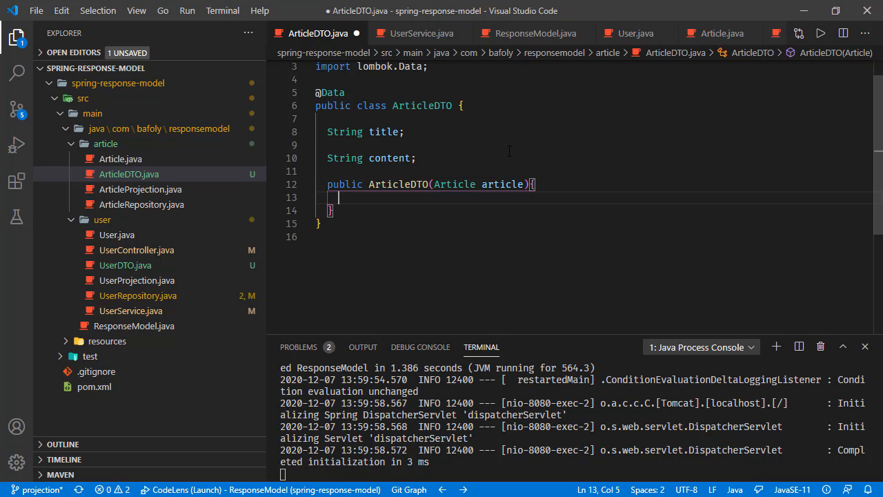
{"action": "mouse_move", "coordinate": [510, 226]}
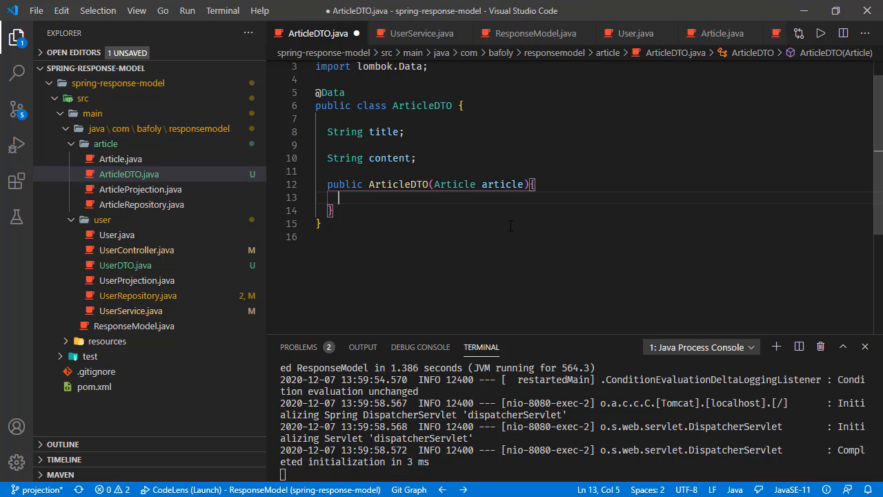
Step: Set title and content in the constructor from the article's getters
{"action": "type", "text": "this.setTitle(ar);"}
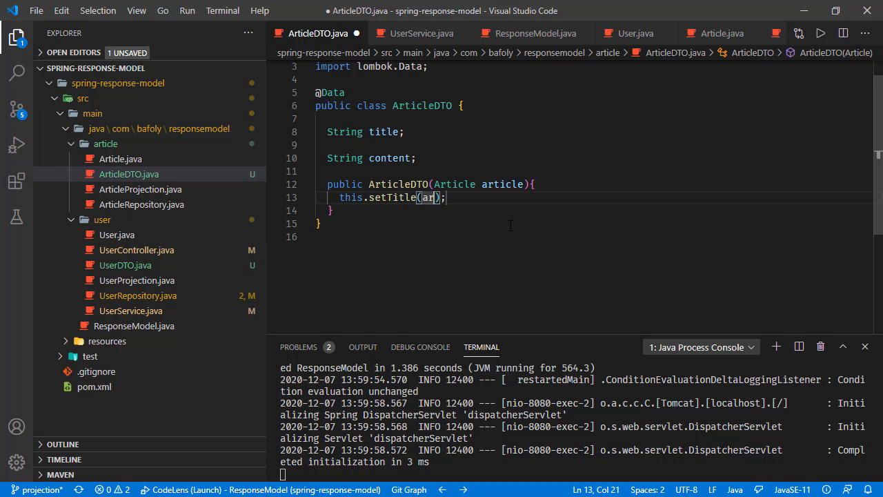
{"action": "type", "text": "ticle.getTitle("}
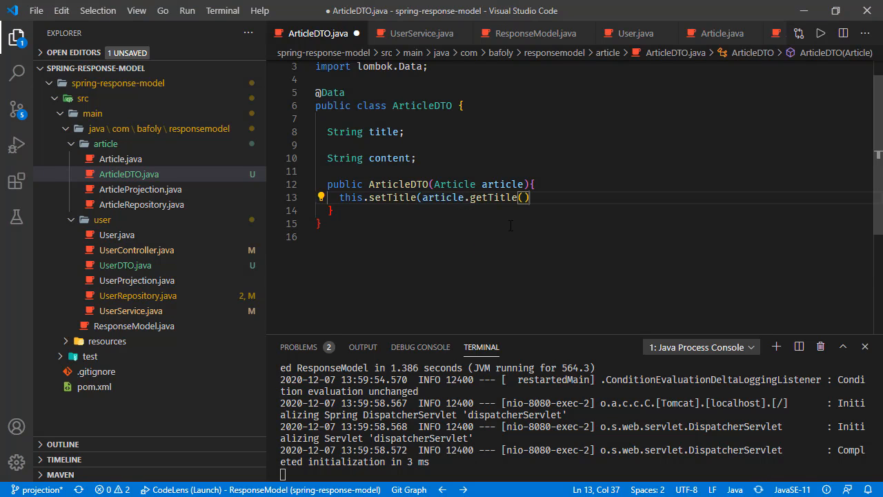
{"action": "type", "text": "this.setContent(article.getContent());"}
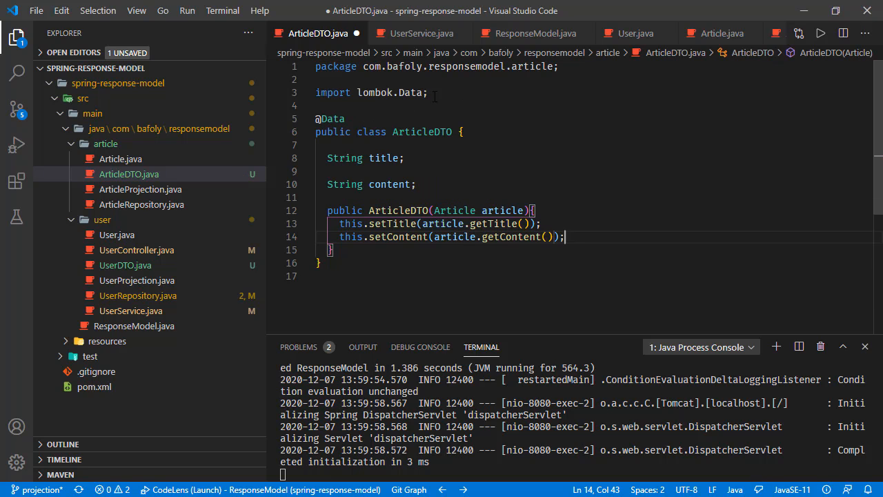
Step: Replace UserDTO's articleCount with private List<ArticleDTO> articles = new ArrayList<>()
{"action": "left_click", "coordinate": [124, 265]}
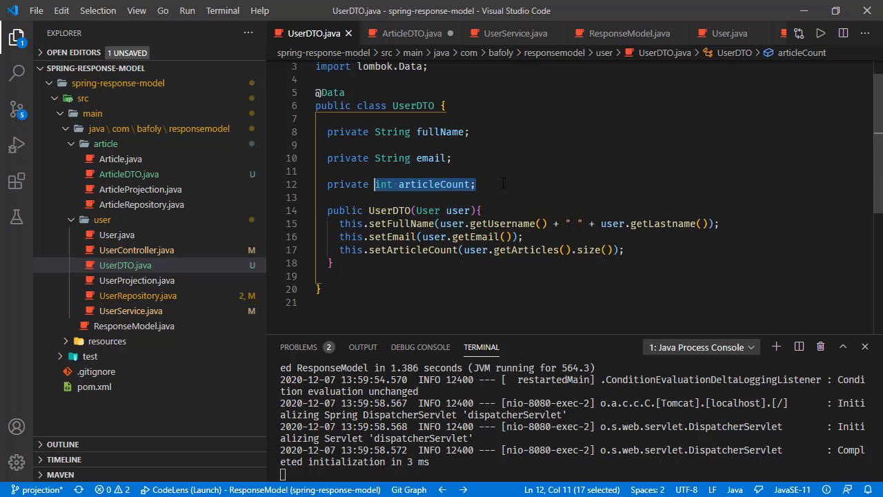
{"action": "mouse_move", "coordinate": [618, 183]}
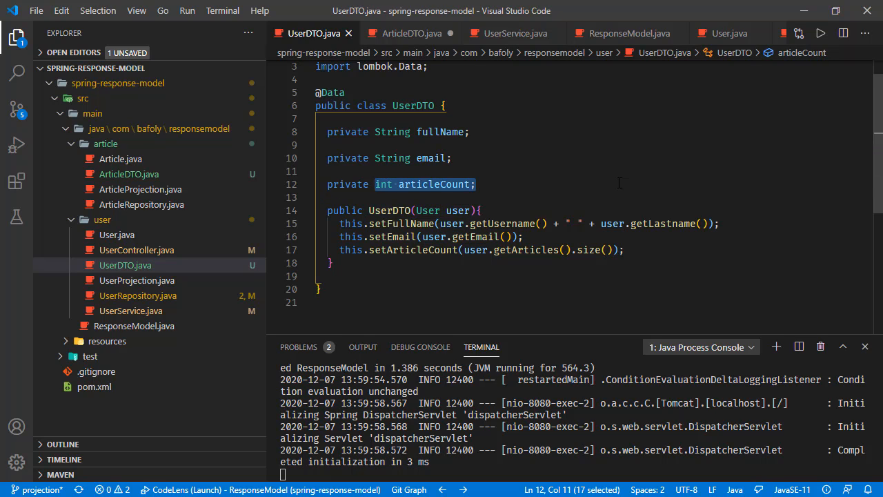
{"action": "type", "text": "List<Artic"}
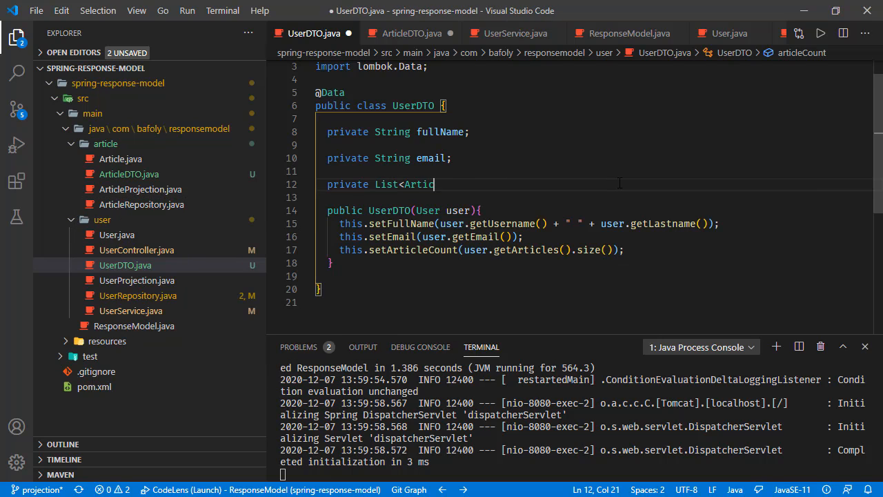
{"action": "type", "text": "leDTO>"}
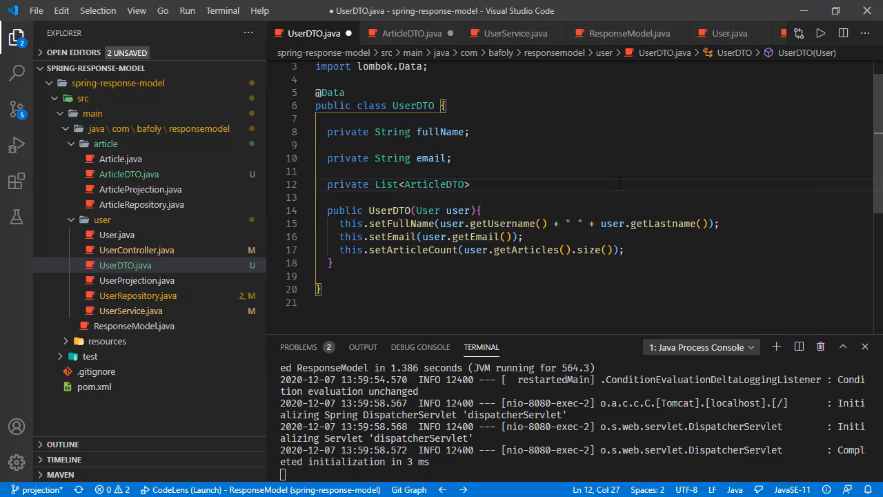
{"action": "type", "text": "articles = new A"}
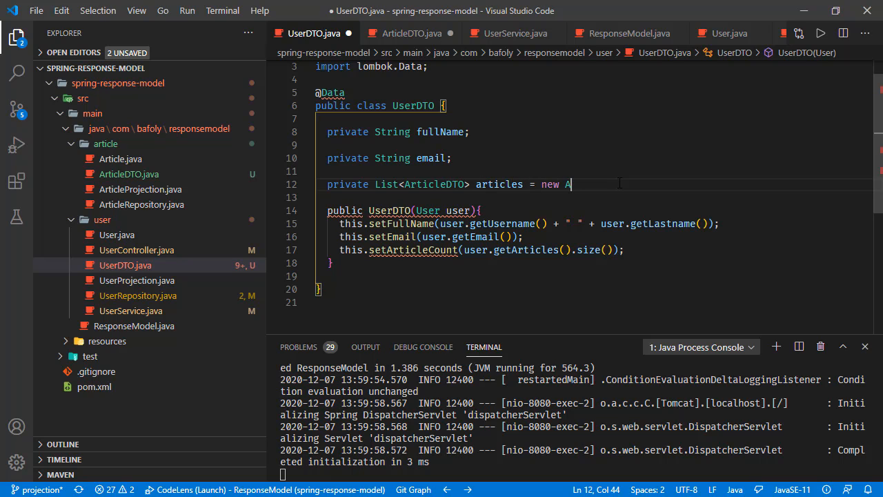
{"action": "type", "text": "rrayList<>();"}
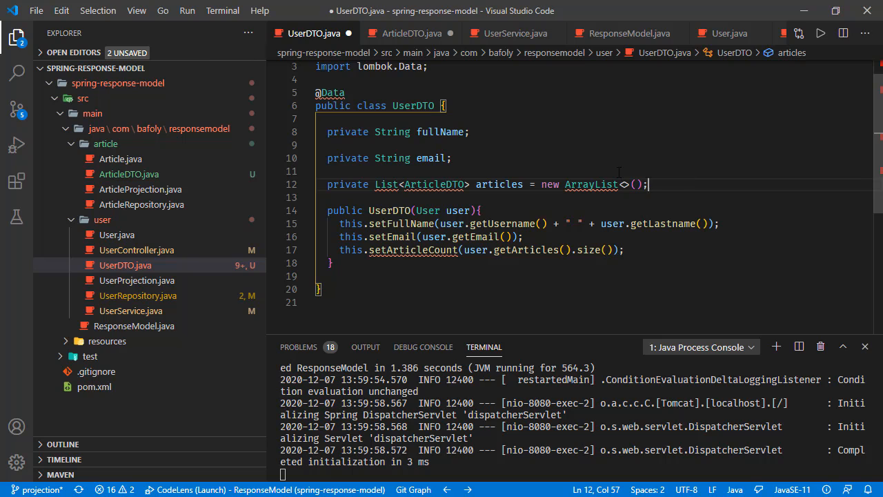
Step: Organize the imports, choosing java.util.List for the List type
{"action": "type", "text": ">orga"}
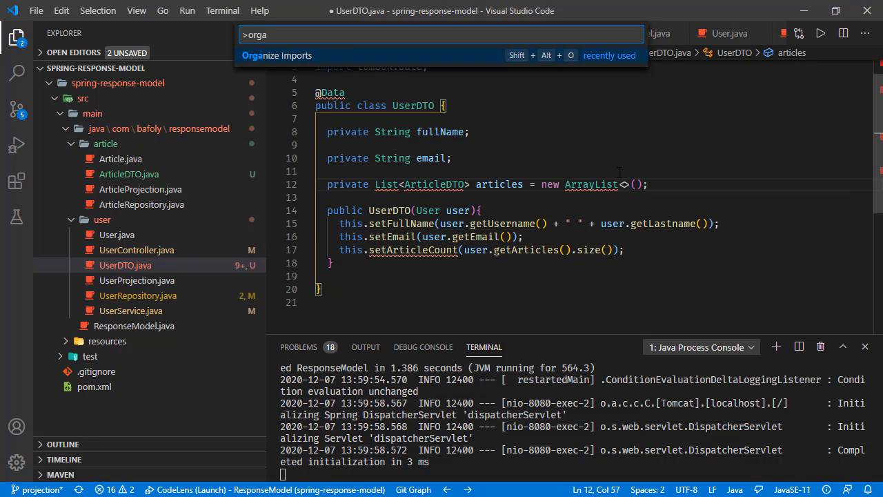
{"action": "left_click", "coordinate": [276, 55]}
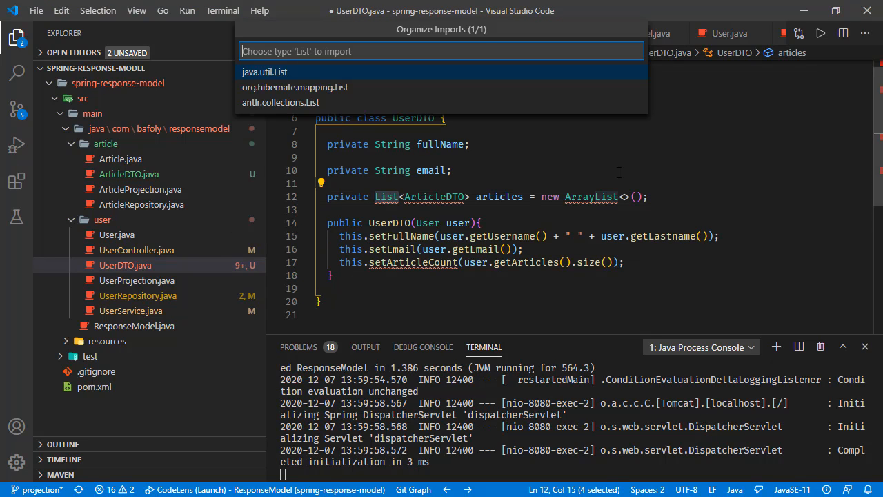
{"action": "left_click", "coordinate": [265, 72]}
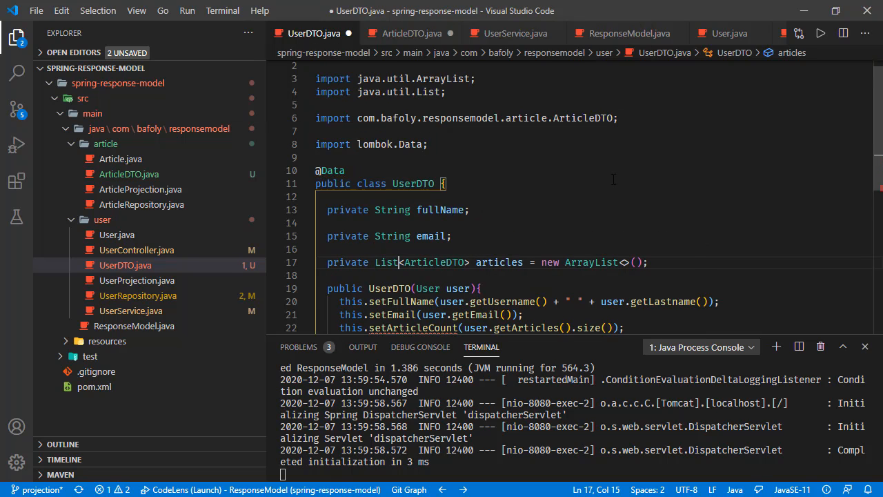
Step: Map user.getArticles() through ArticleDTO::new and collect them into an articleDTOs list
{"action": "scroll", "scroll_direction": "down", "scroll_amount": 3}
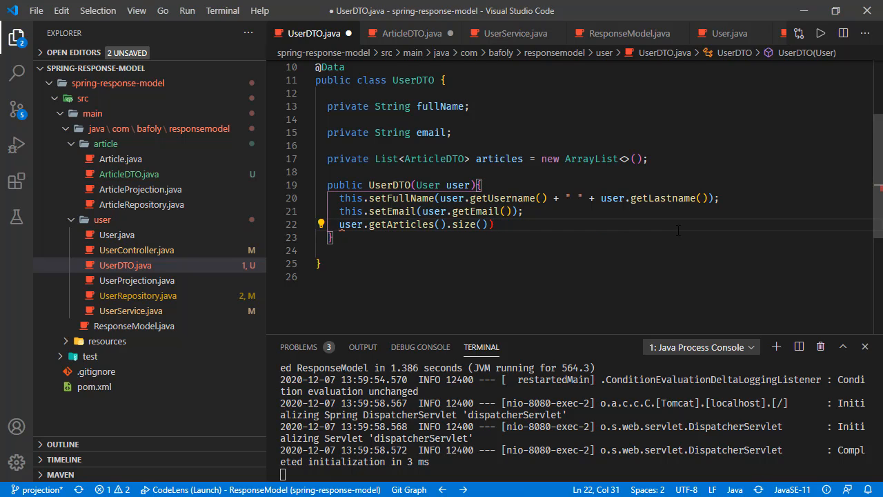
{"action": "type", "text": "."}
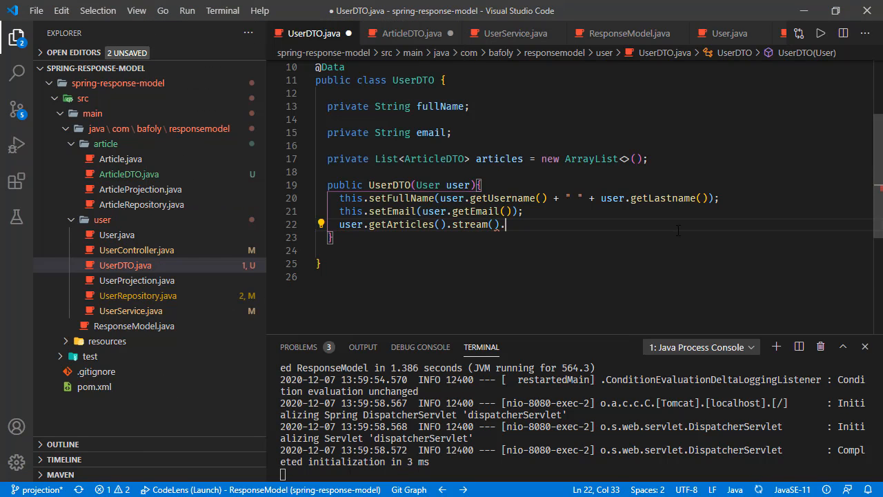
{"action": "type", "text": "map"}
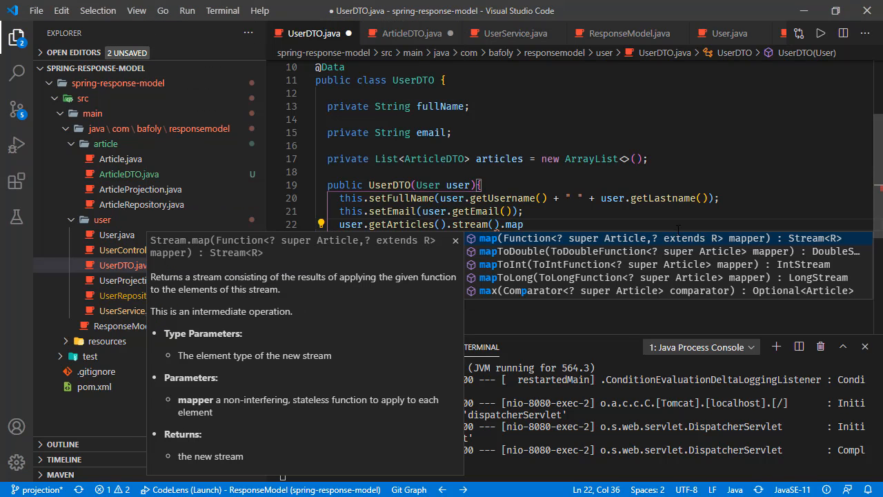
{"action": "type", "text": "("}
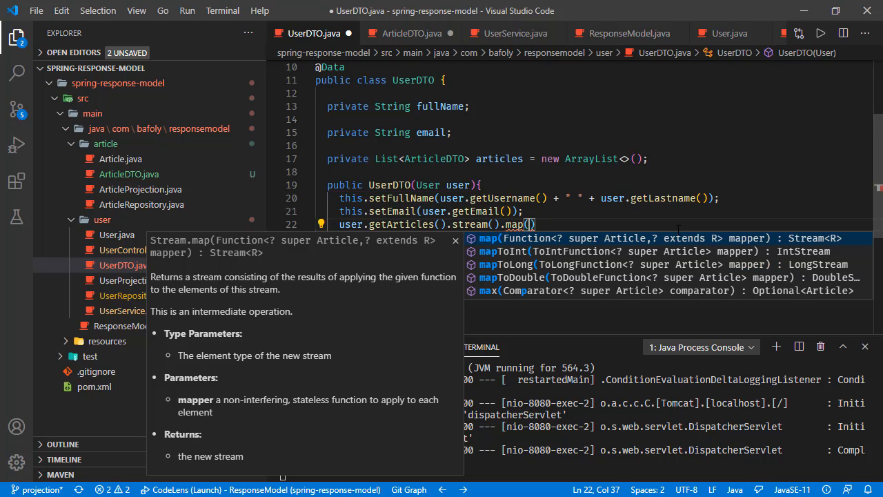
{"action": "type", "text": "ArticleDTO"}
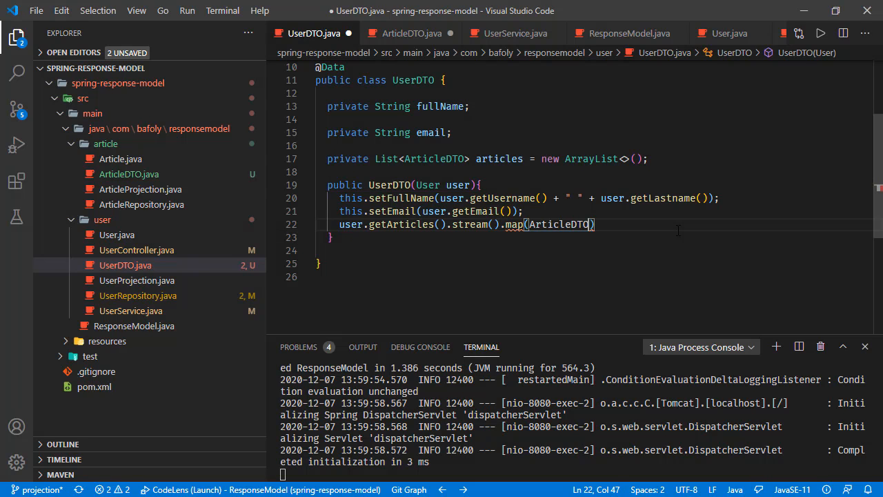
{"action": "type", "text": "::new"}
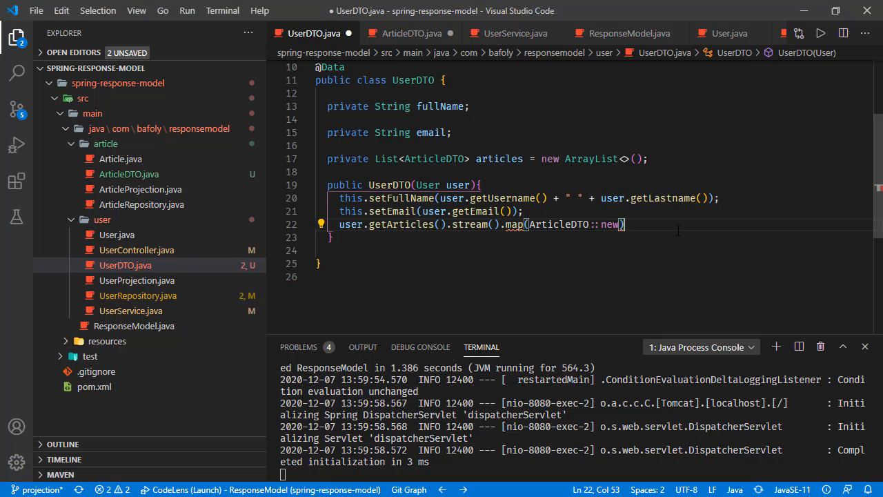
{"action": "type", "text": ".coll"}
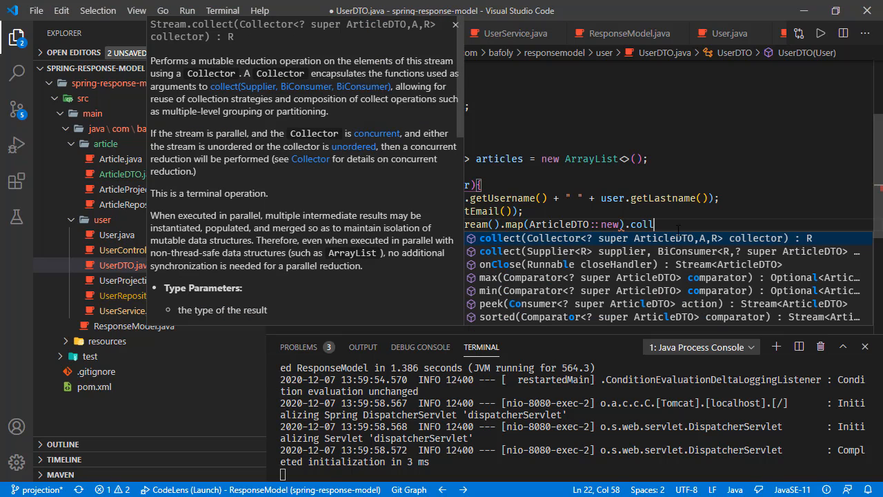
{"action": "left_click", "coordinate": [643, 237]}
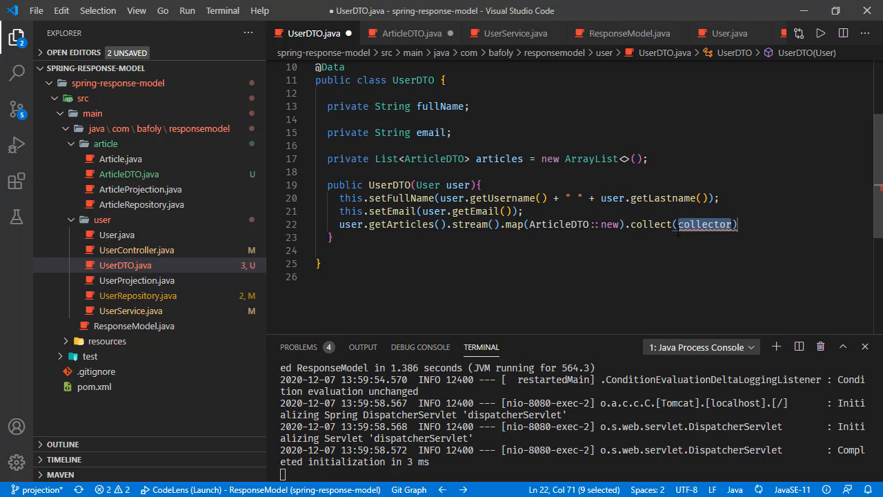
{"action": "type", "text": "col"}
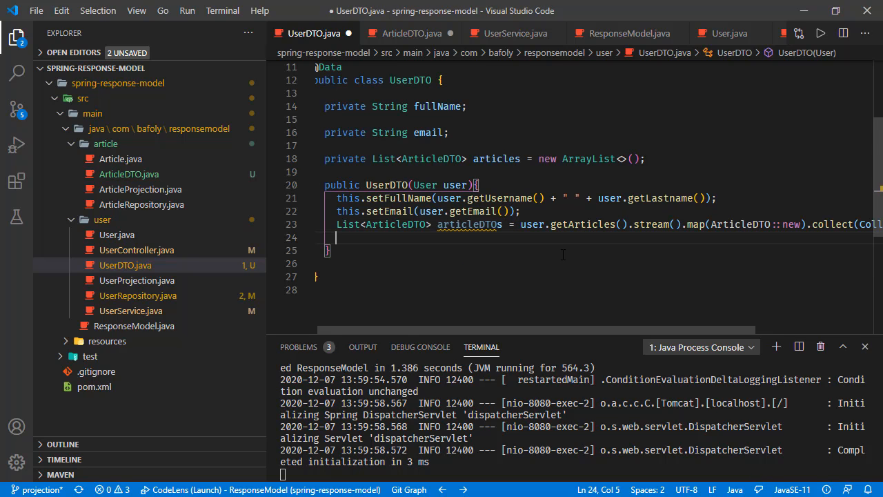
Step: Store the list via this.setArticles(articleDTOs) and save UserDTO
{"action": "type", "text": "this.setArticles(articleDTOs);"}
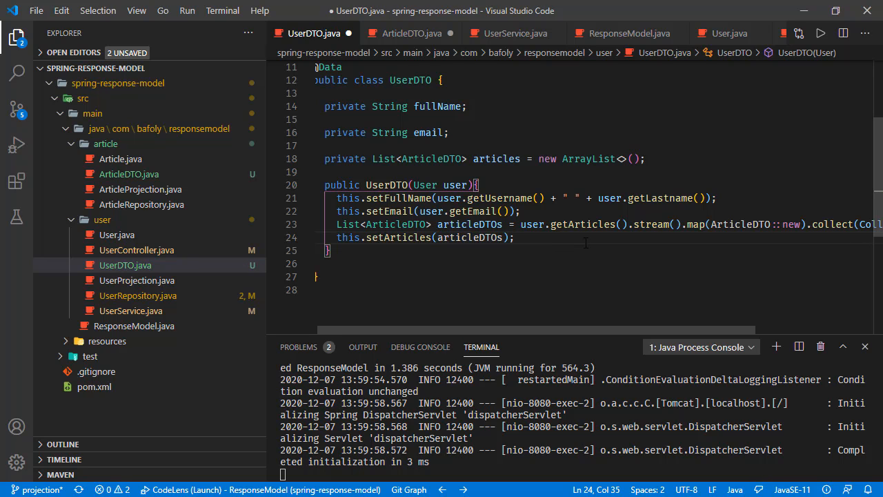
{"action": "key", "text": "ctrl+s"}
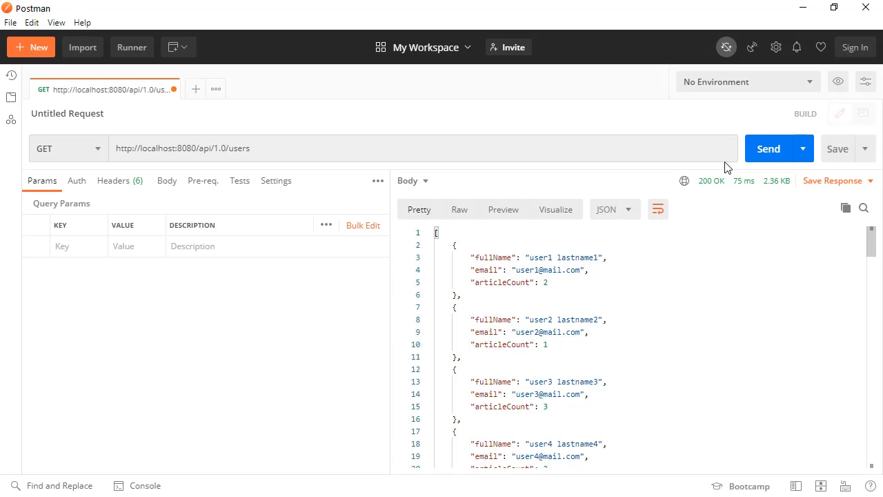
Step: Re-send the users request and highlight the first user's fields and articles array with title and content
{"action": "left_click", "coordinate": [767, 149]}
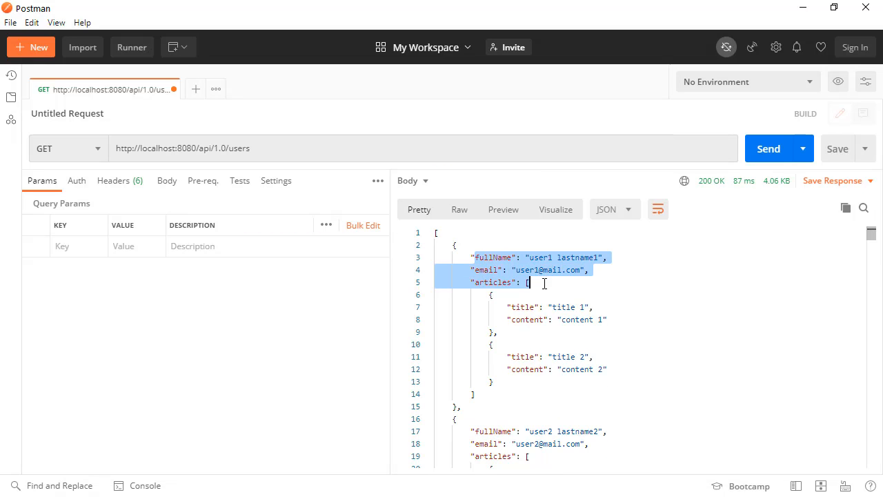
{"action": "left_click_drag", "start_coordinate": [528, 282], "coordinate": [538, 370]}
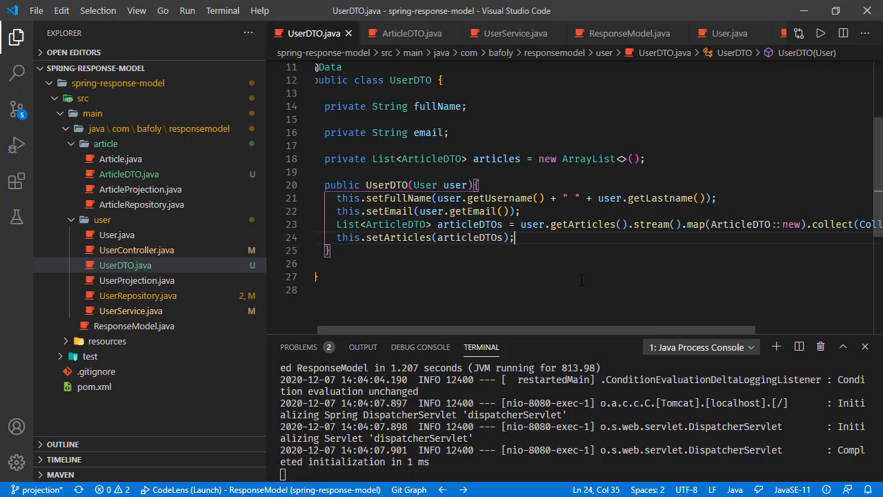
{"action": "mouse_move", "coordinate": [141, 204]}
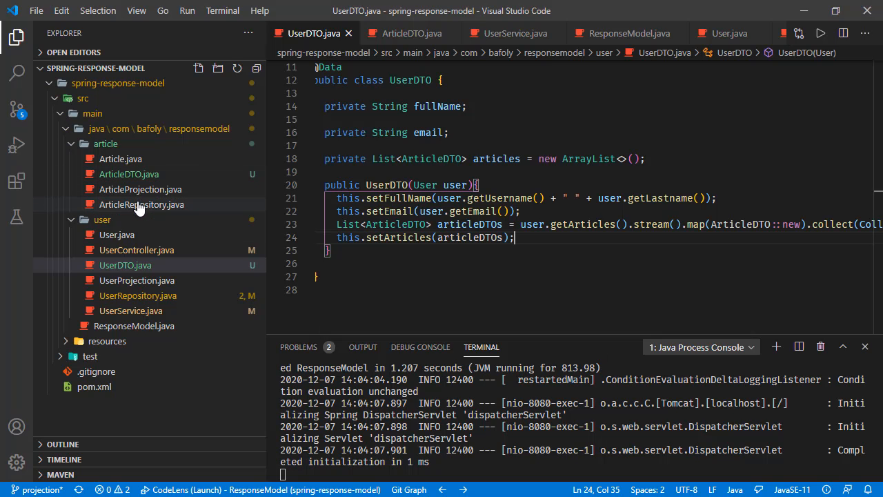
Step: Delete ArticleProjection.java and UserProjection.java via the Explorer, moving them to the Recycle Bin
{"action": "left_click", "coordinate": [141, 204]}
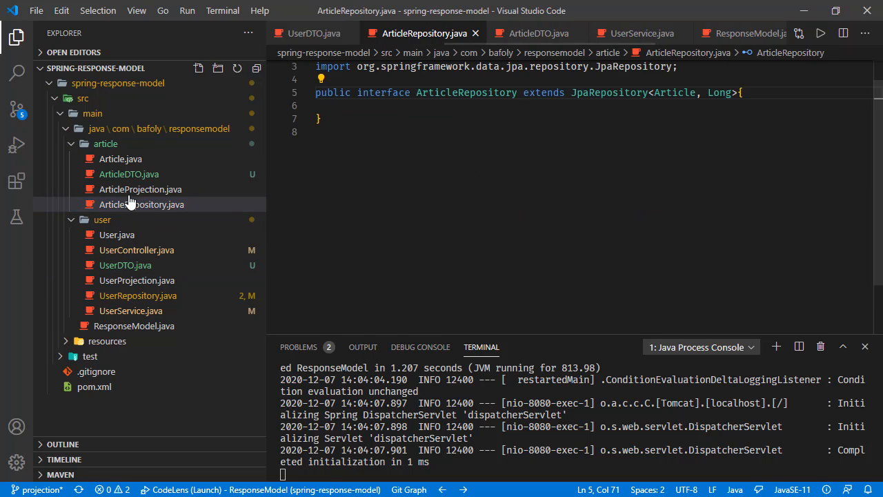
{"action": "right_click", "coordinate": [140, 189]}
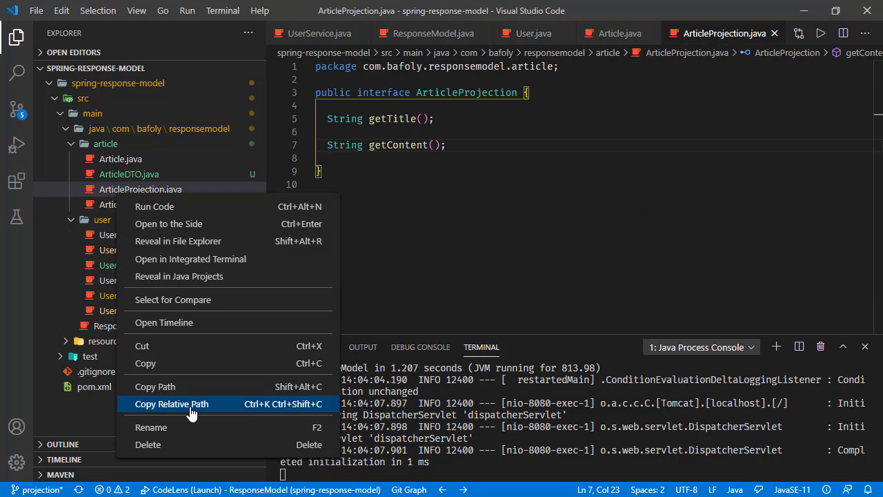
{"action": "left_click", "coordinate": [148, 444]}
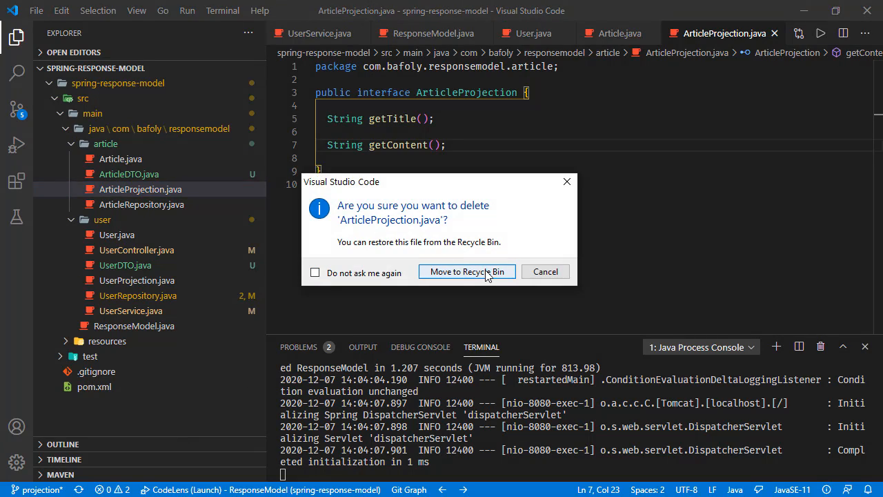
{"action": "left_click", "coordinate": [466, 271]}
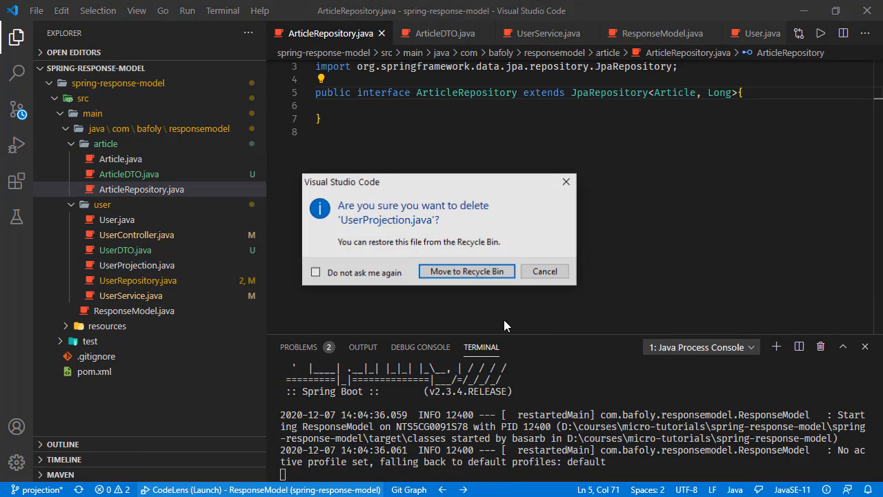
{"action": "left_click", "coordinate": [466, 270]}
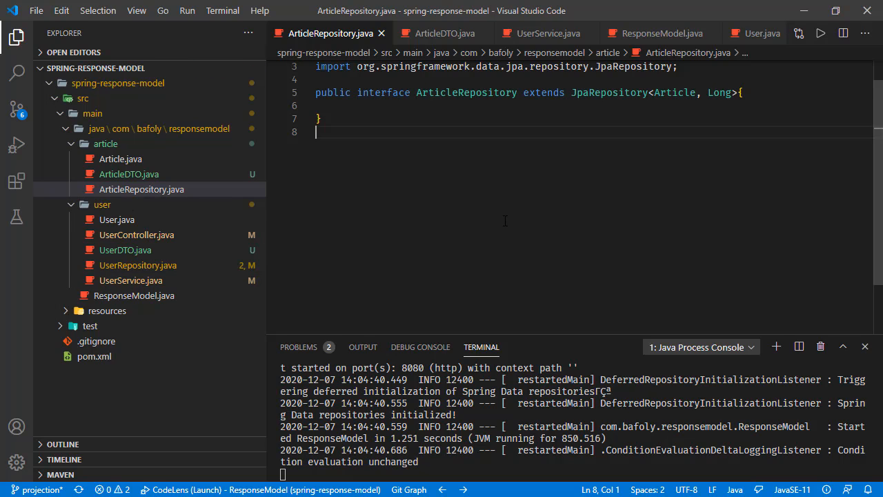
{"action": "mouse_move", "coordinate": [130, 280]}
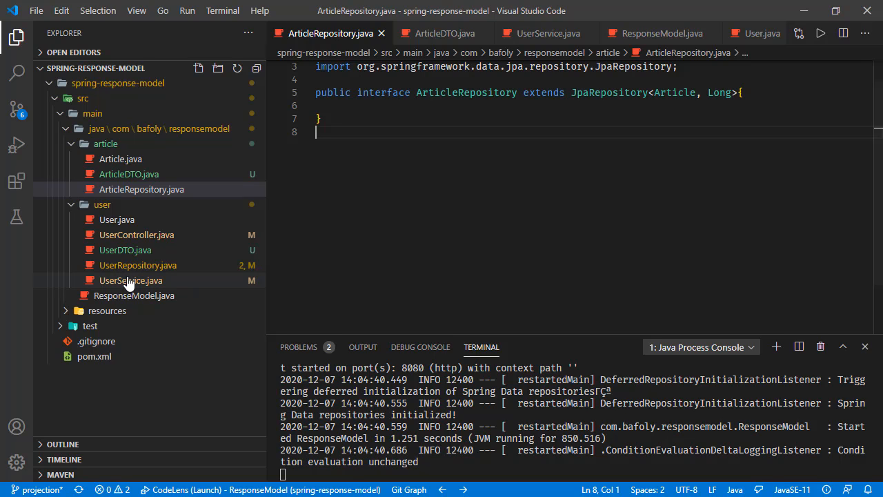
{"action": "mouse_move", "coordinate": [137, 234]}
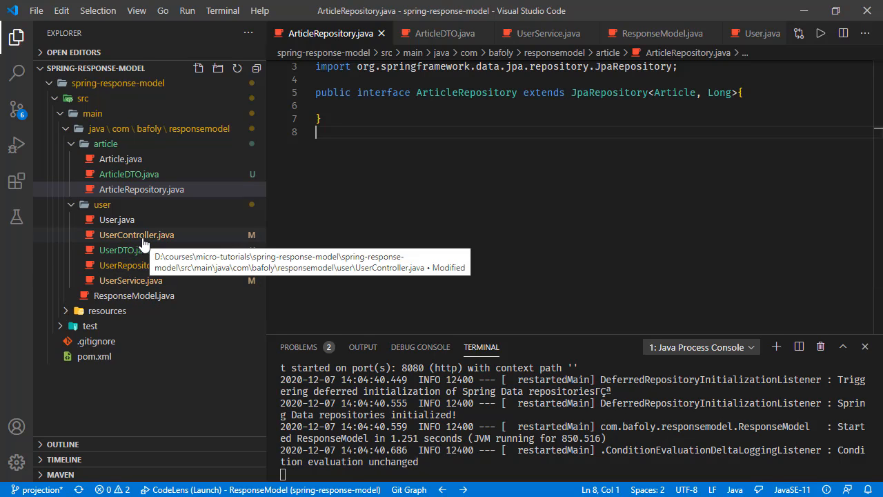
Step: In UserController, give getUsers a Spring Data Pageable parameter and pass it to userService.getUsers(pageable)
{"action": "left_click", "coordinate": [137, 235]}
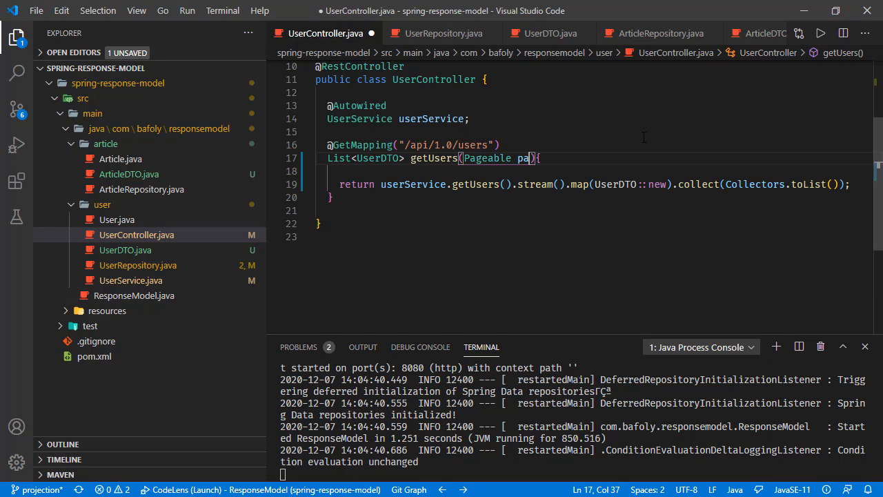
{"action": "type", "text": "geable"}
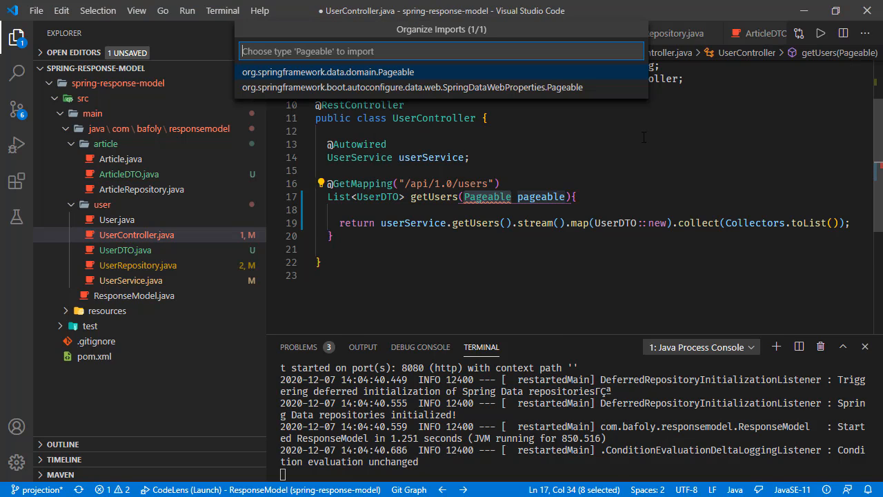
{"action": "left_click", "coordinate": [327, 72]}
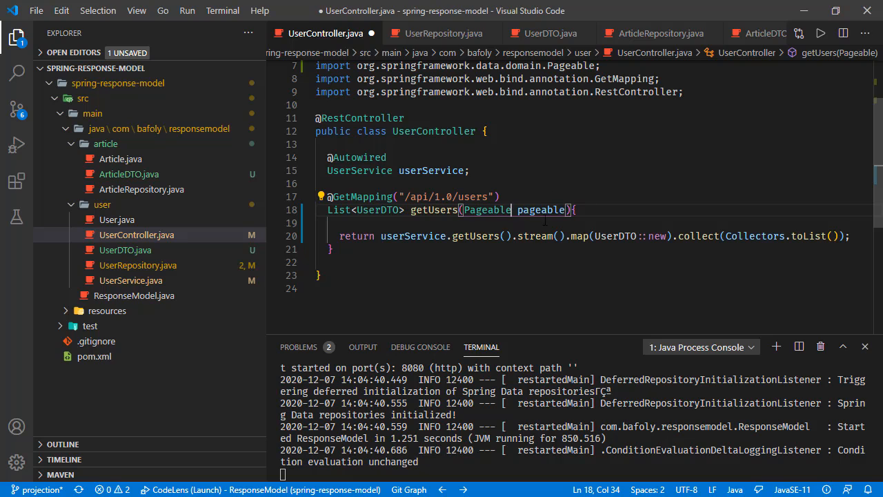
{"action": "double_click", "coordinate": [541, 210]}
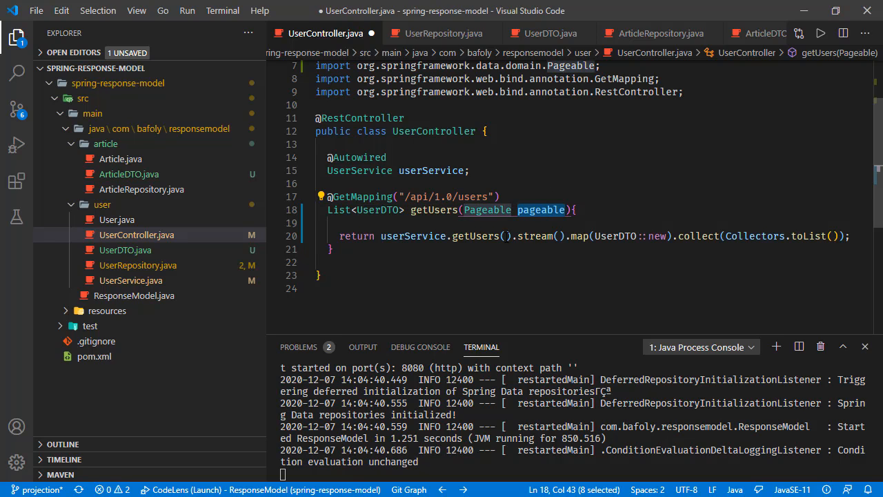
{"action": "type", "text": "pageable"}
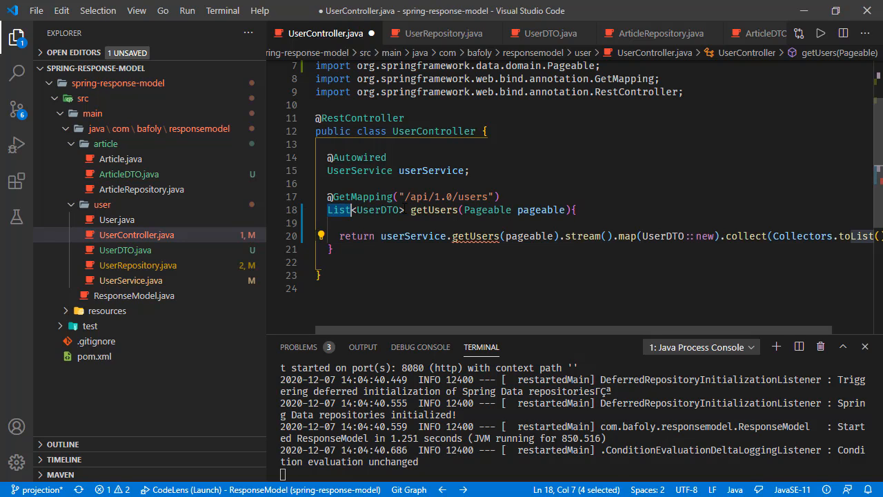
{"action": "type", "text": "Page"}
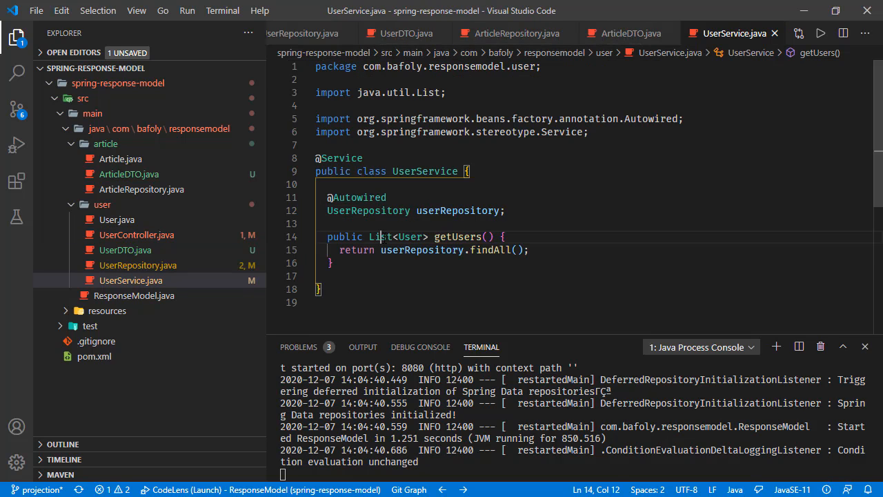
Step: In UserService, change getUsers to return Page<User> from userRepository.findAll(pageable), importing Spring Data Pageable
{"action": "type", "text": "Page"}
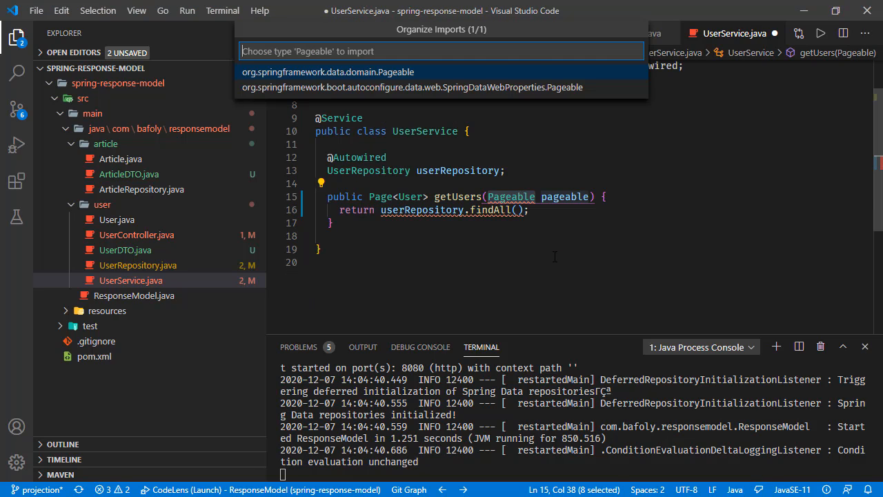
{"action": "left_click", "coordinate": [327, 72]}
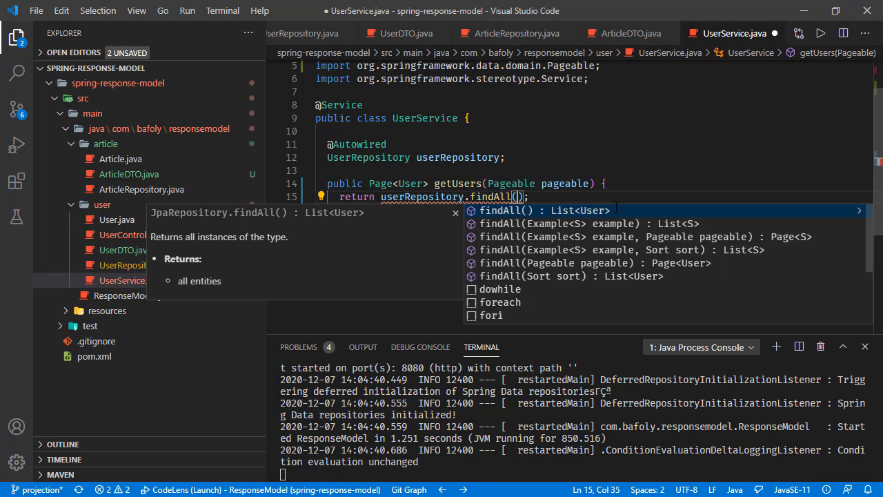
{"action": "mouse_move", "coordinate": [591, 262]}
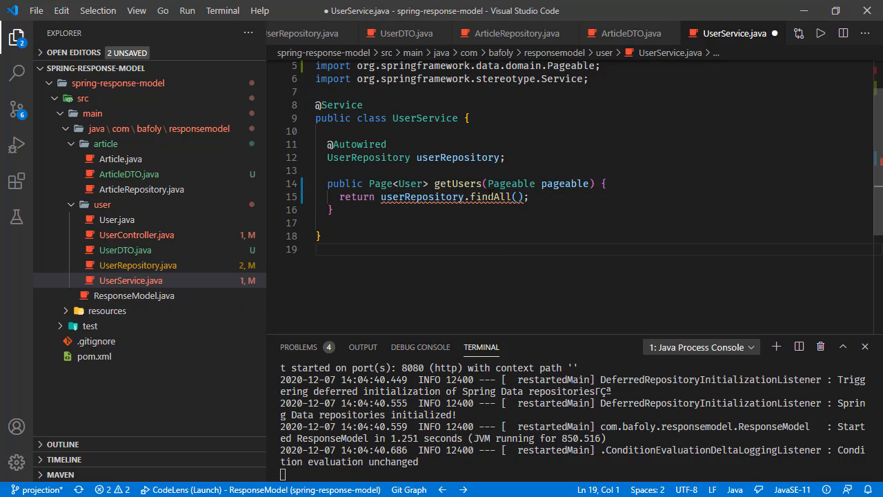
{"action": "type", "text": "pageable"}
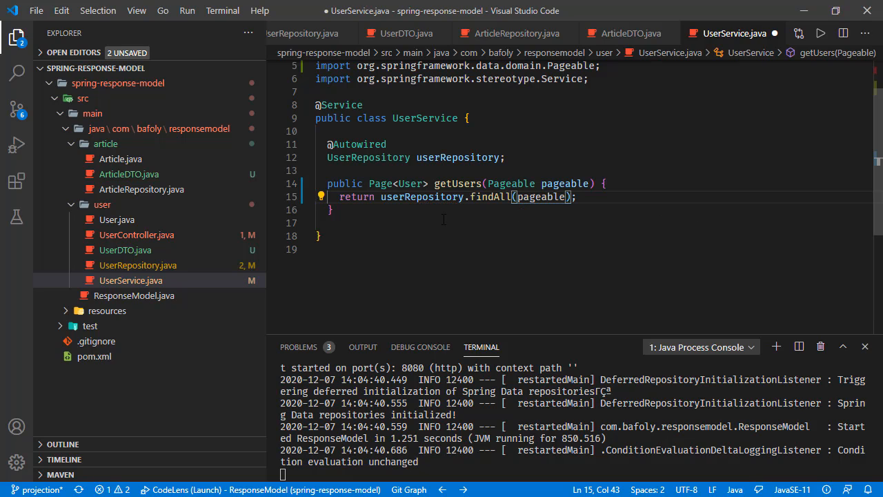
{"action": "mouse_move", "coordinate": [482, 196]}
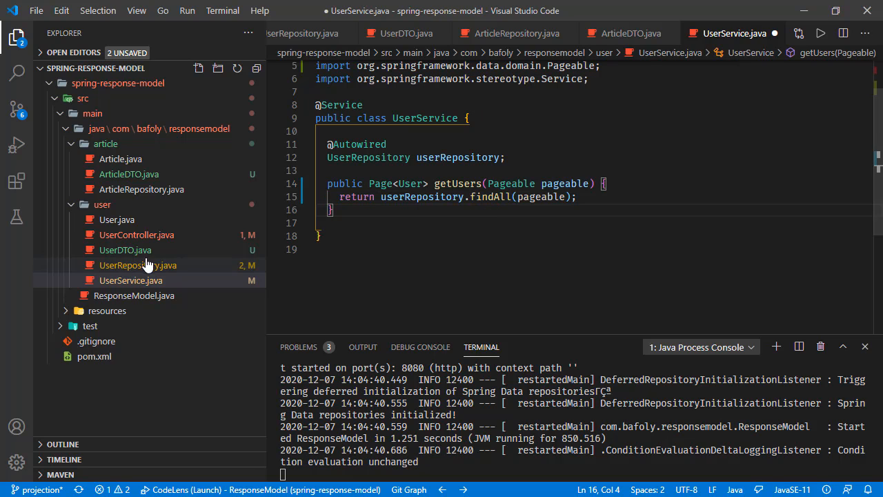
Step: Have getUsers return userService.getUsers(pageable).map(UserDTO::new) and save the controller to restart the app
{"action": "left_click", "coordinate": [136, 235]}
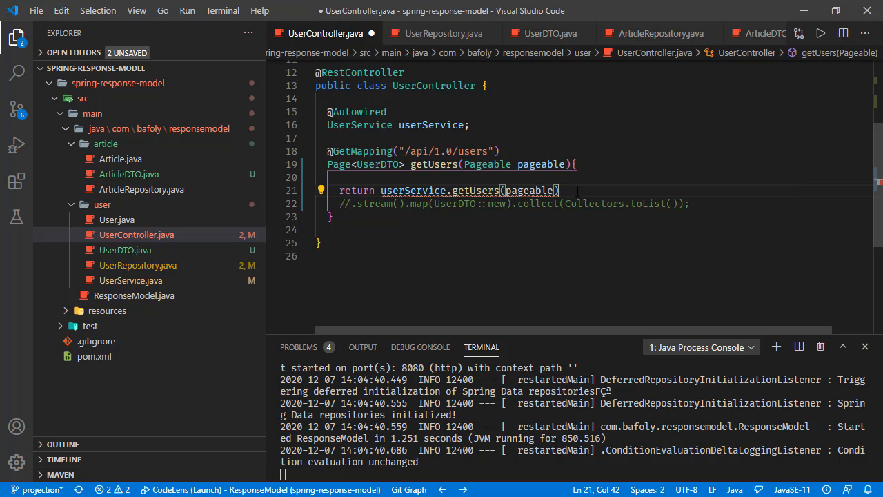
{"action": "type", "text": ".map(converter"}
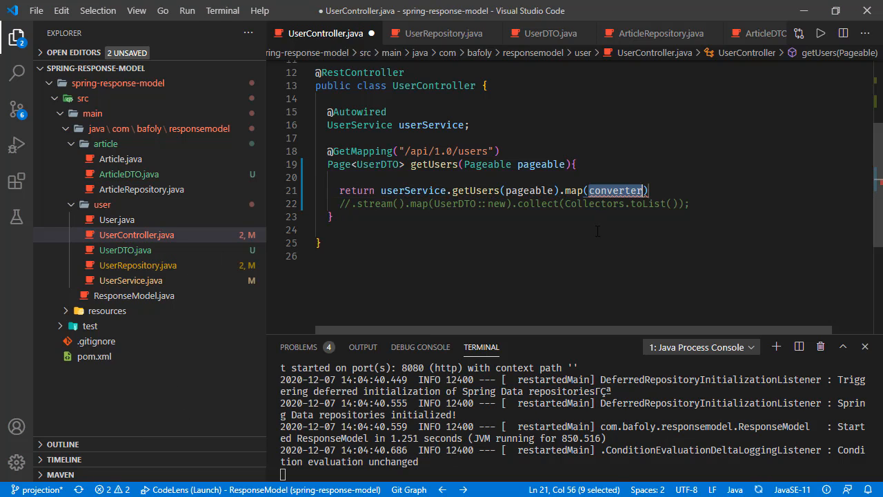
{"action": "type", "text": "UserDTO::new"}
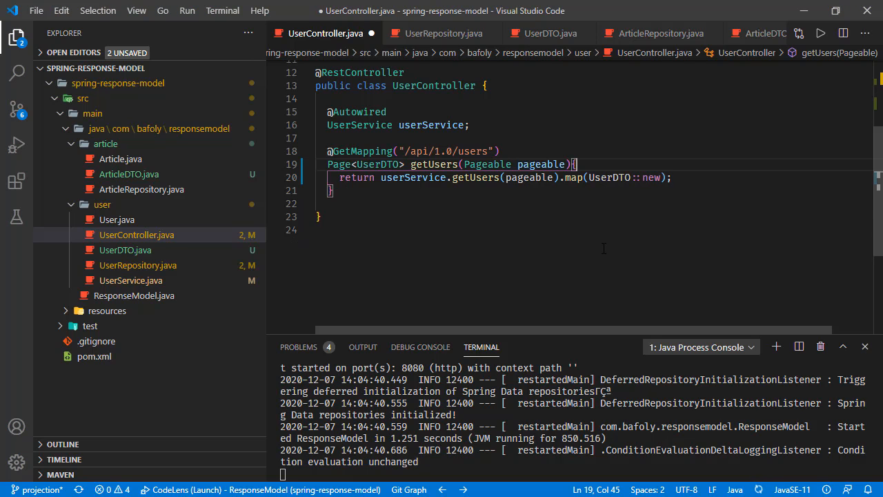
{"action": "key", "text": "ctrl+s"}
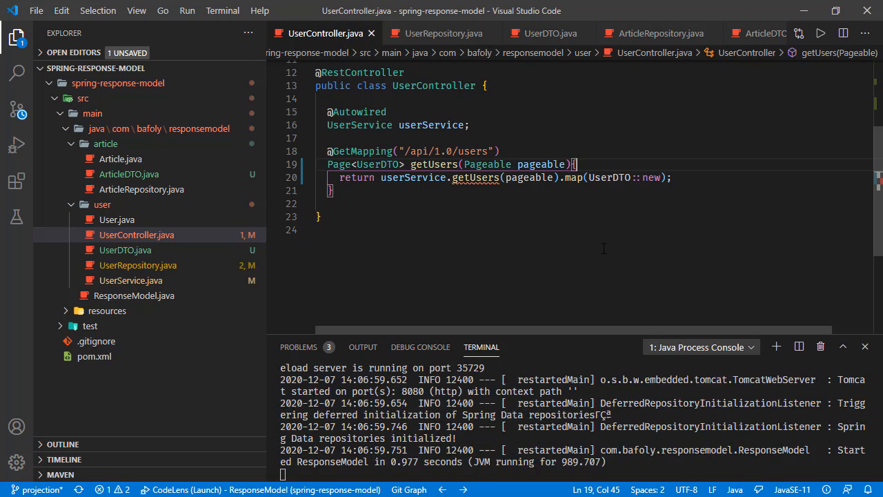
{"action": "key", "text": "ctrl+s"}
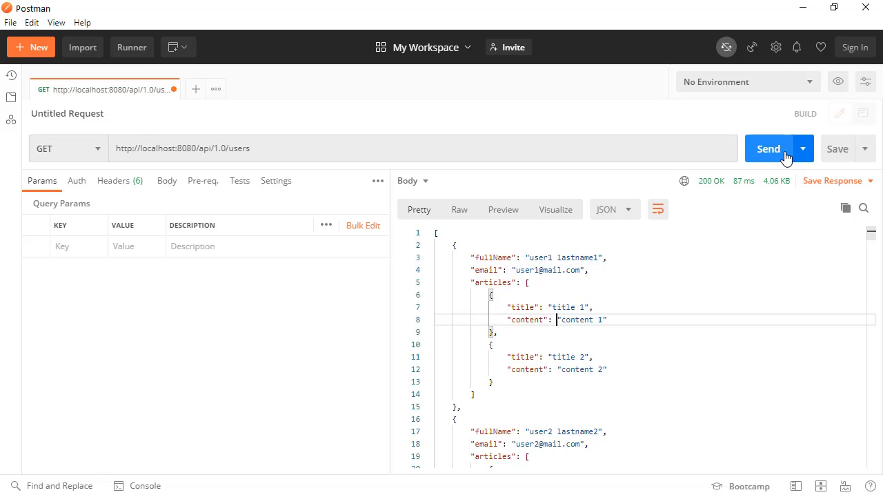
Step: Resend the users request and review the paged response: pageSize 20, totalPages 2, totalElements 30
{"action": "left_click", "coordinate": [767, 149]}
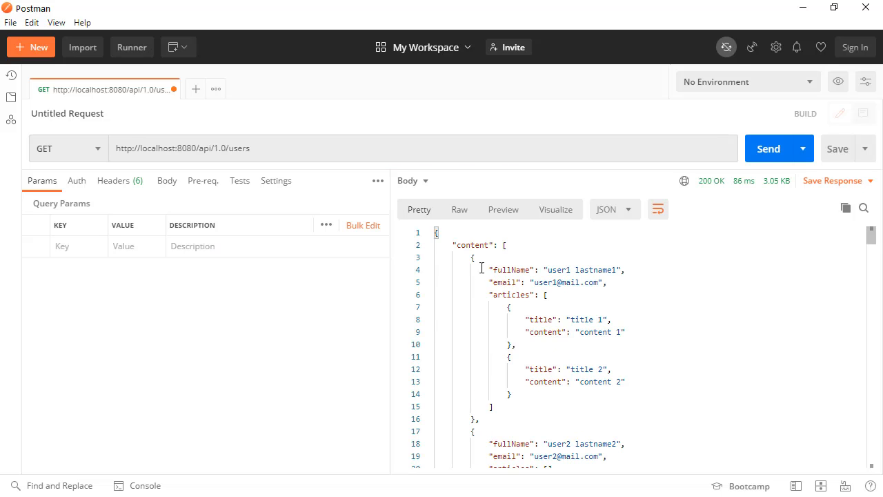
{"action": "mouse_move", "coordinate": [429, 232]}
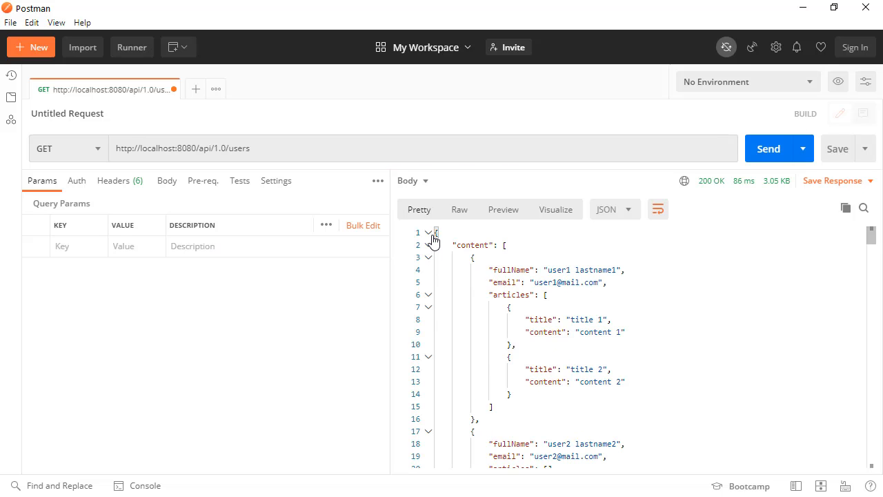
{"action": "mouse_move", "coordinate": [431, 251]}
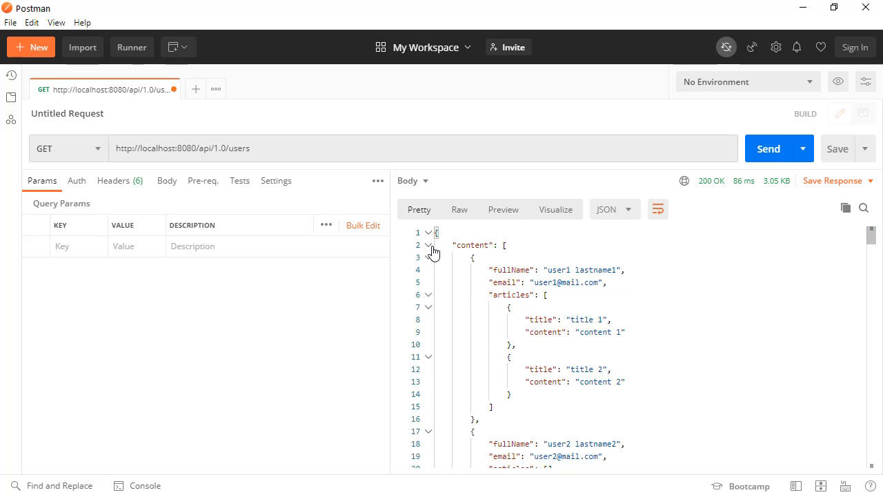
{"action": "left_click", "coordinate": [427, 246]}
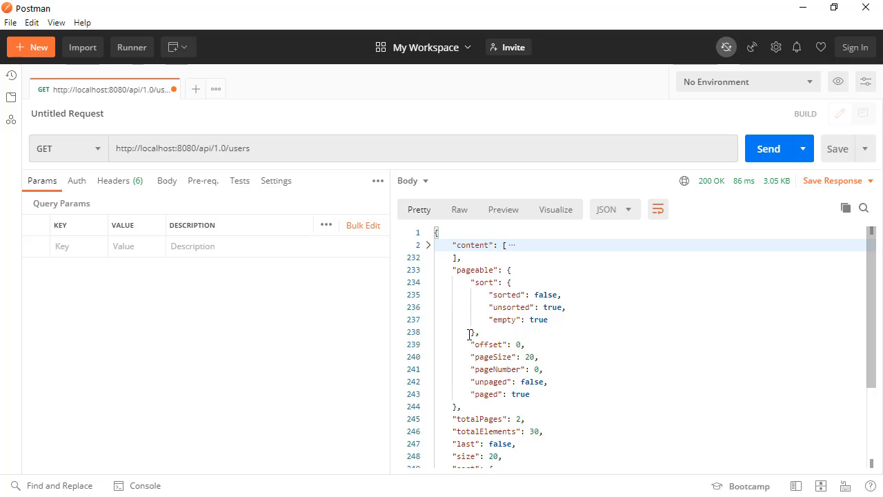
{"action": "scroll", "scroll_direction": "down", "scroll_amount": 3}
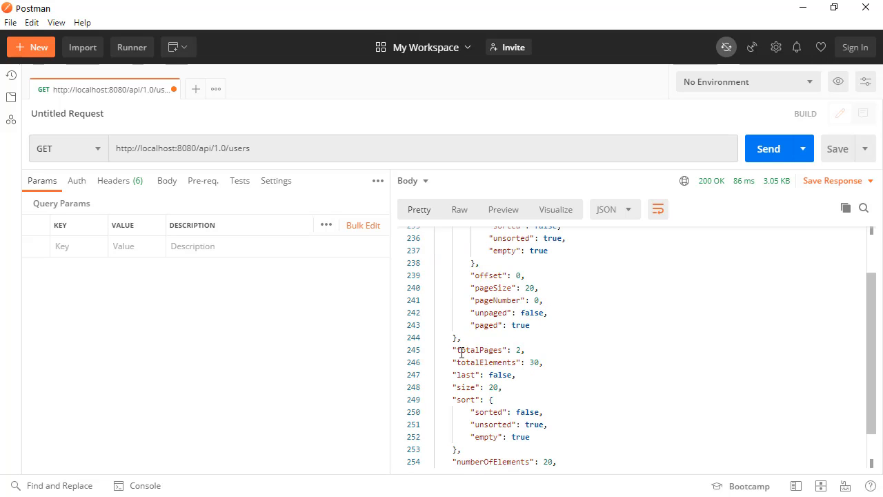
{"action": "double_click", "coordinate": [472, 386]}
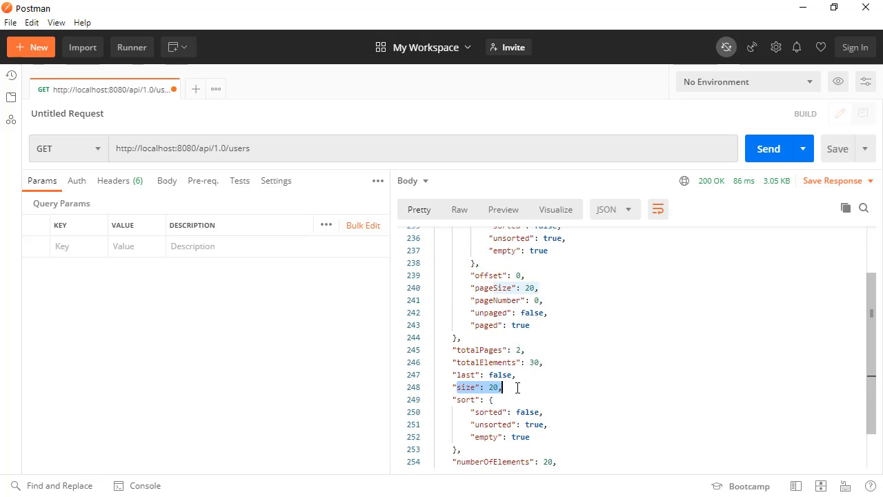
{"action": "scroll", "scroll_direction": "up", "scroll_amount": 3}
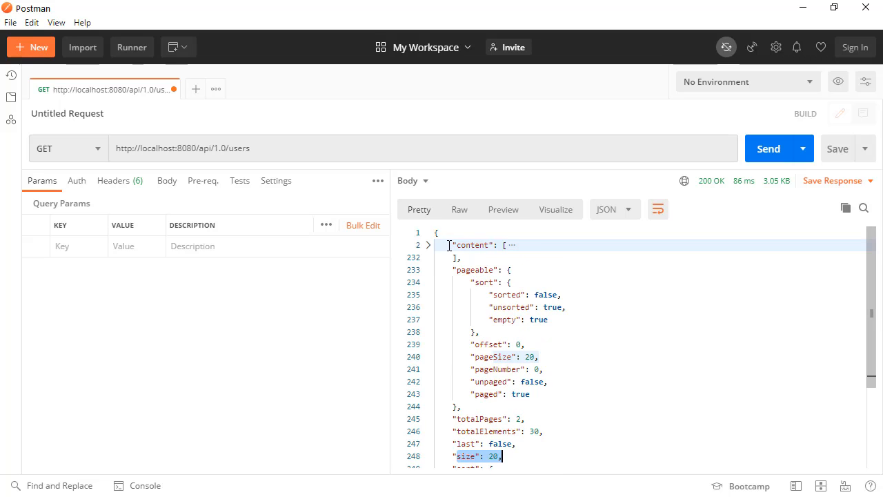
{"action": "left_click", "coordinate": [428, 245]}
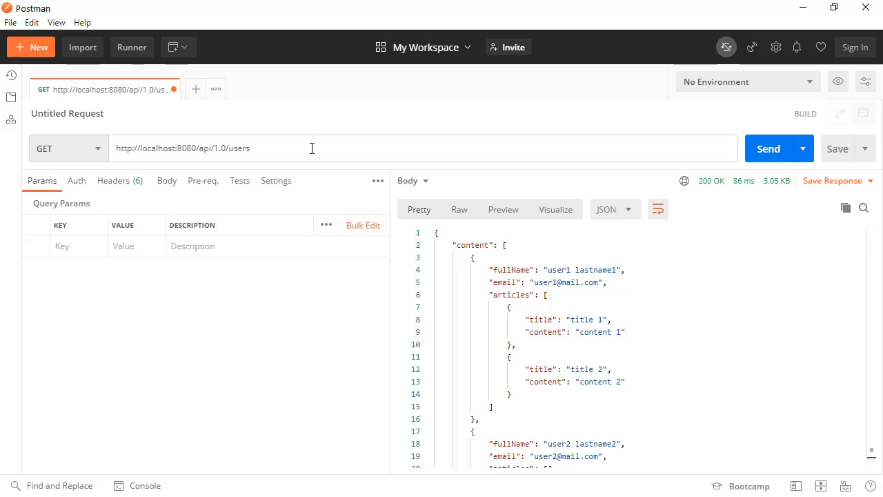
Step: Request users with ?page=1&size=3, then page=0, getting three users with pageNumber 0 and totalPages 10
{"action": "type", "text": "?"}
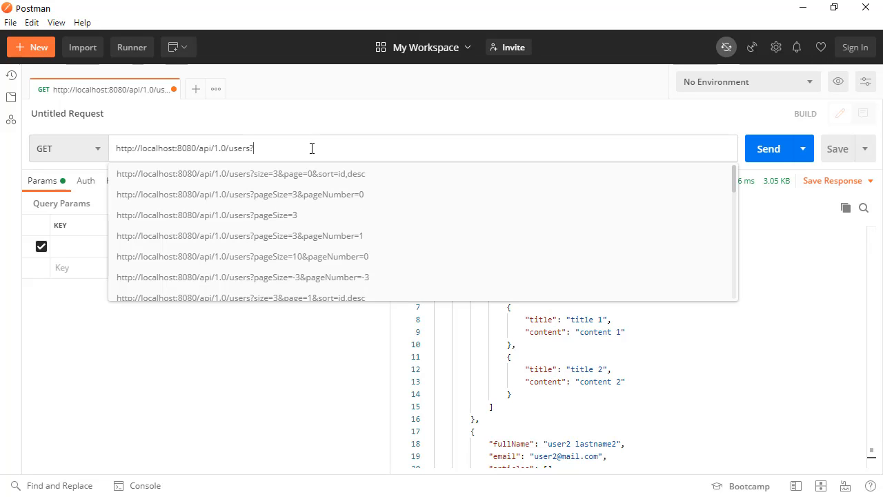
{"action": "type", "text": "page"}
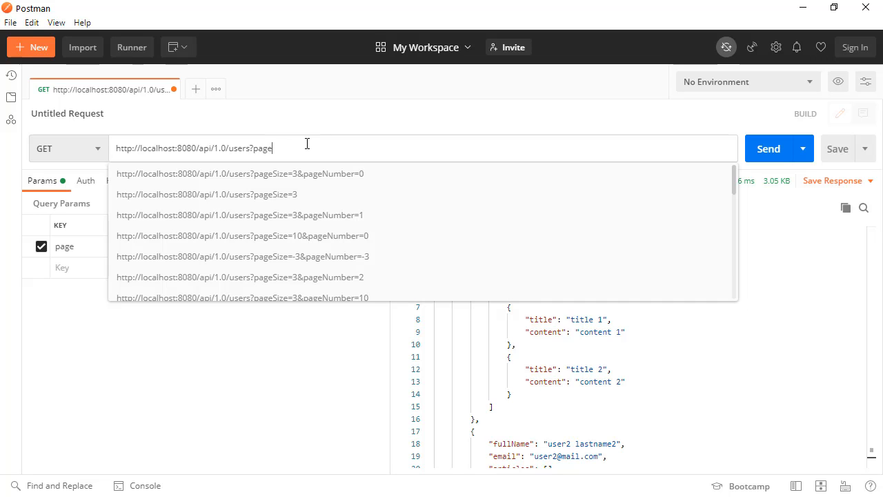
{"action": "type", "text": "=1&"}
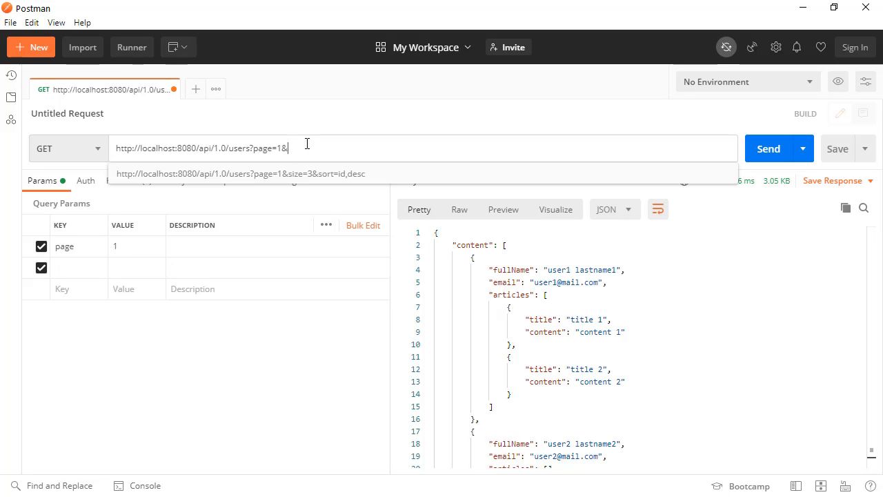
{"action": "type", "text": "size="}
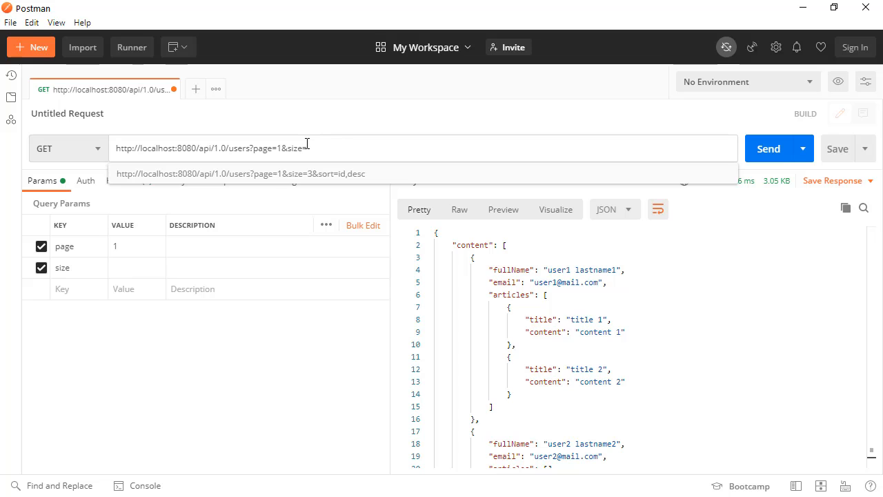
{"action": "left_click", "coordinate": [768, 149]}
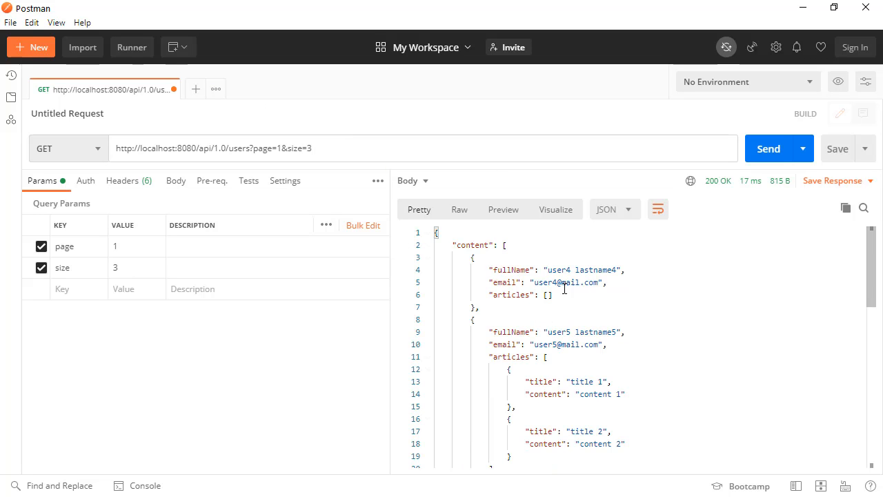
{"action": "mouse_move", "coordinate": [494, 263]}
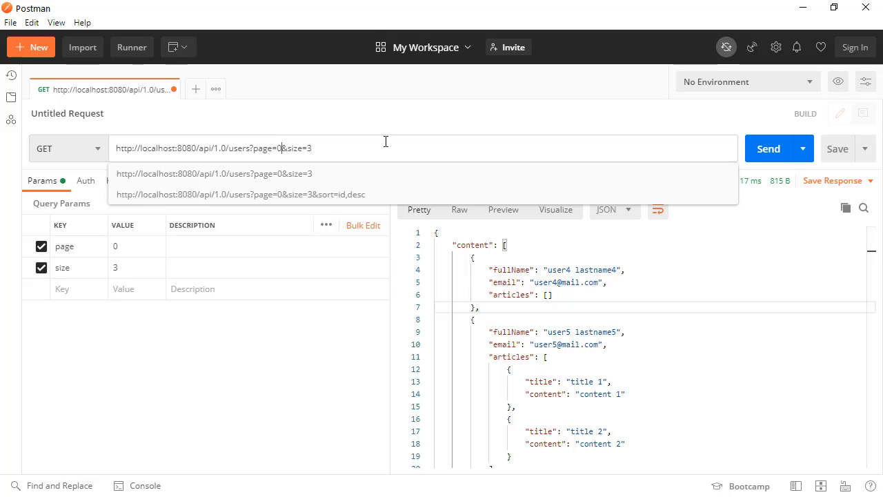
{"action": "left_click", "coordinate": [768, 149]}
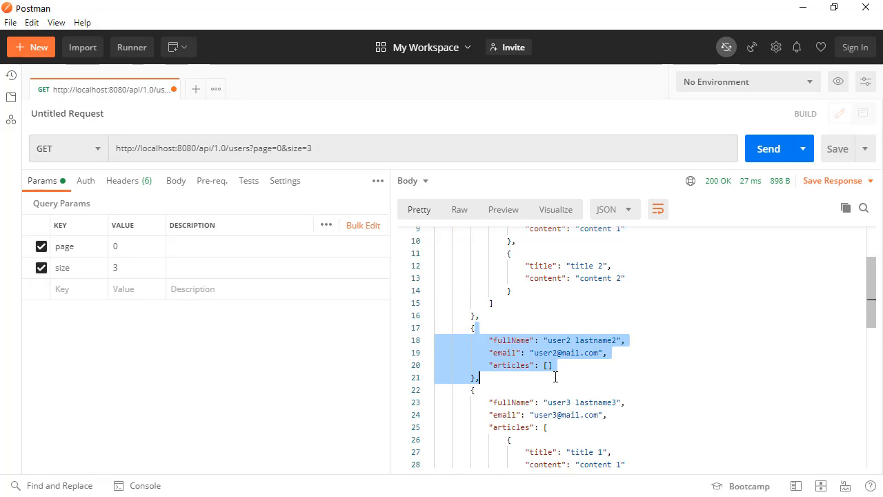
{"action": "scroll", "scroll_direction": "down", "scroll_amount": 3}
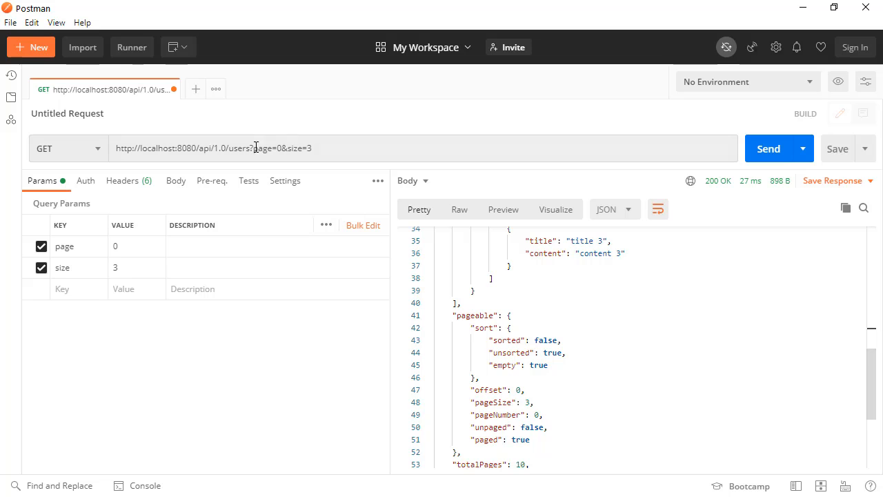
{"action": "scroll", "scroll_direction": "up", "scroll_amount": 3}
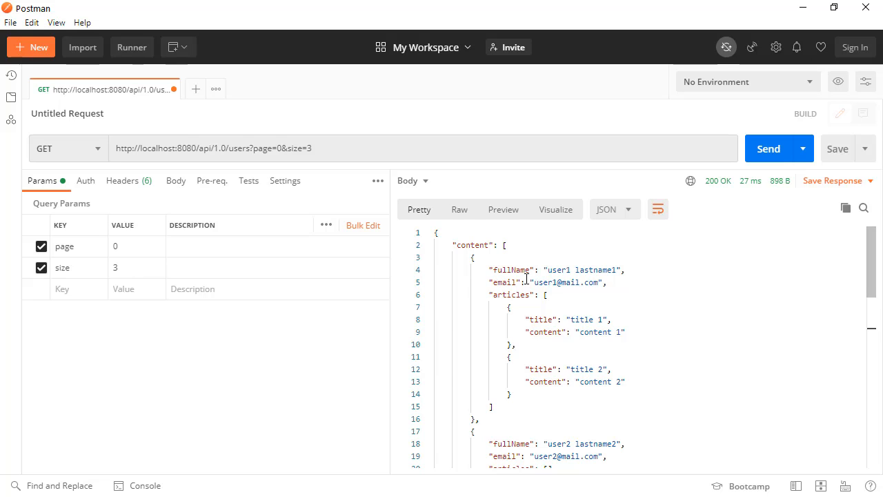
{"action": "mouse_move", "coordinate": [508, 309]}
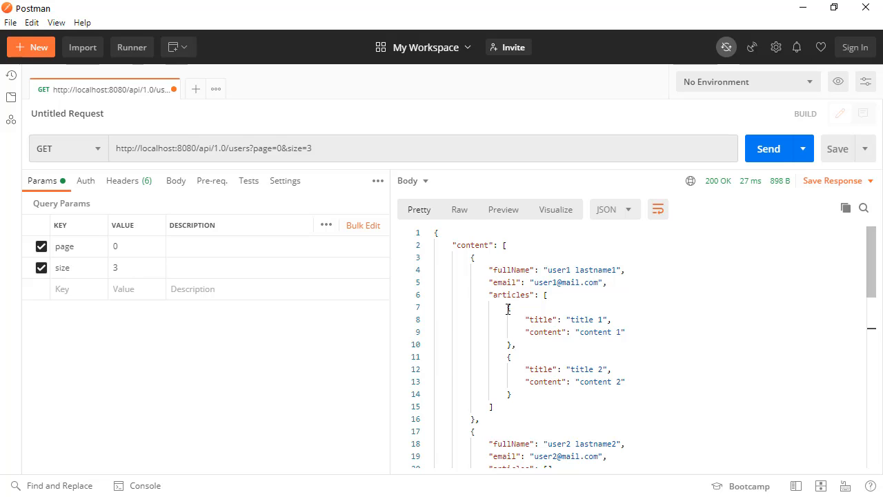
{"action": "mouse_move", "coordinate": [579, 356]}
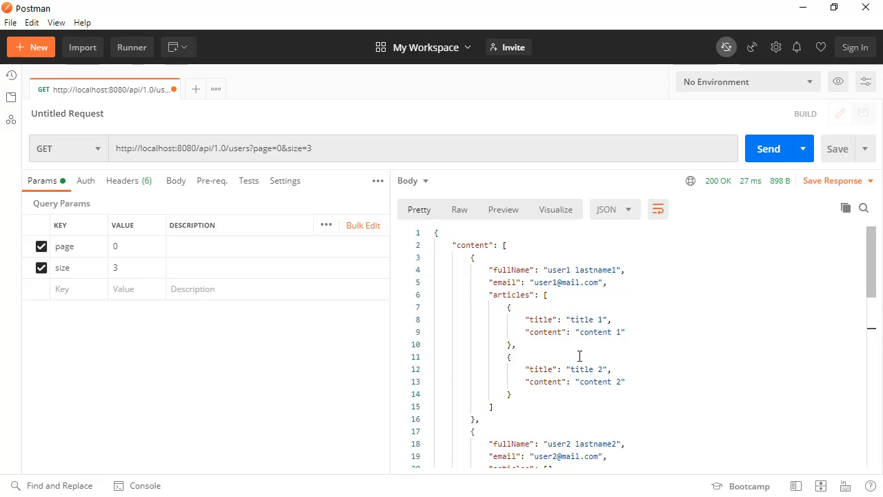
{"action": "mouse_move", "coordinate": [624, 358]}
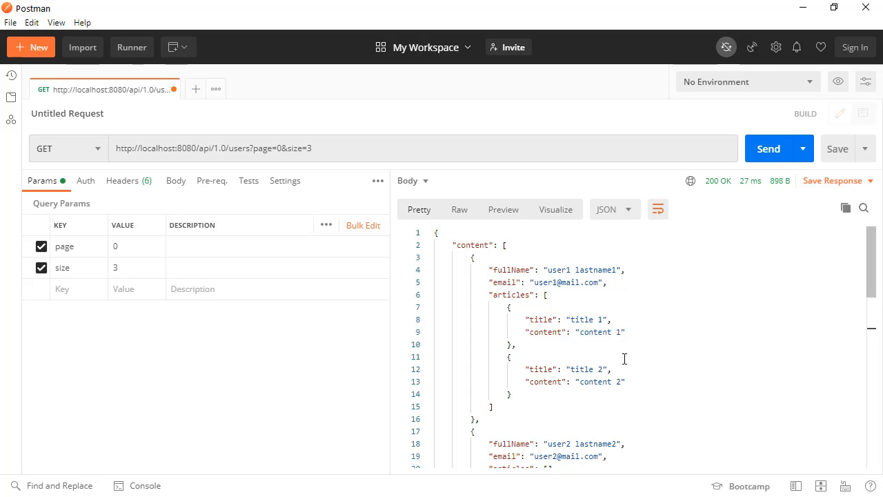
Step: Switch back to VS Code showing UserRepository as a bare JpaRepository<User, Long> interface
{"action": "key", "text": "alt+tab"}
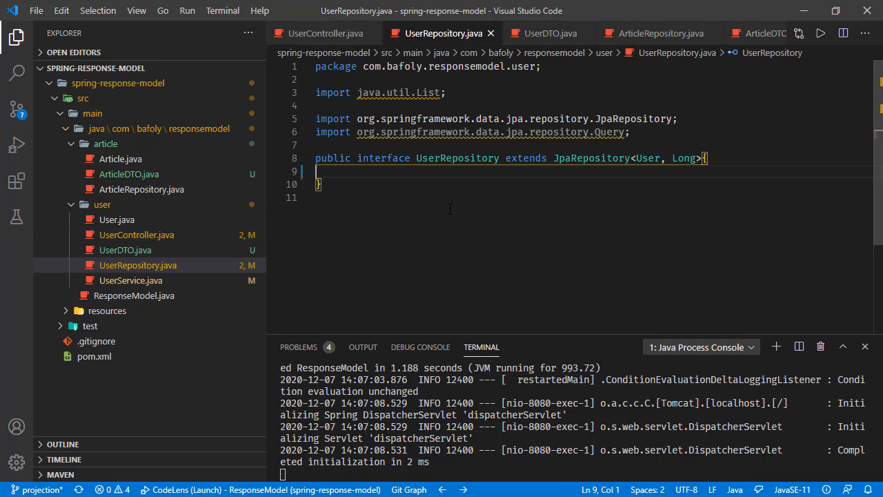
{"action": "mouse_move", "coordinate": [583, 187]}
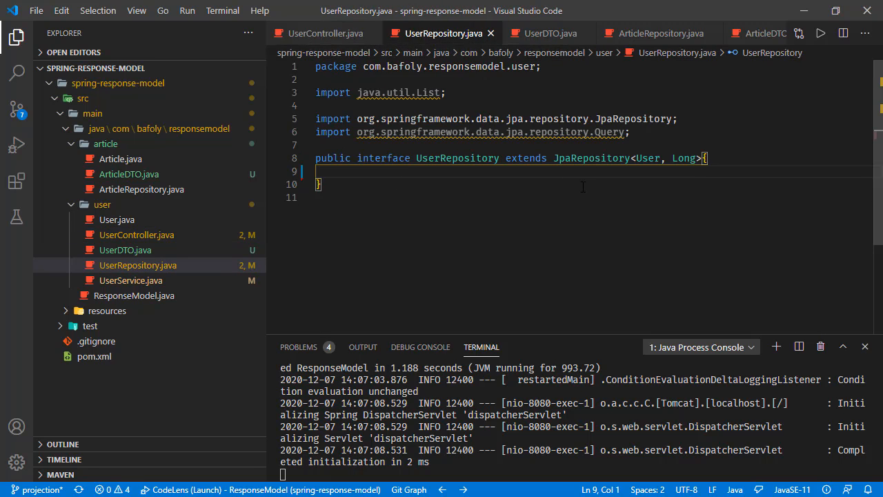
{"action": "mouse_move", "coordinate": [643, 177]}
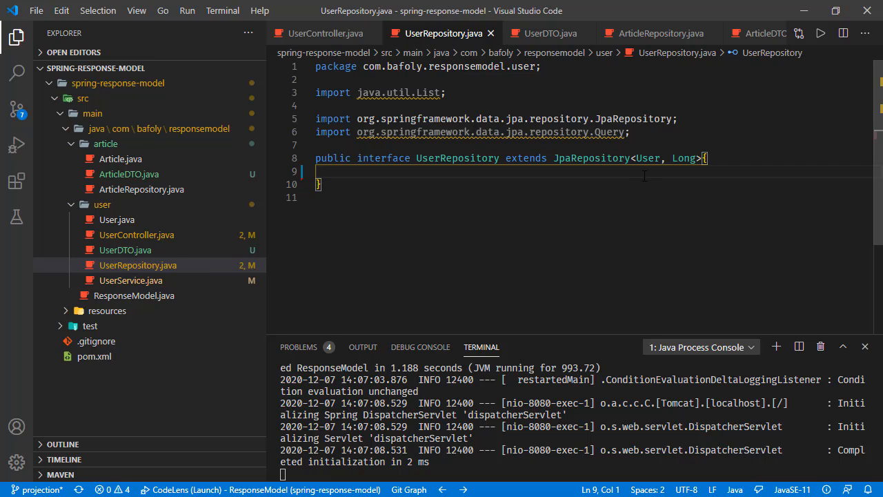